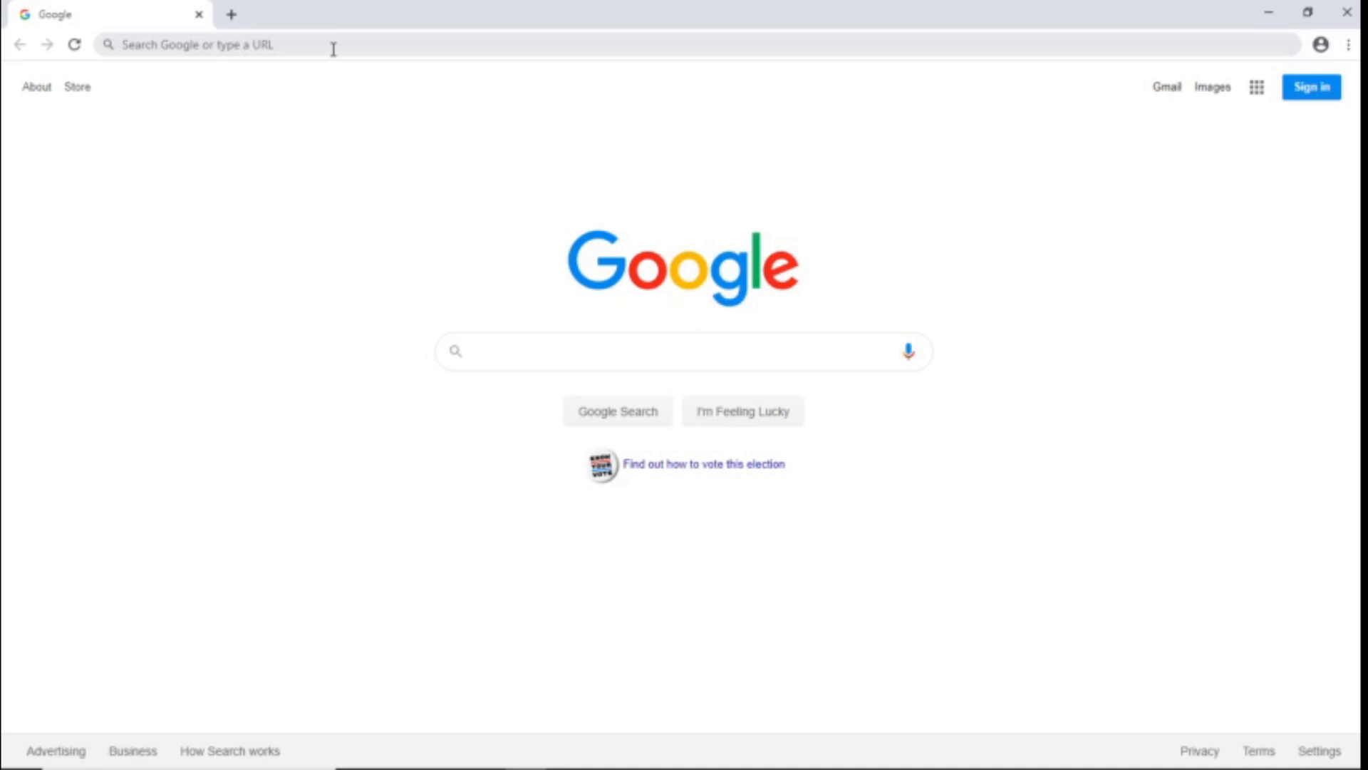
Step: Enter the Digital Pāli Reader address in Chrome to load its welcome page
type("digitalpalireader.online/_dprhtml/index.html")
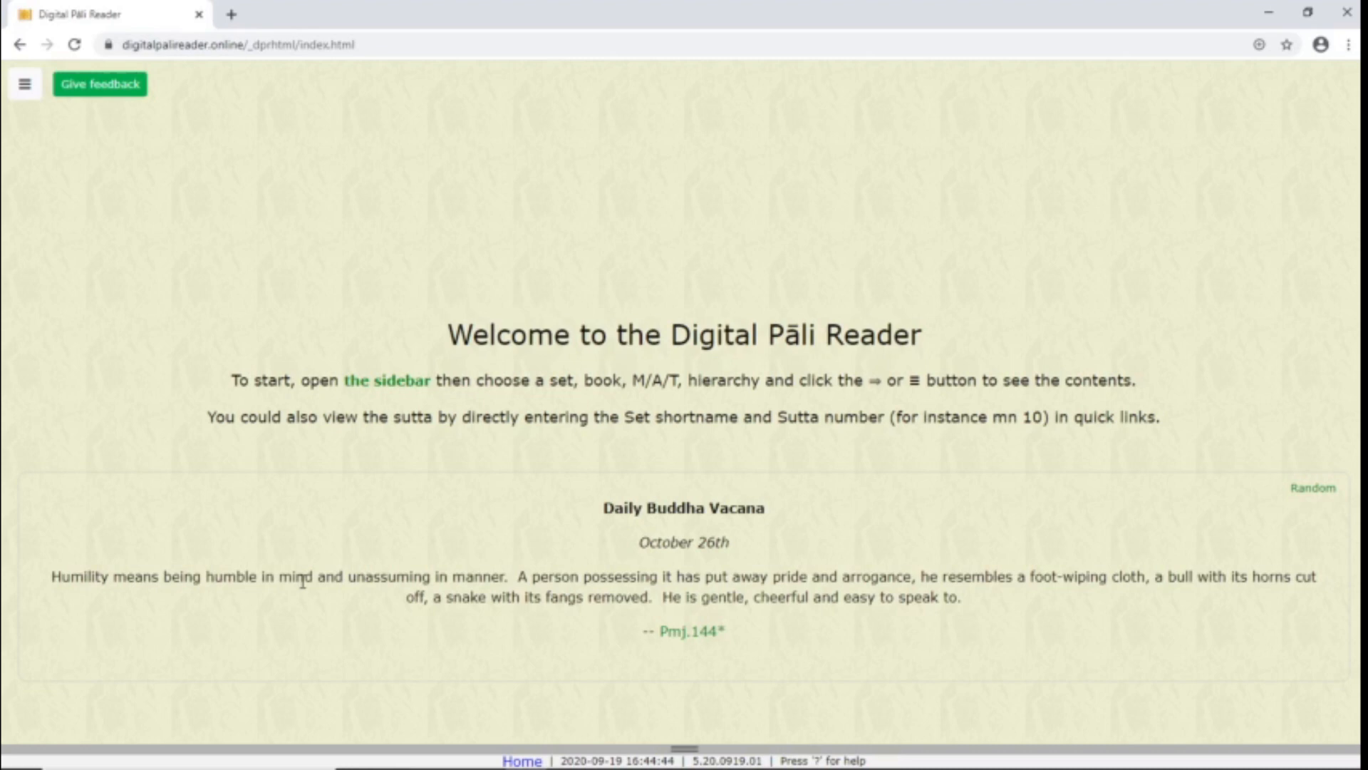
mouse_move(654, 539)
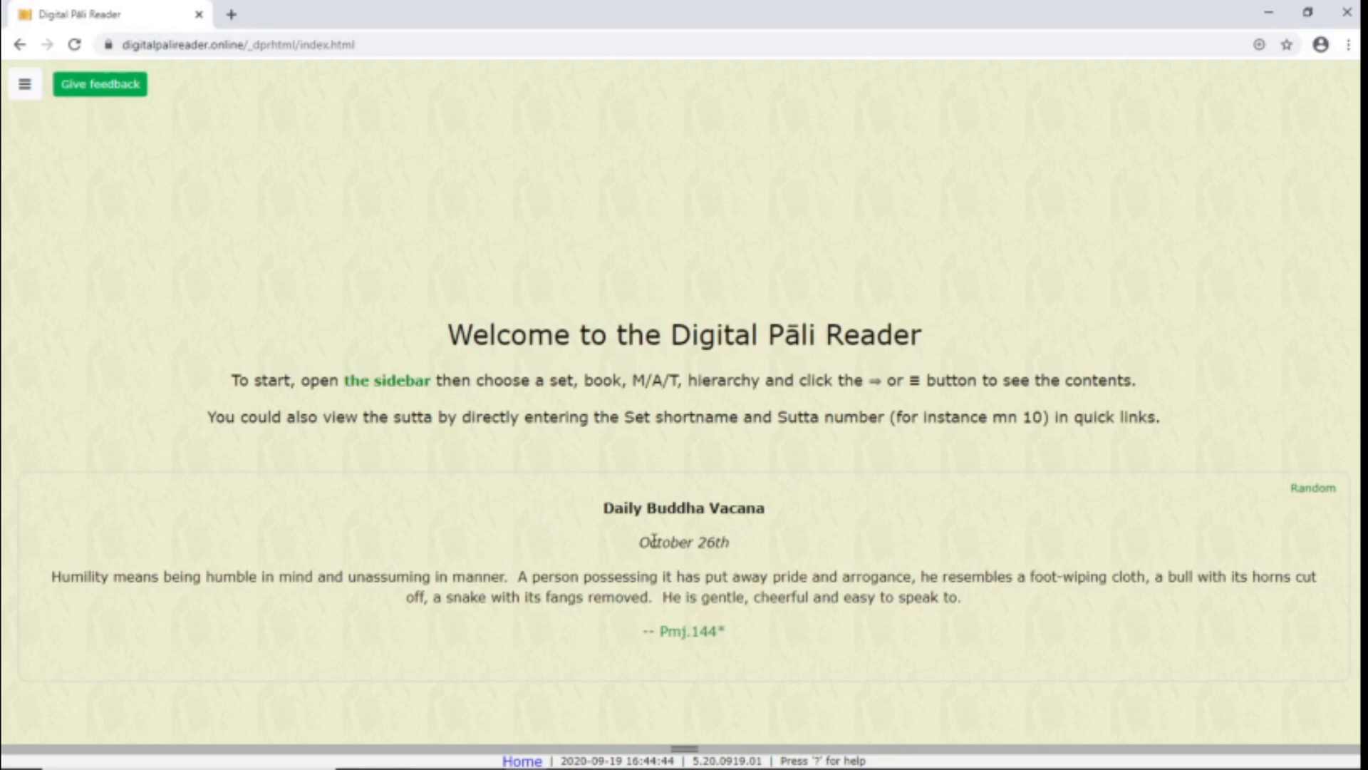
mouse_move(252, 514)
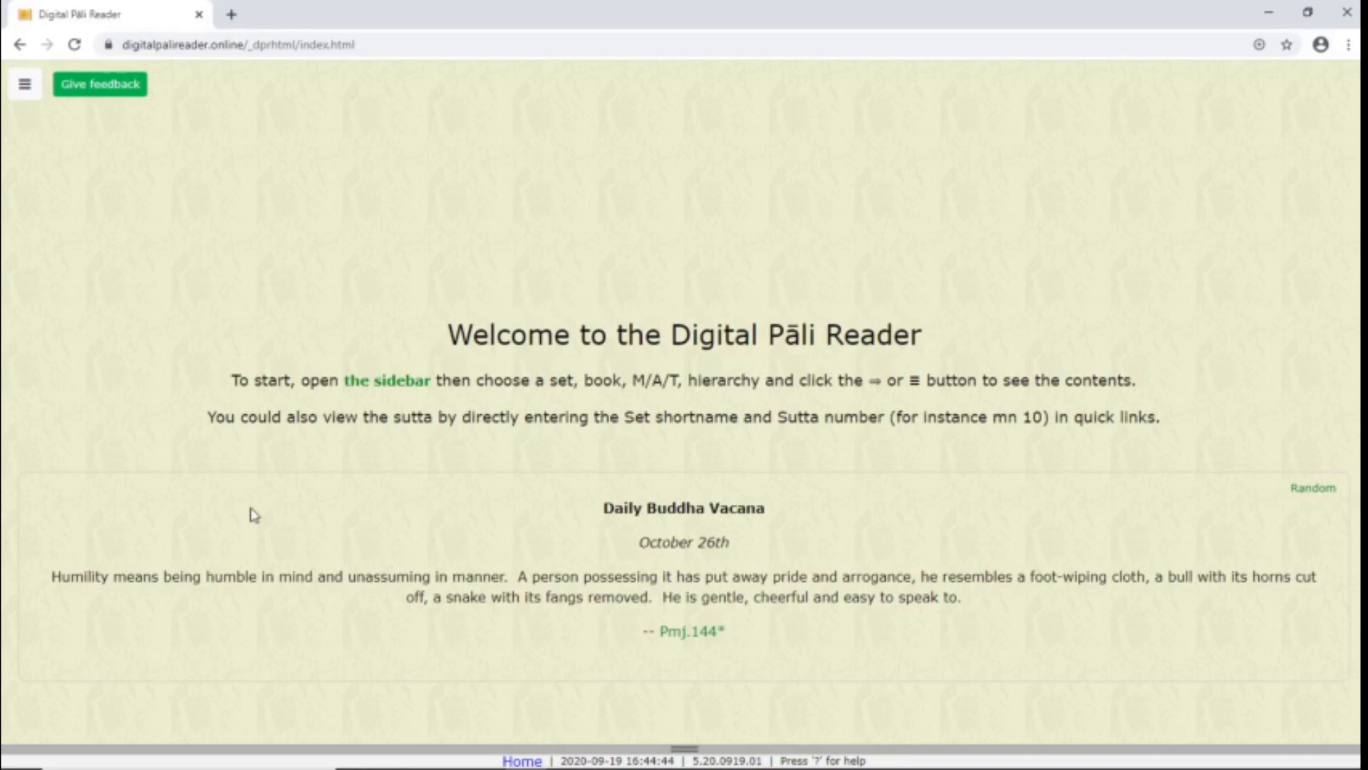
mouse_move(40, 111)
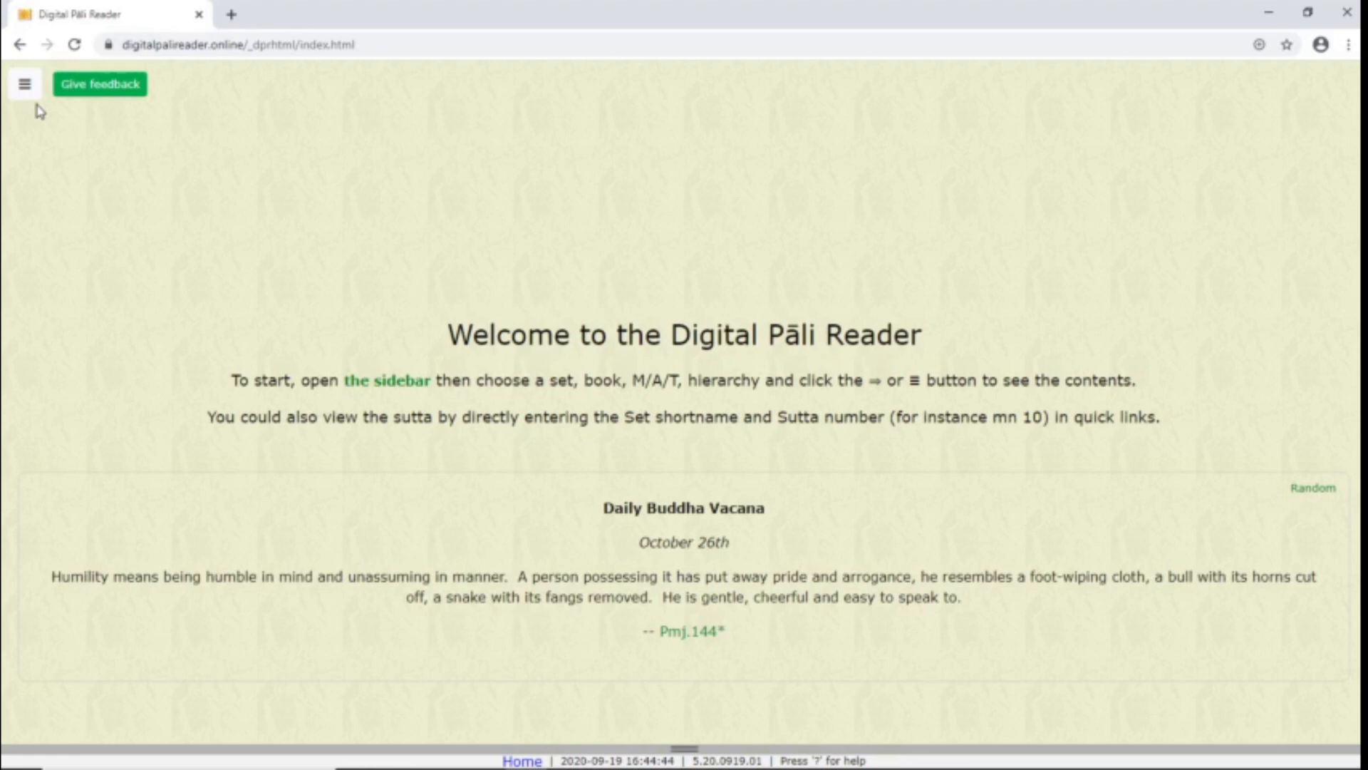
Step: Jump to MN 13 via the Quick Link reference mn13 and dismiss the cookie notice
left_click(24, 84)
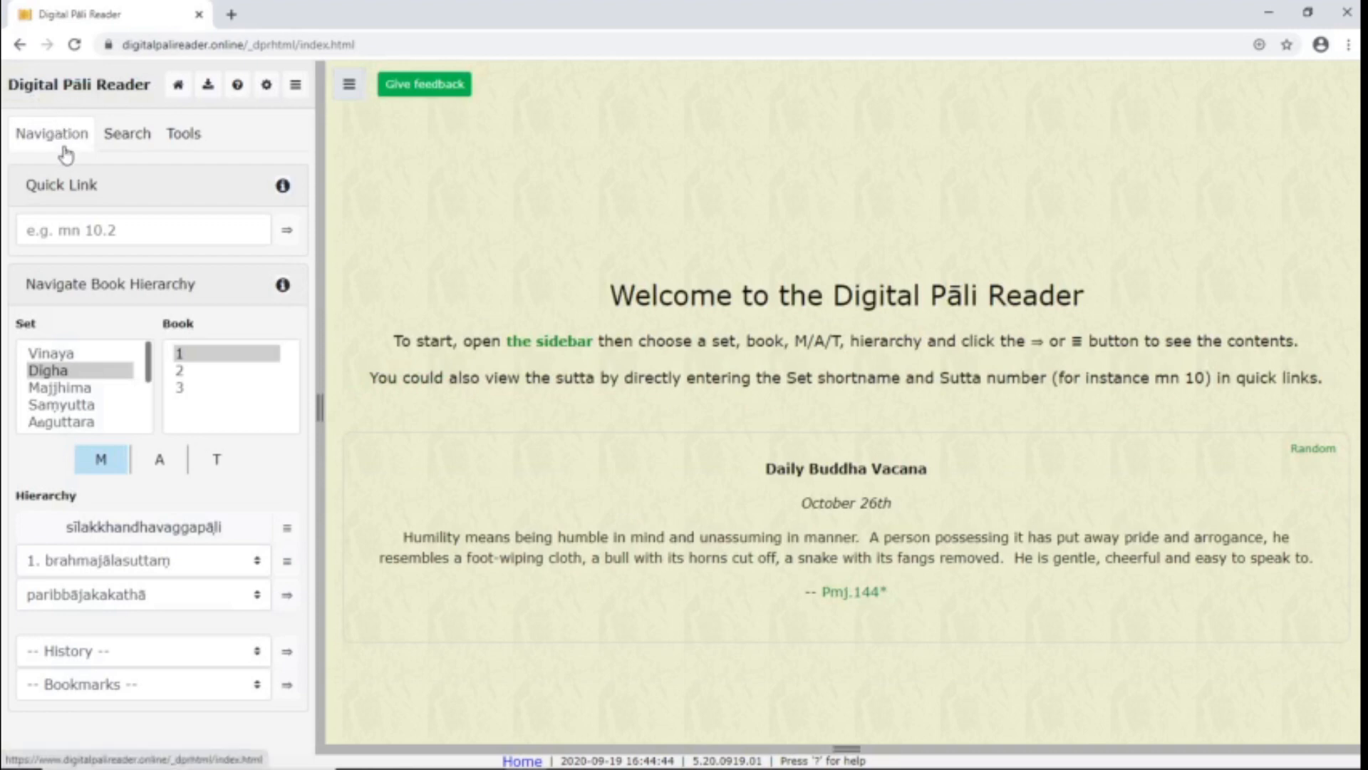
mouse_move(184, 133)
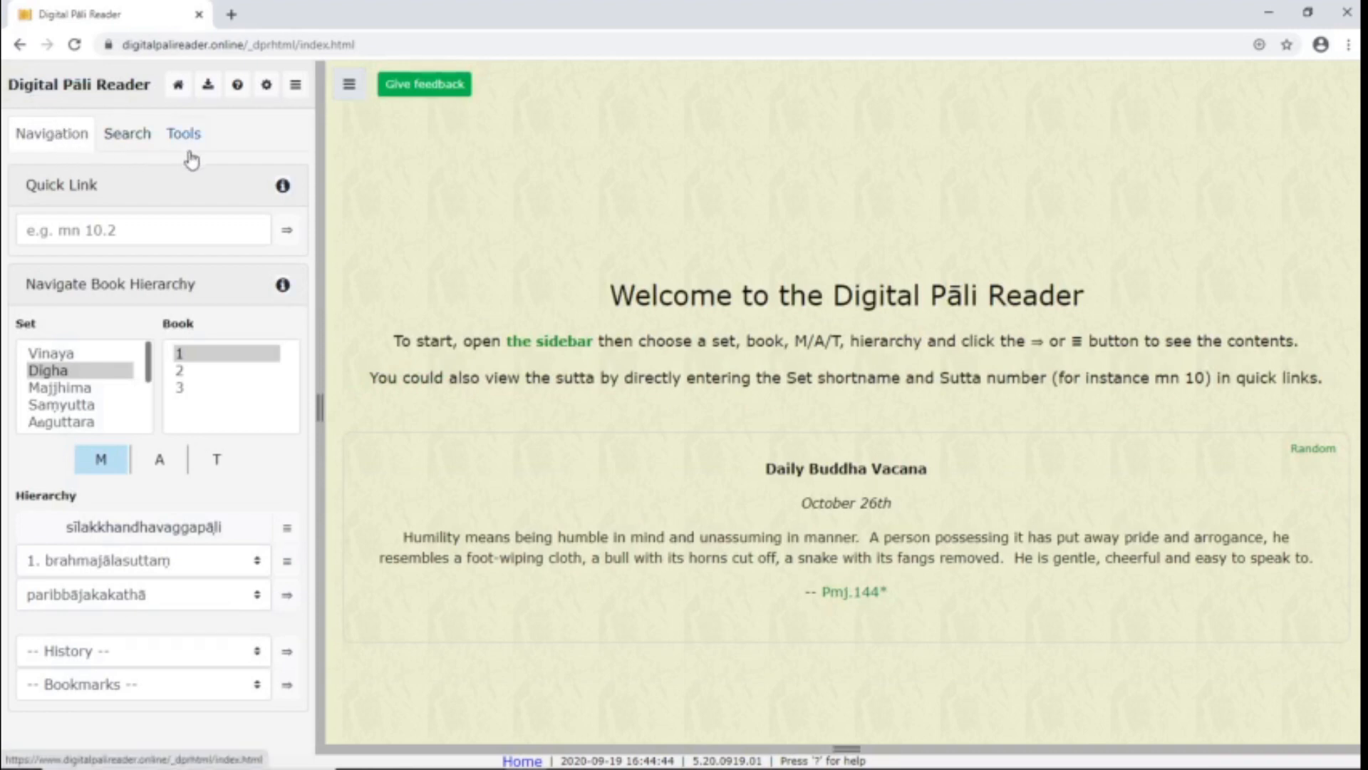
mouse_move(189, 161)
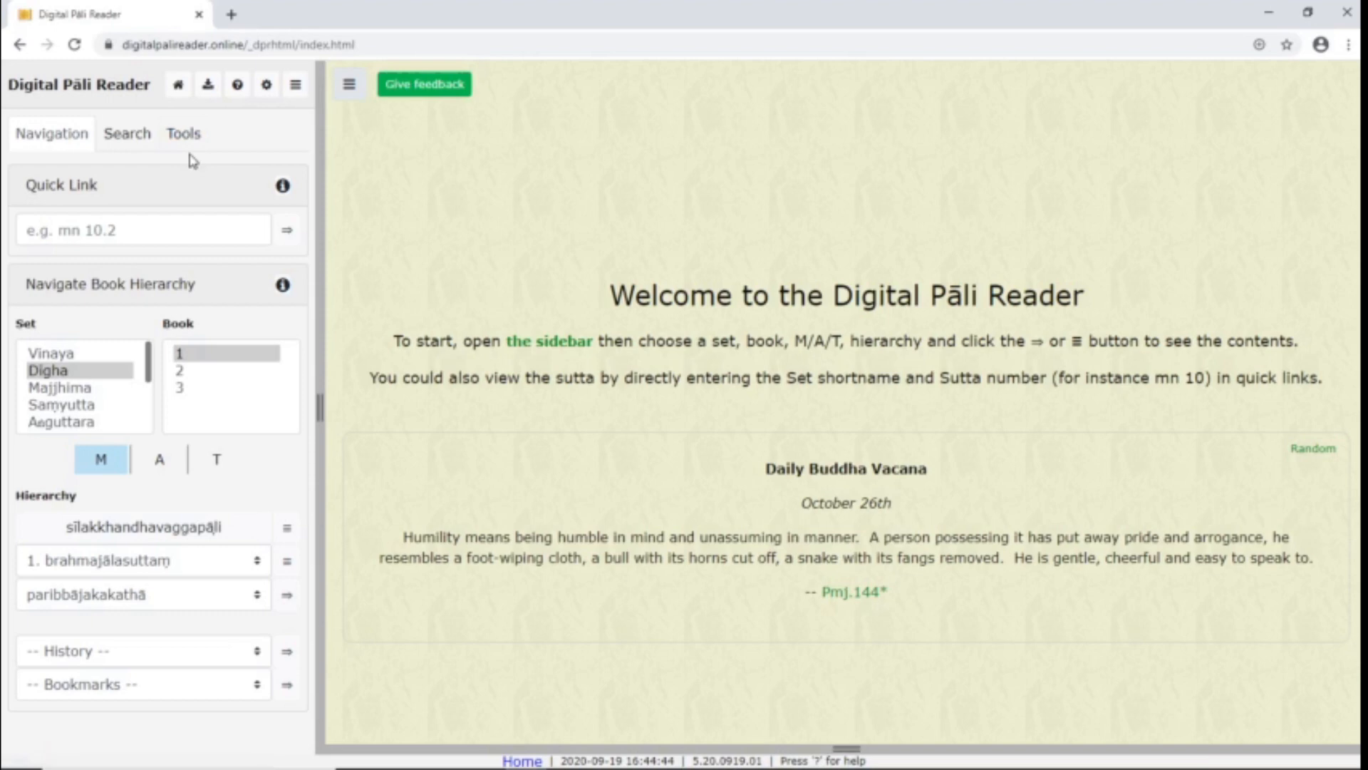
mouse_move(237, 291)
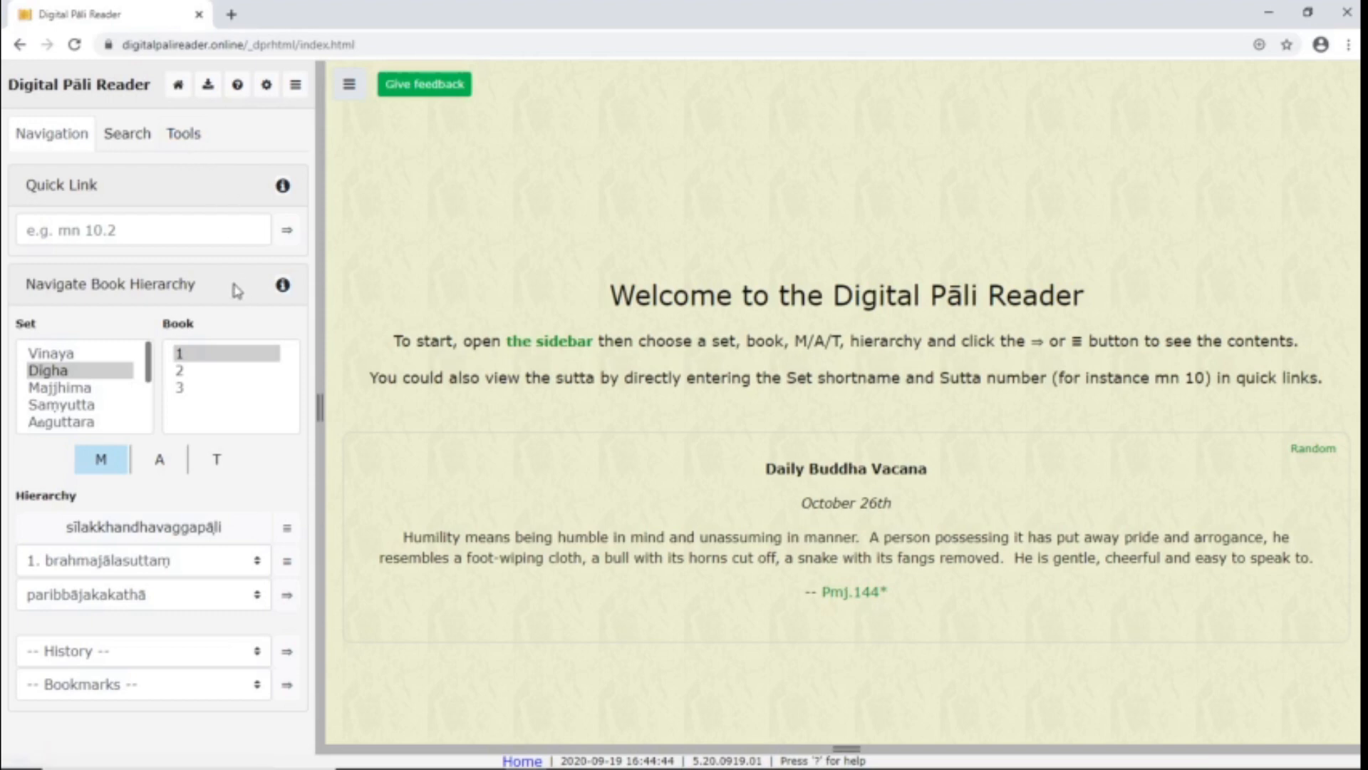
left_click(143, 229)
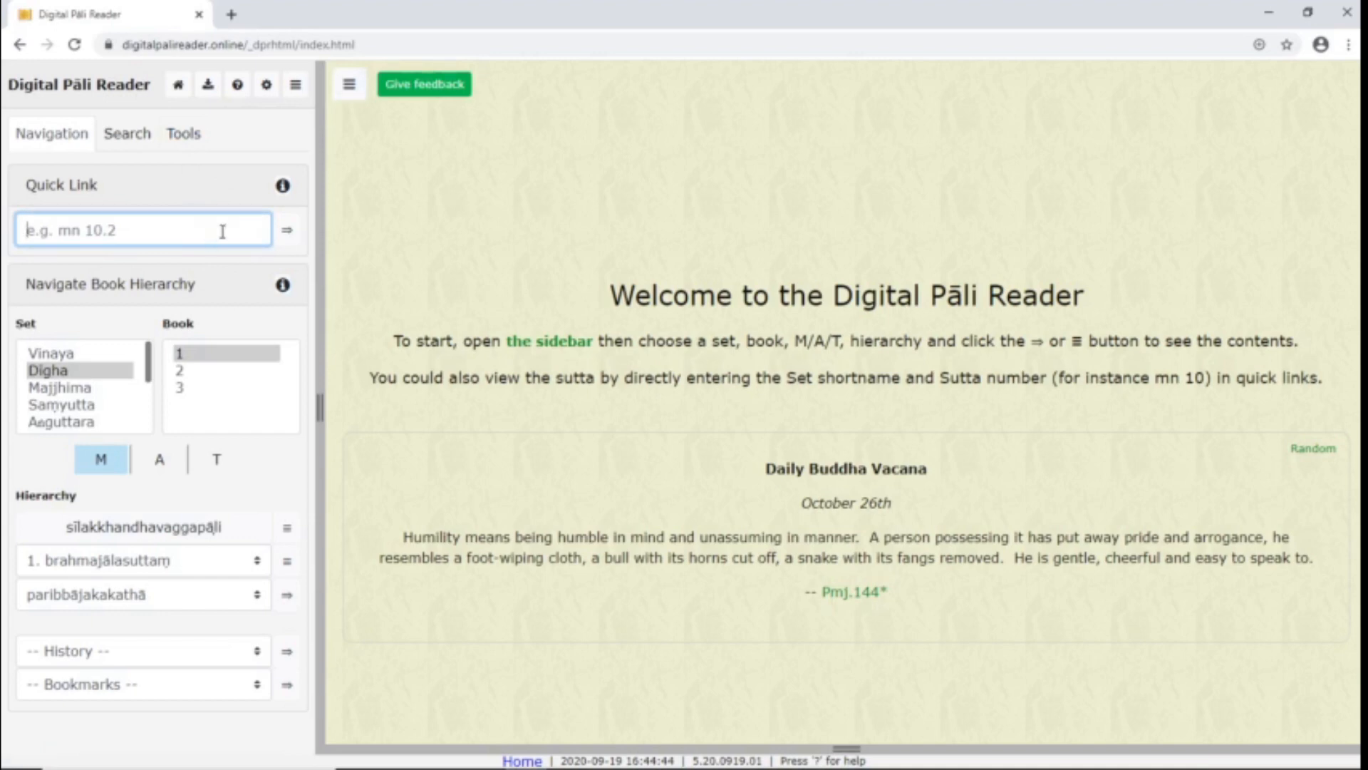
left_click(282, 185)
type("mn13")
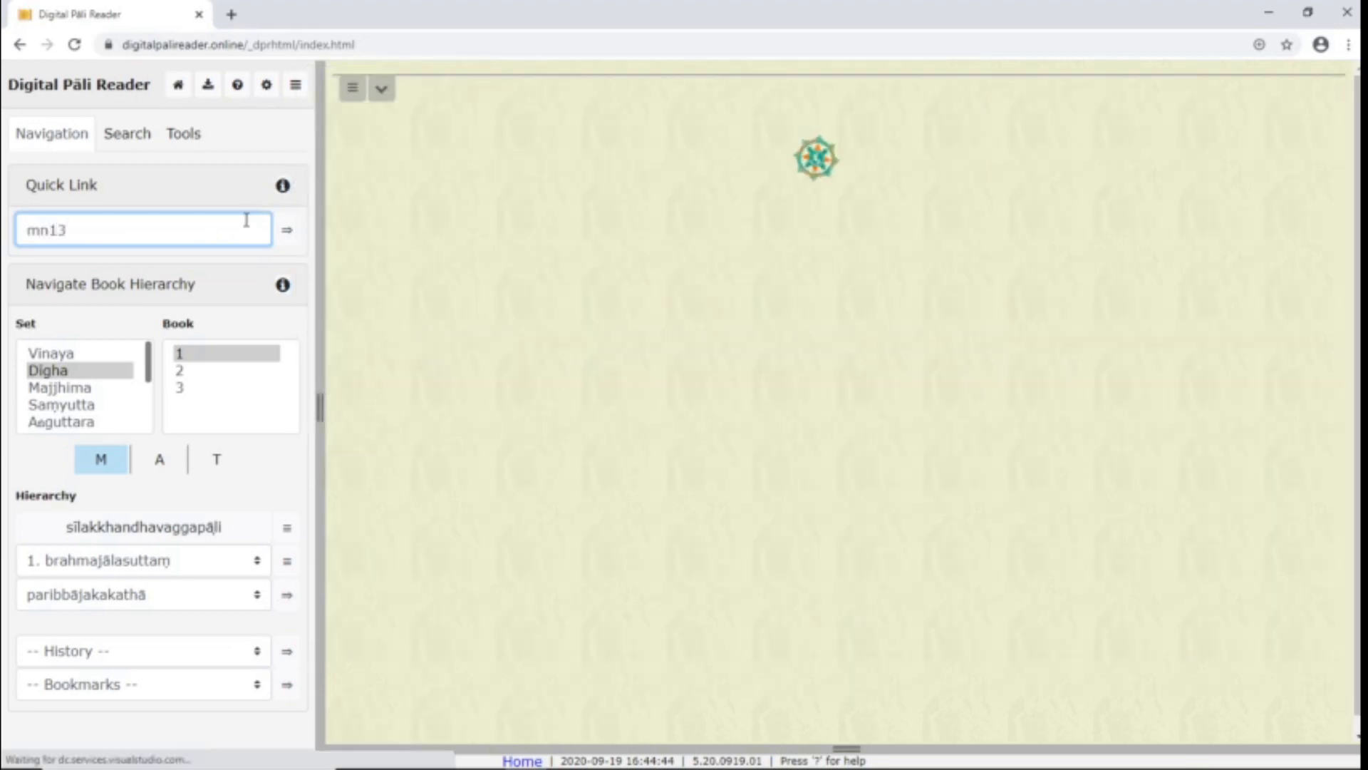
left_click(286, 229)
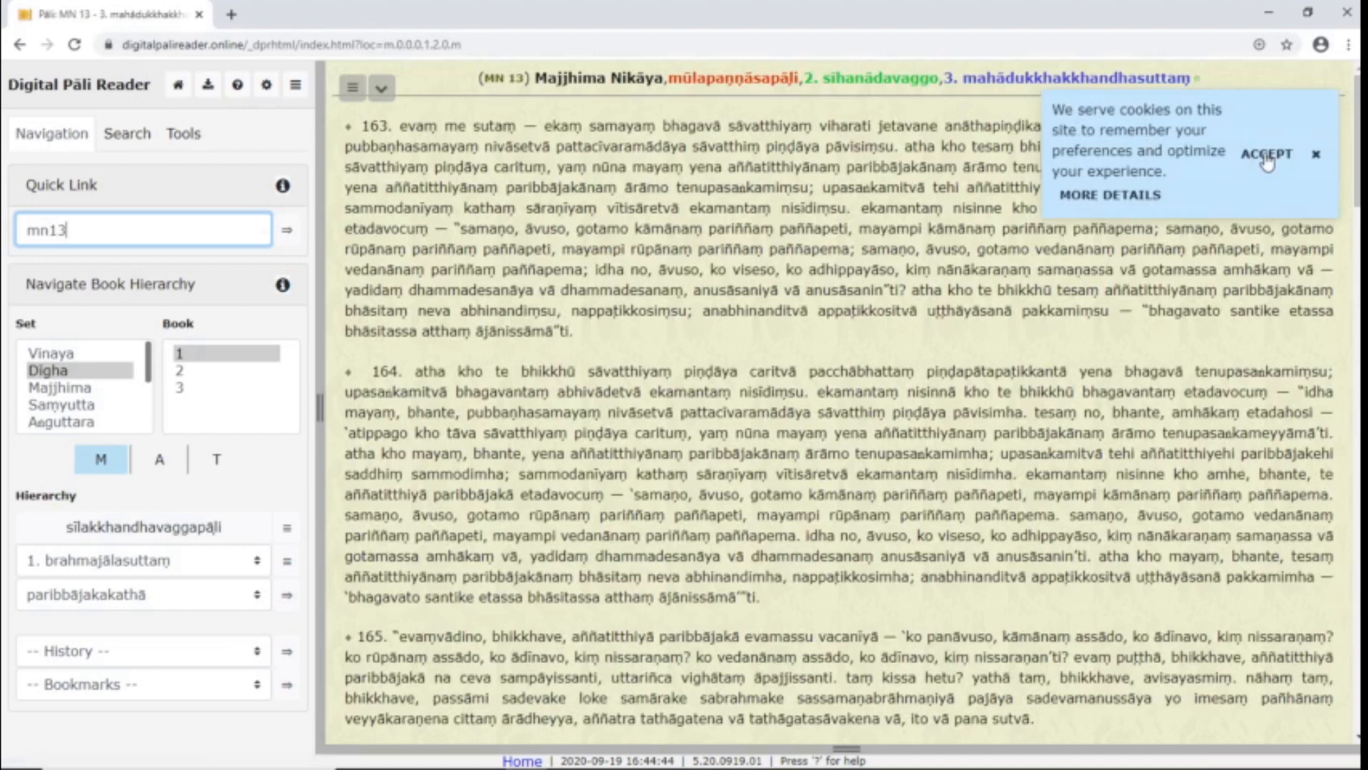
left_click(1268, 154)
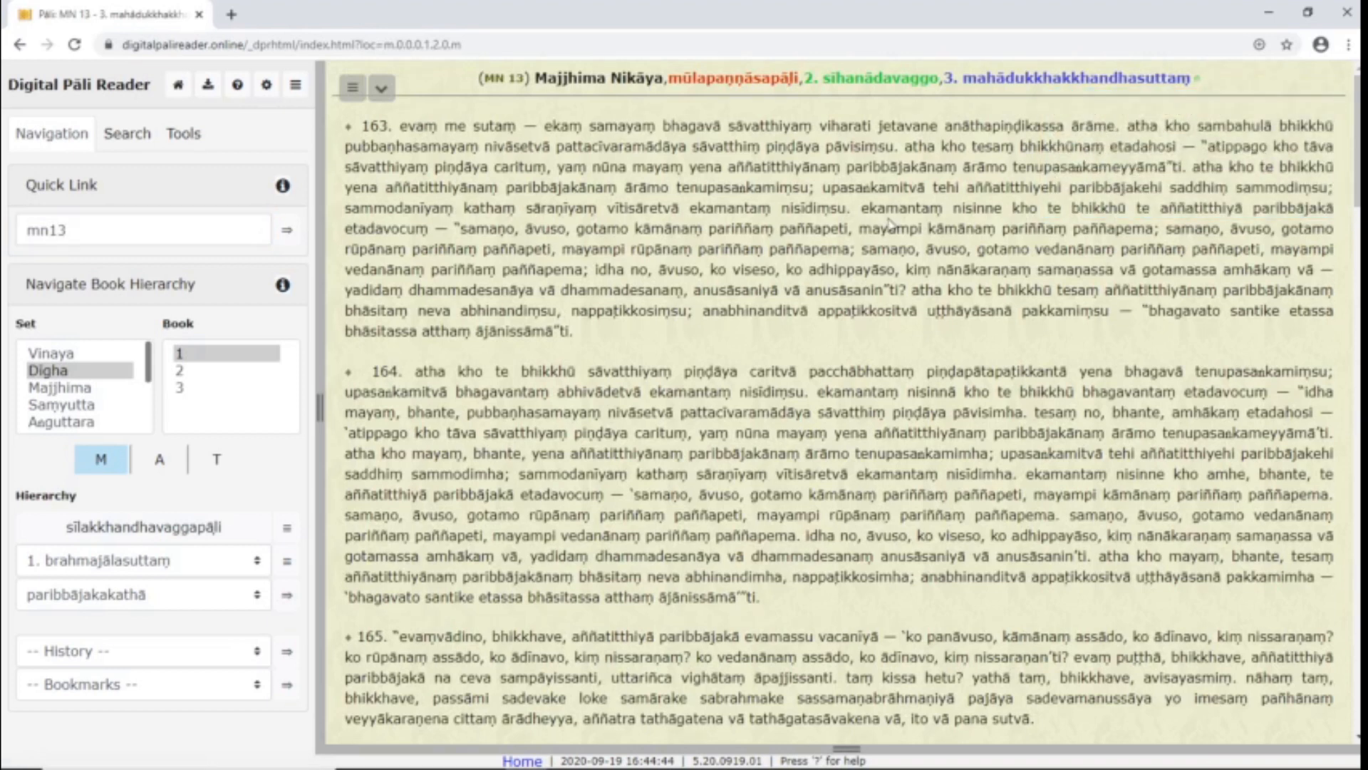
mouse_move(263, 292)
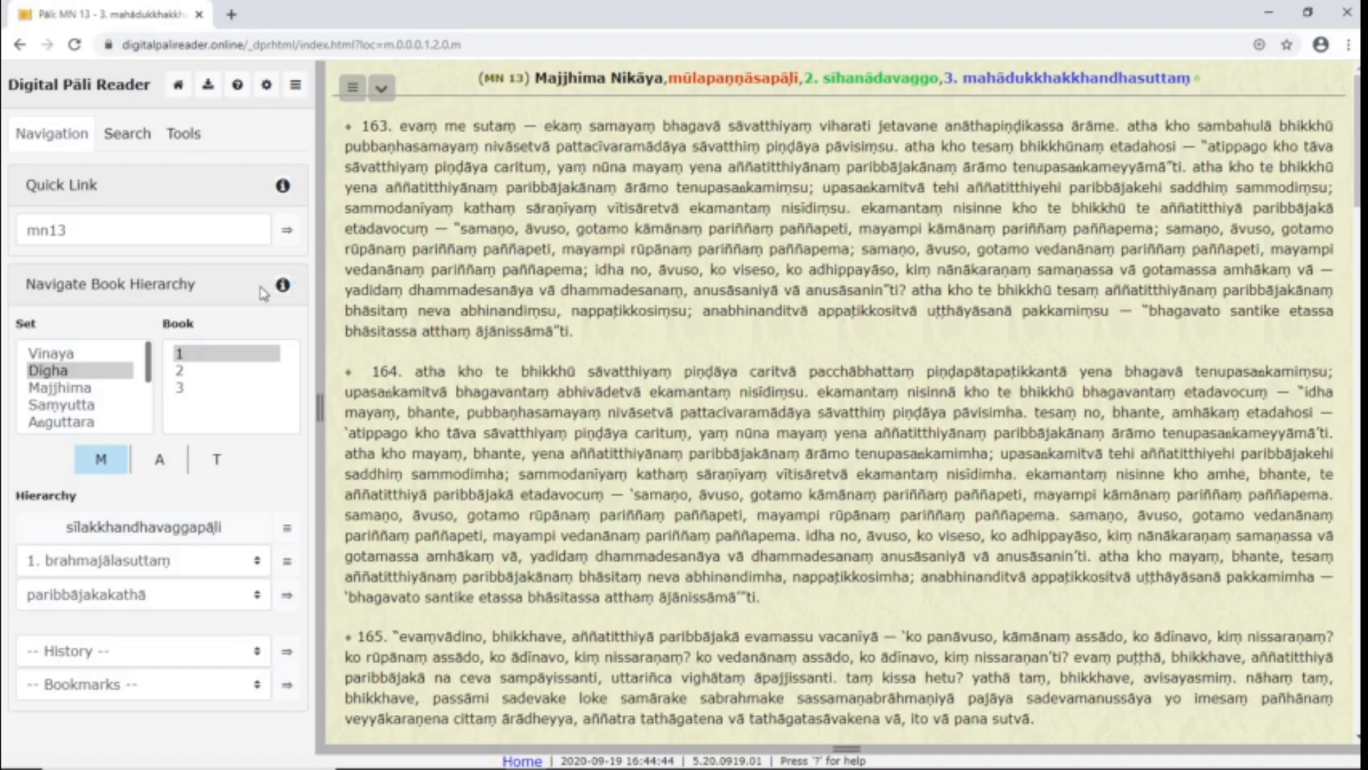
Step: Point the book hierarchy to the Saṃyutta collection, book 2 (nidānavaggo)
left_click(62, 403)
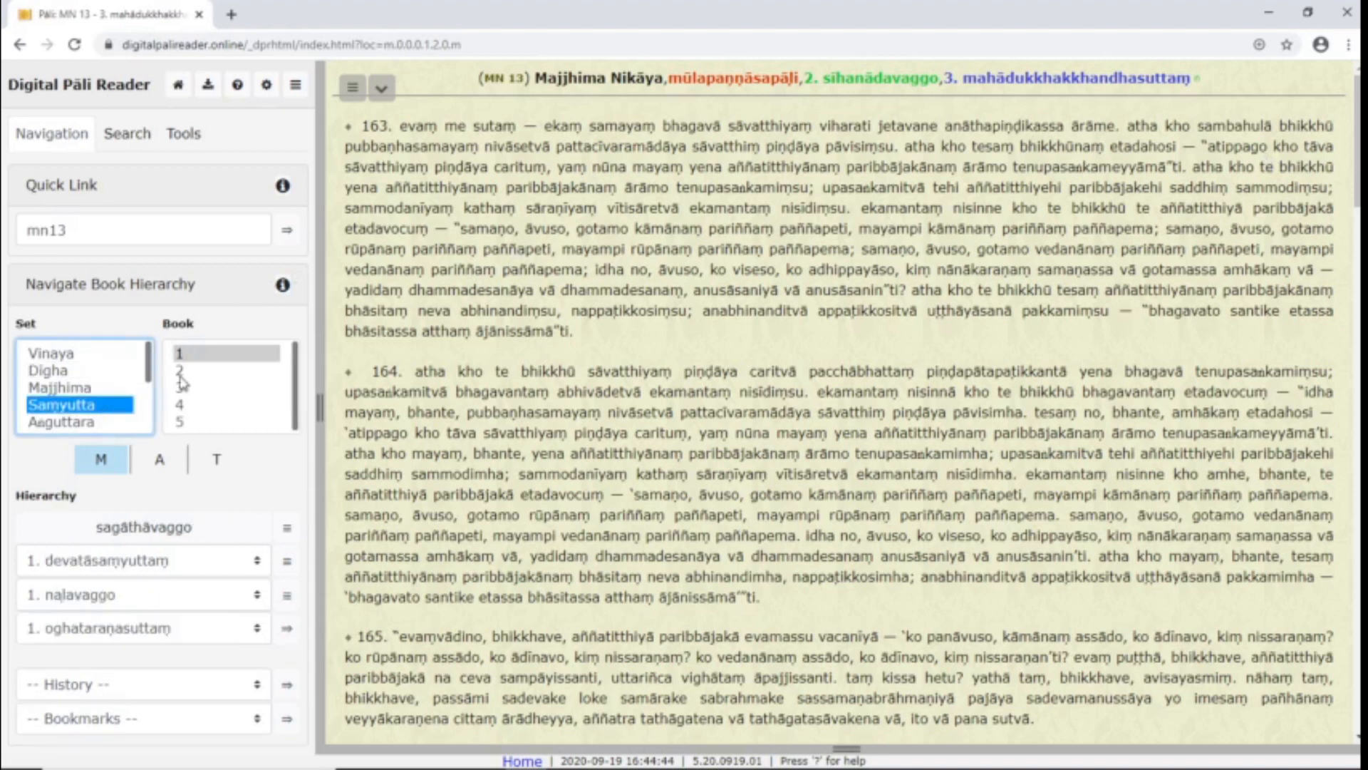
left_click(201, 371)
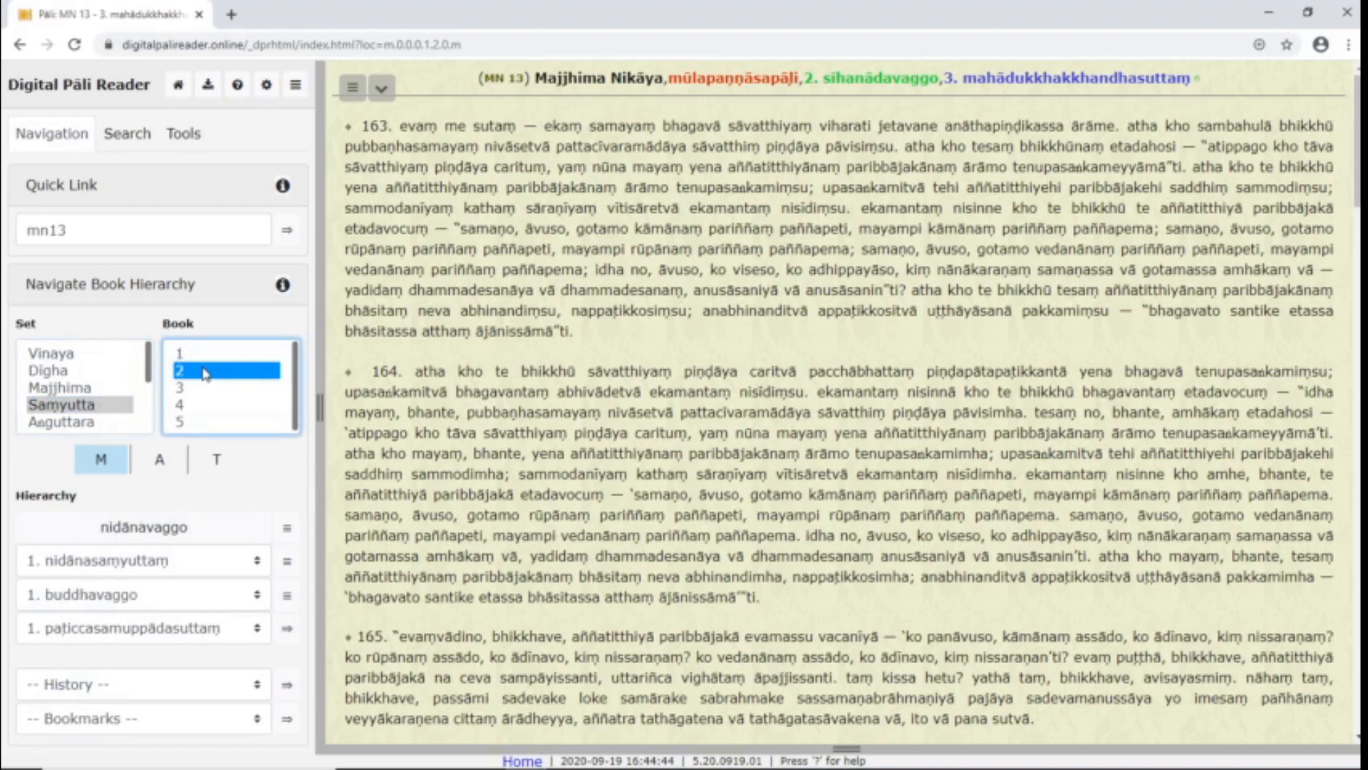
mouse_move(100, 460)
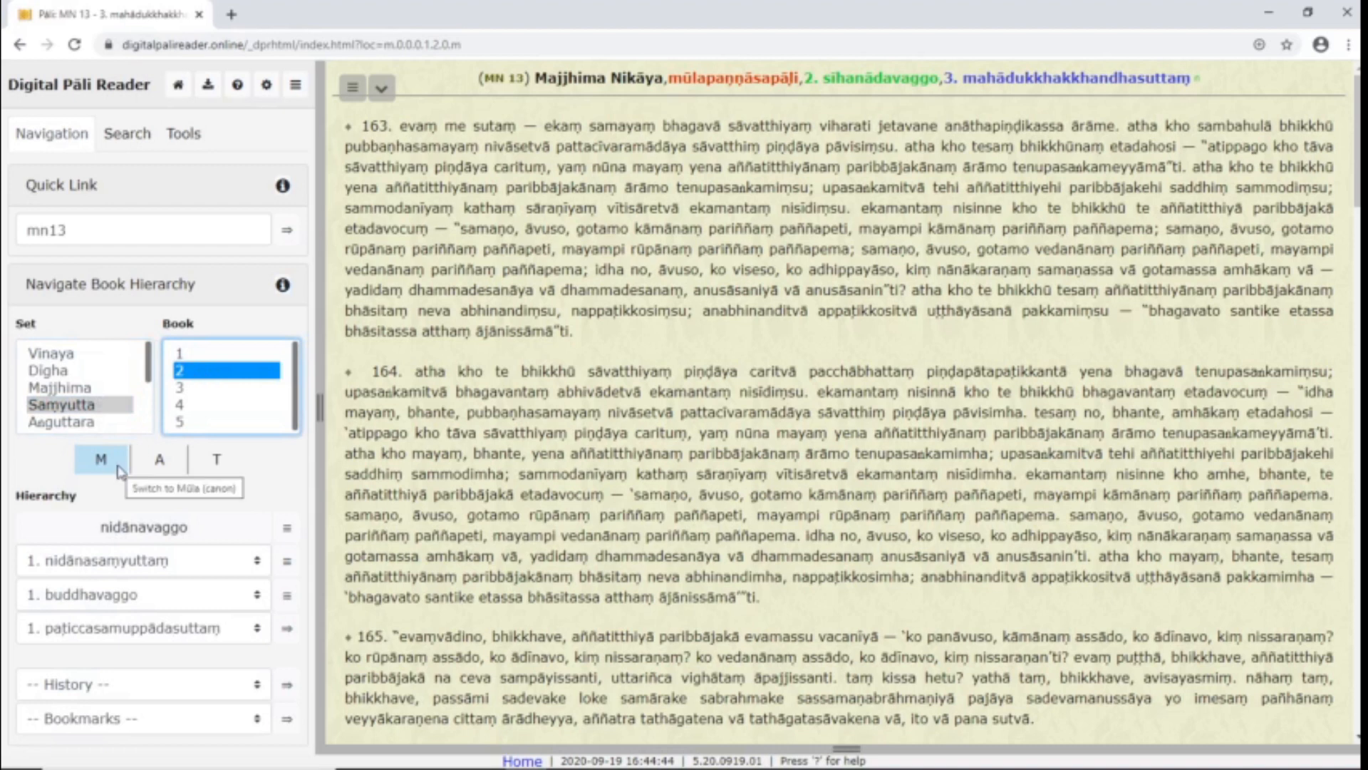
mouse_move(160, 460)
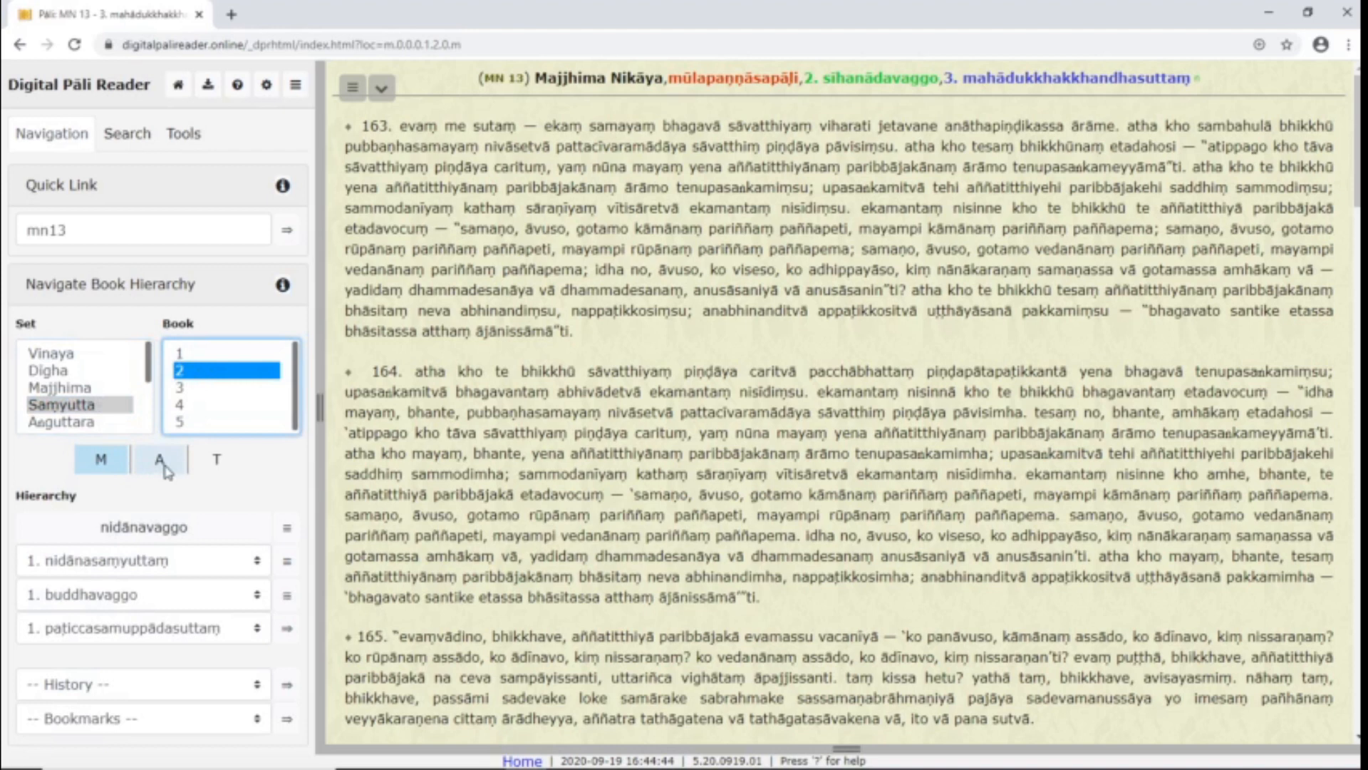
mouse_move(216, 471)
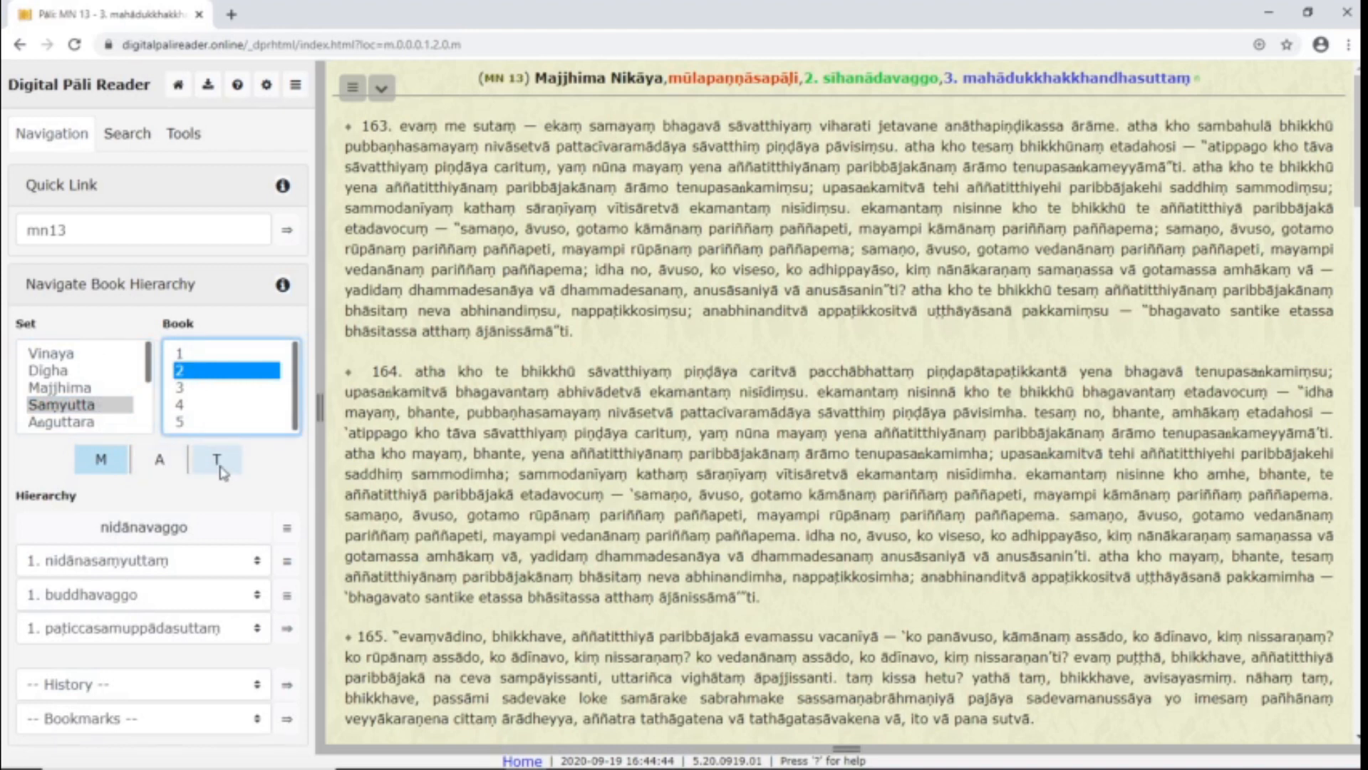
mouse_move(219, 496)
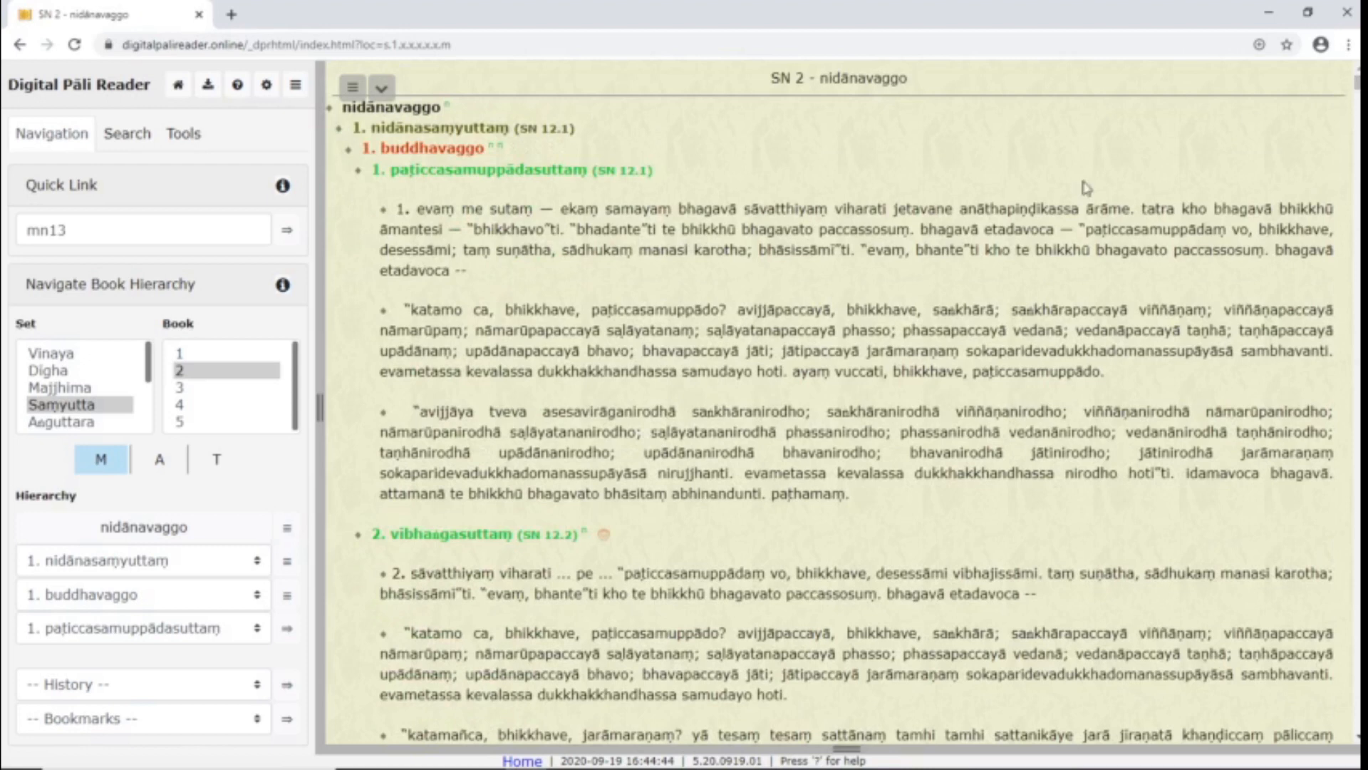
Step: Show the nidānasaṃyuttaṃ and dasabalavaggo contents, open SN 12.24 aññatitthiyasuttaṃ, and check the visited-texts history
left_click(144, 595)
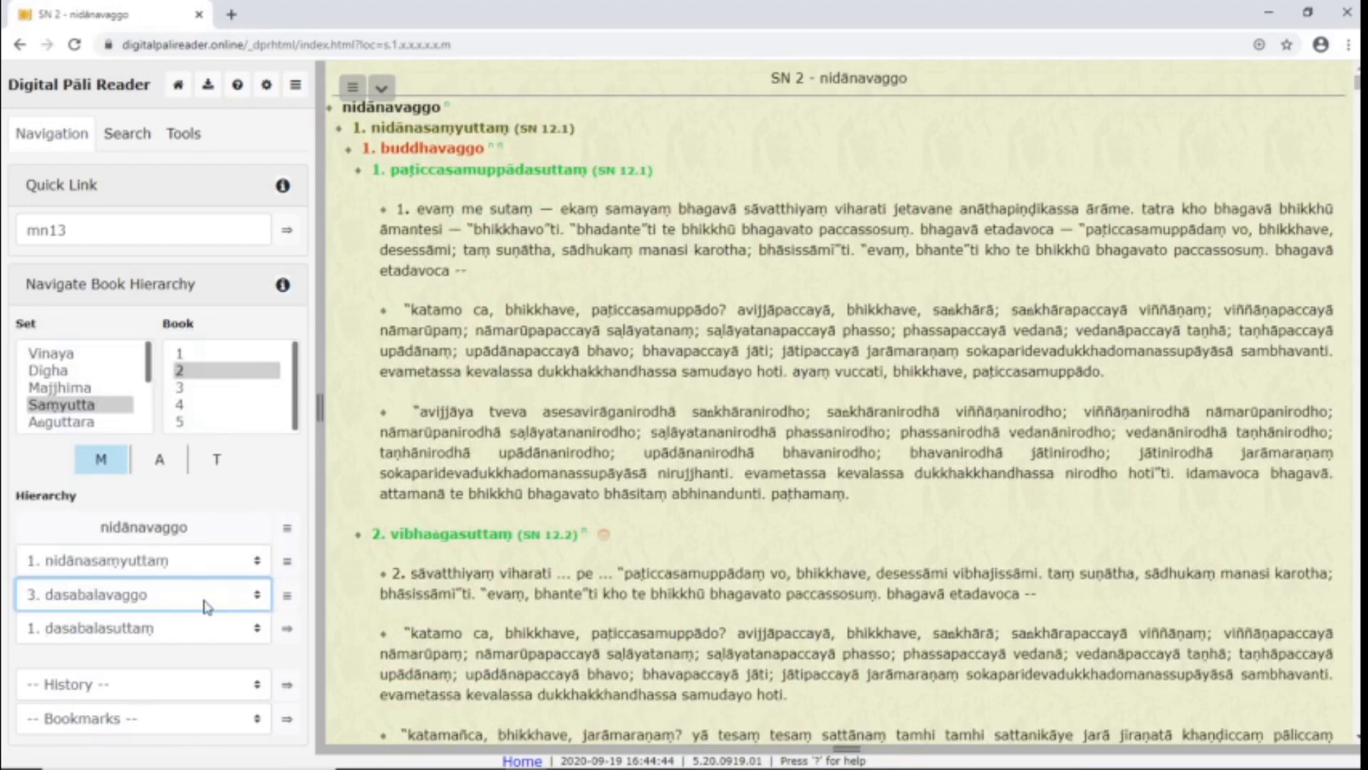
left_click(142, 595)
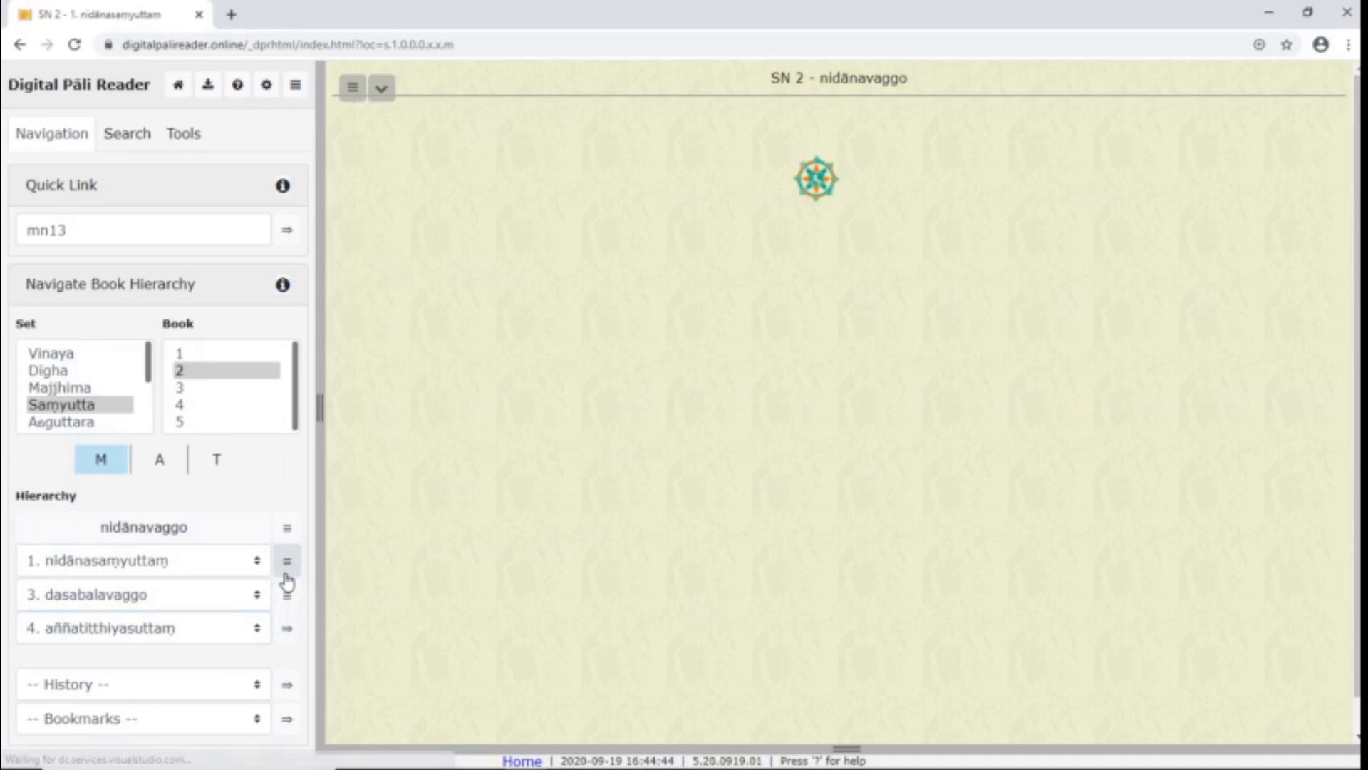
left_click(287, 559)
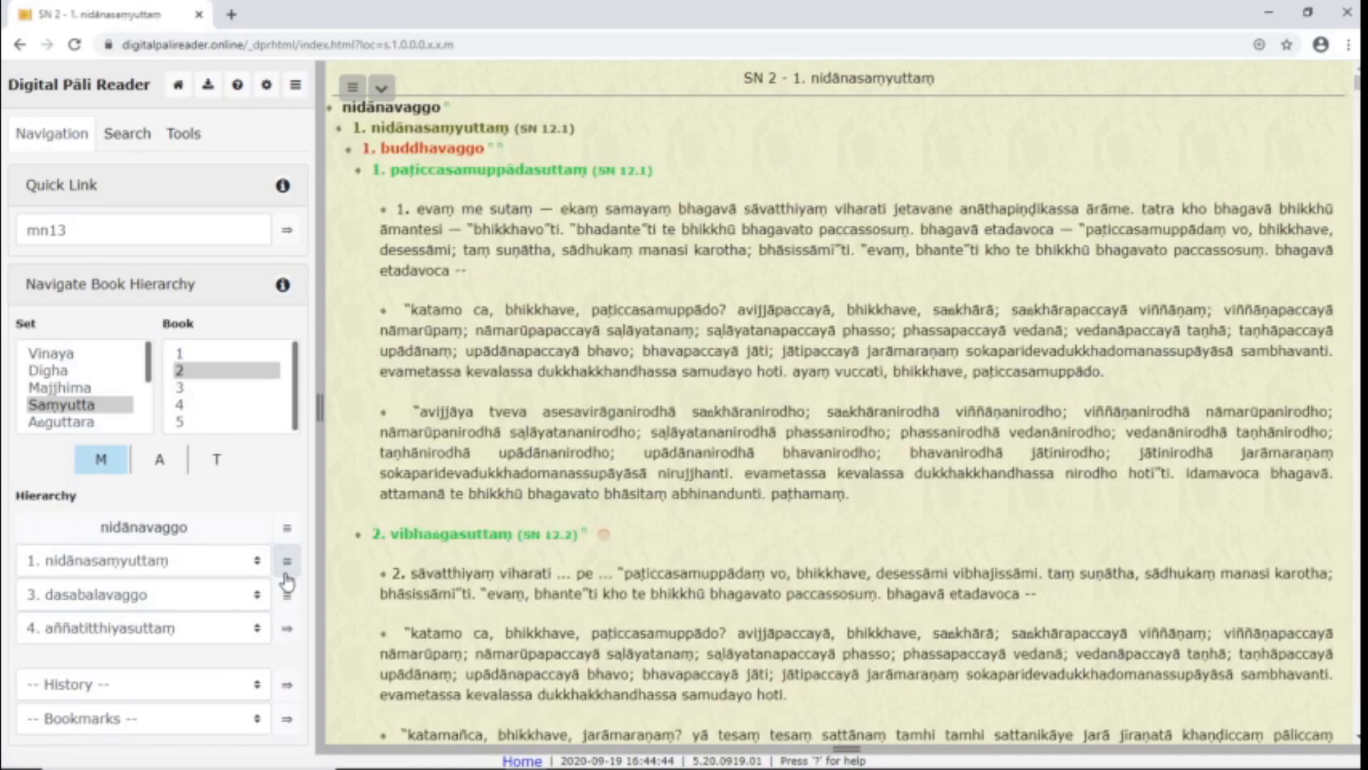
left_click(287, 593)
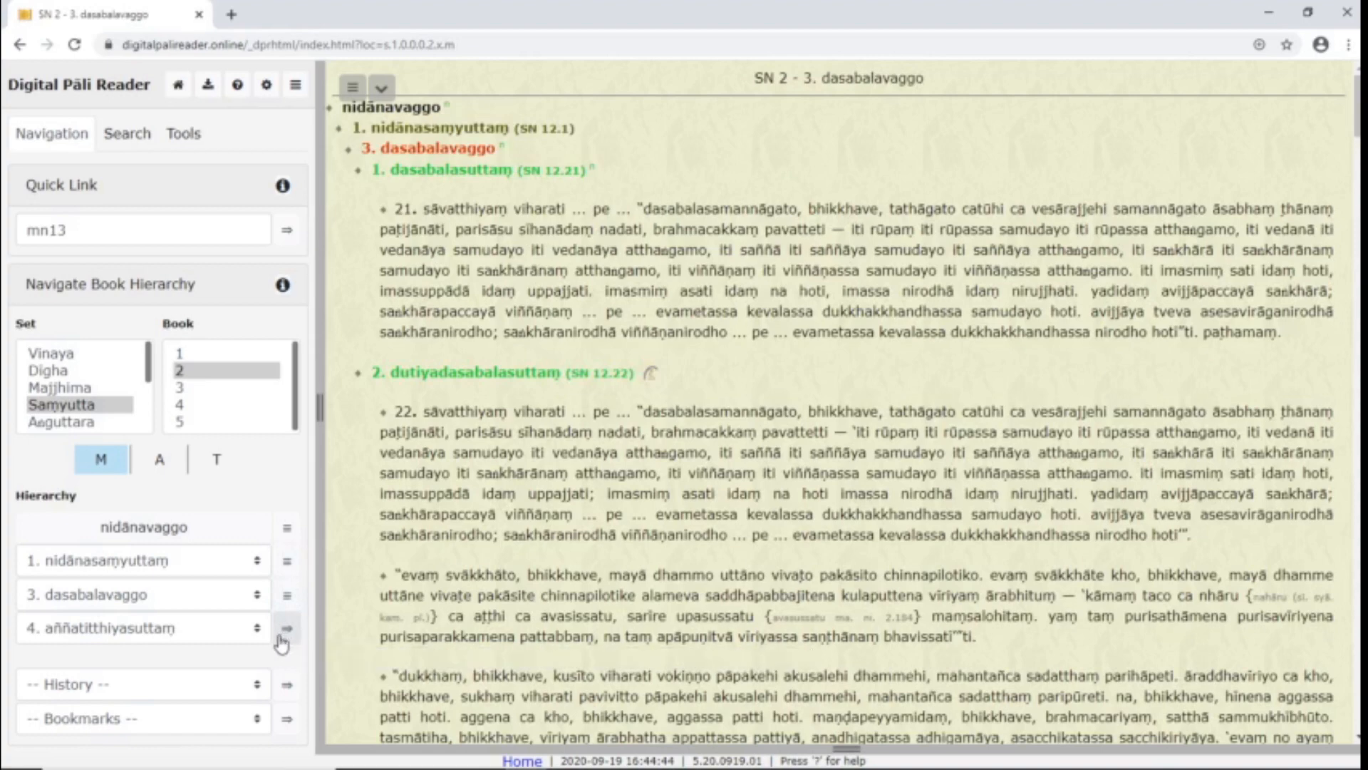
left_click(286, 627)
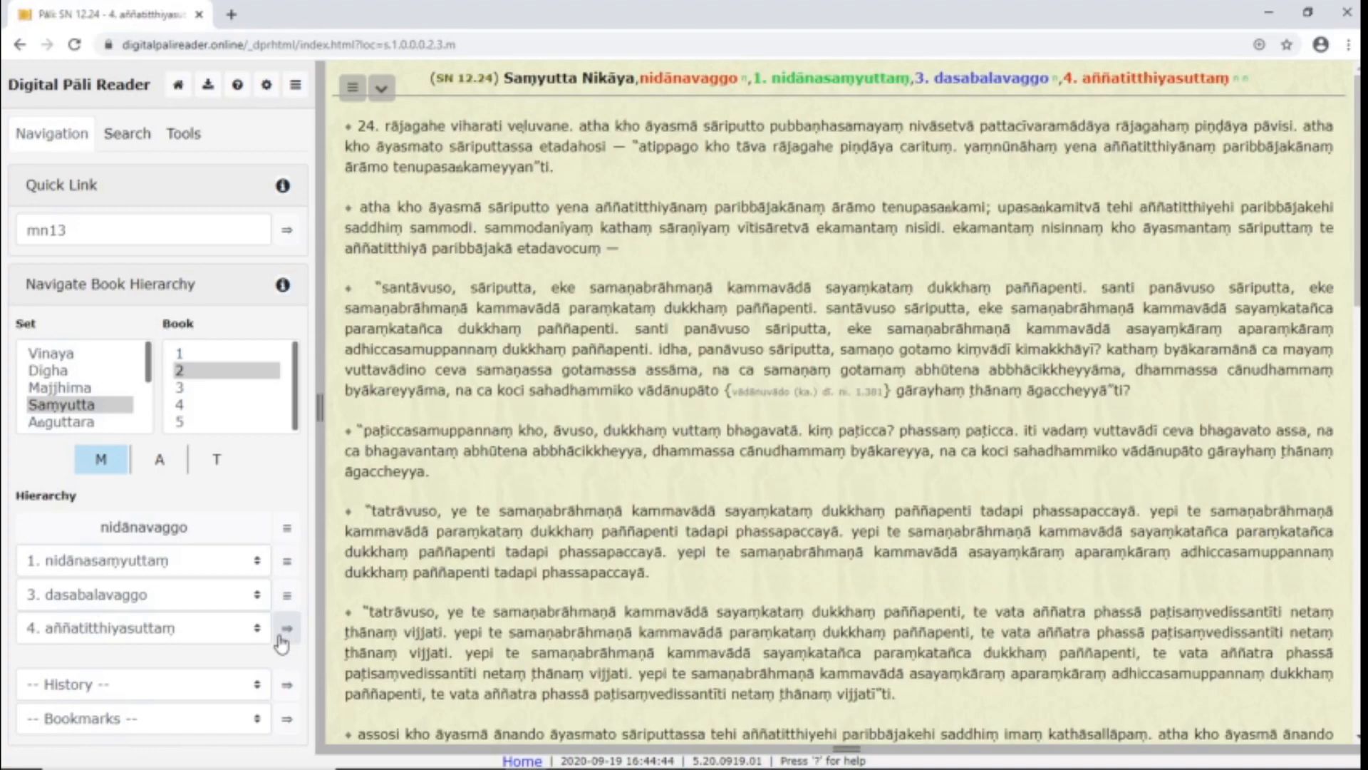
left_click(142, 683)
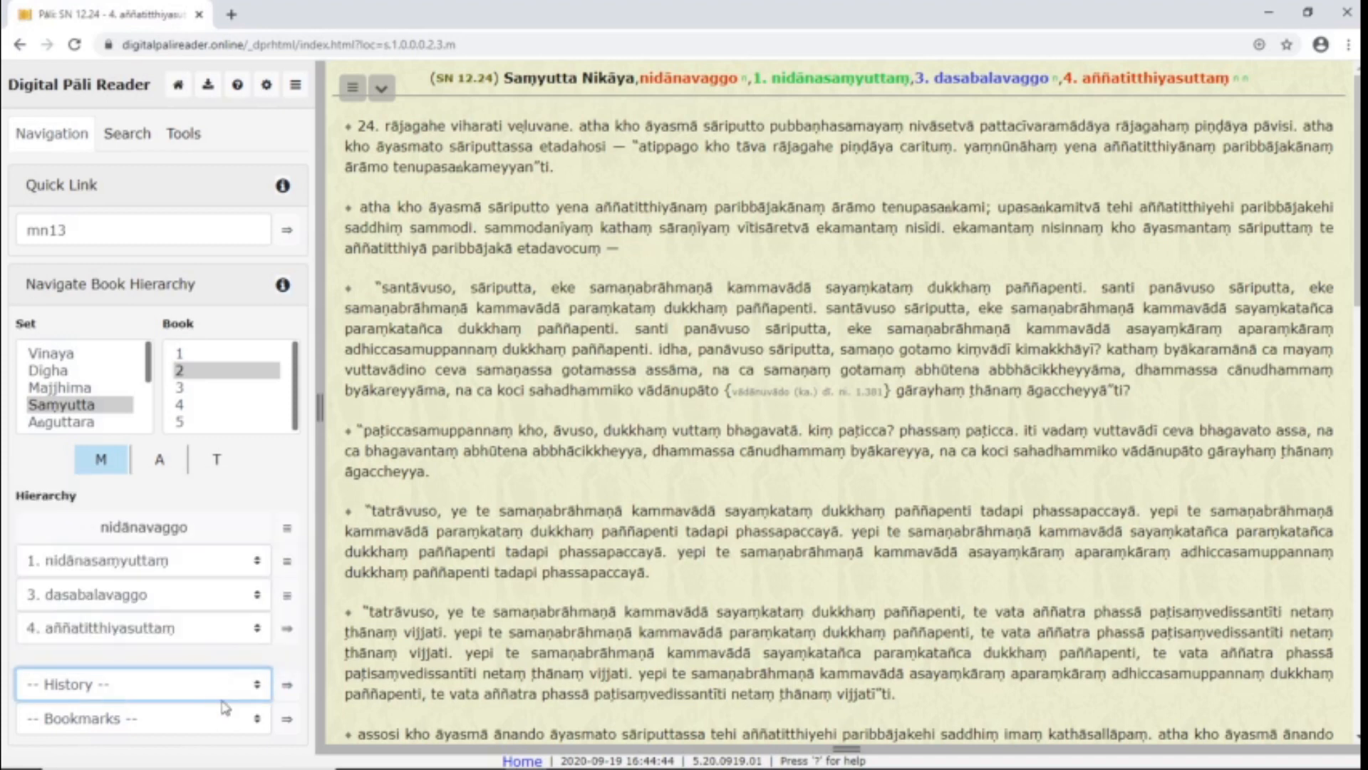
mouse_move(225, 574)
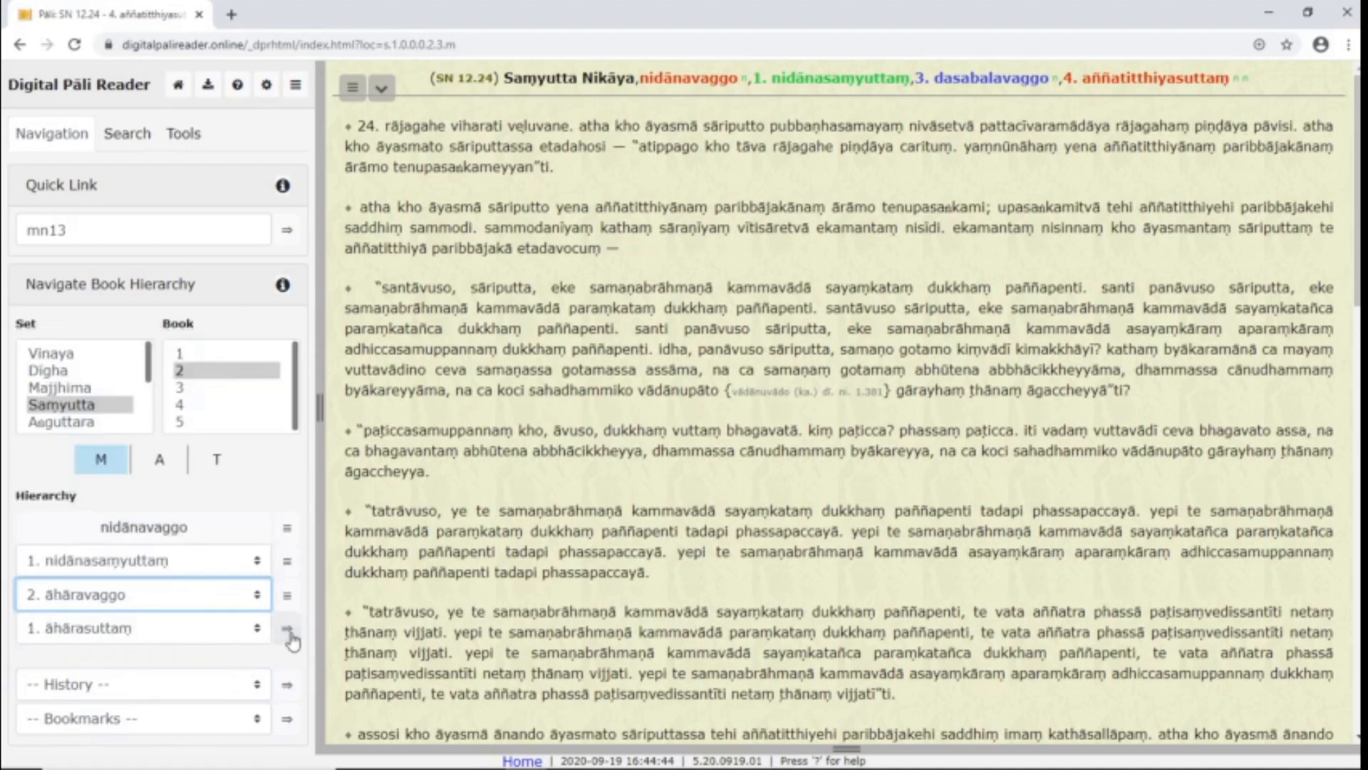
Step: Open SN 12.11 āhārasuttaṃ and look up saṅkhārapaccayā and satta, browsing their numbered dictionary entries
left_click(289, 627)
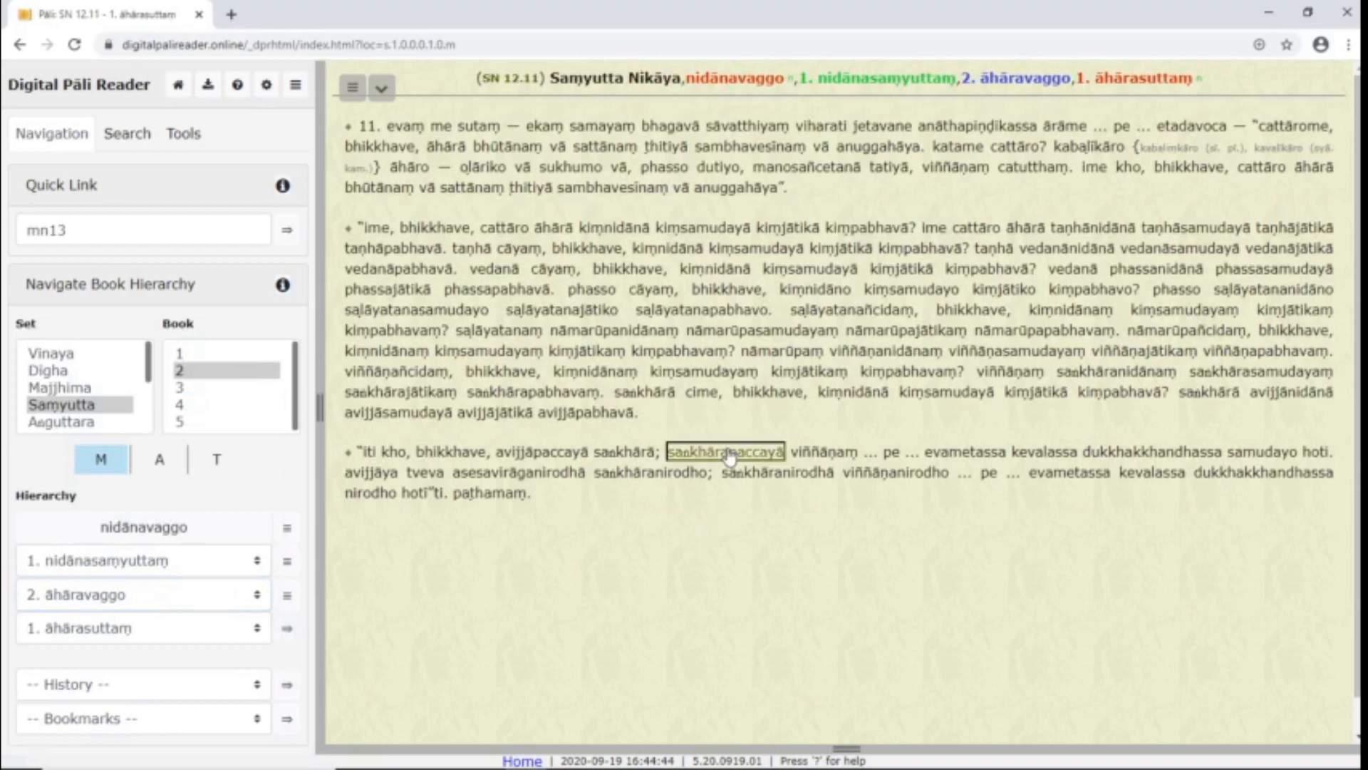
left_click(729, 451)
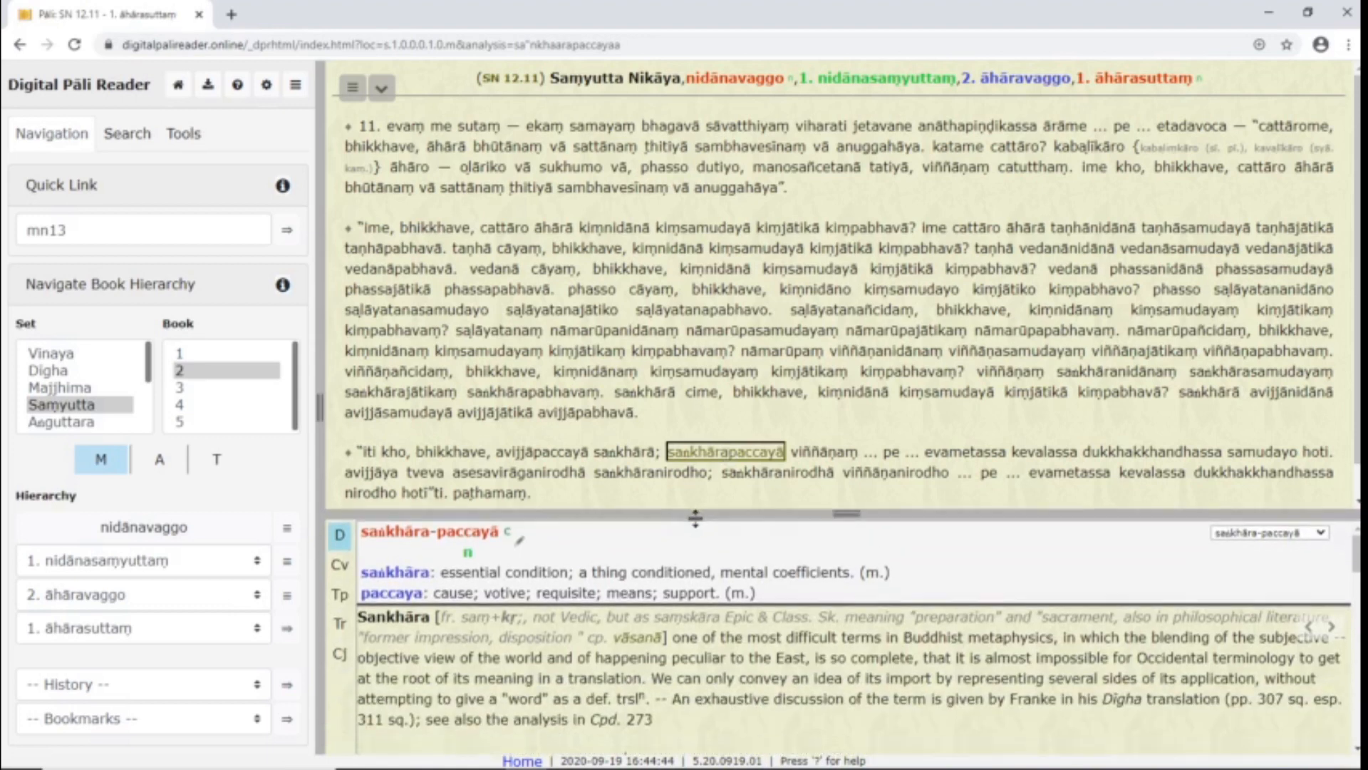
mouse_move(674, 536)
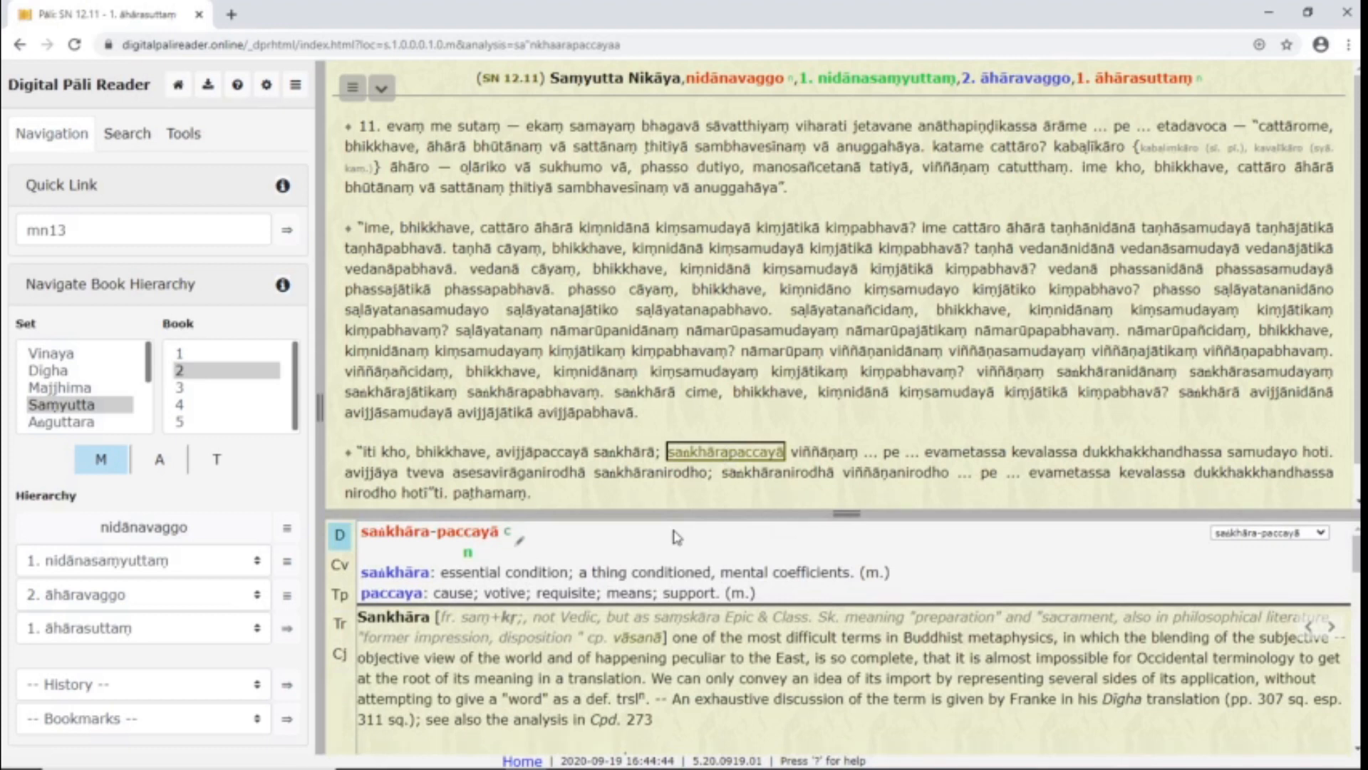
mouse_move(414, 563)
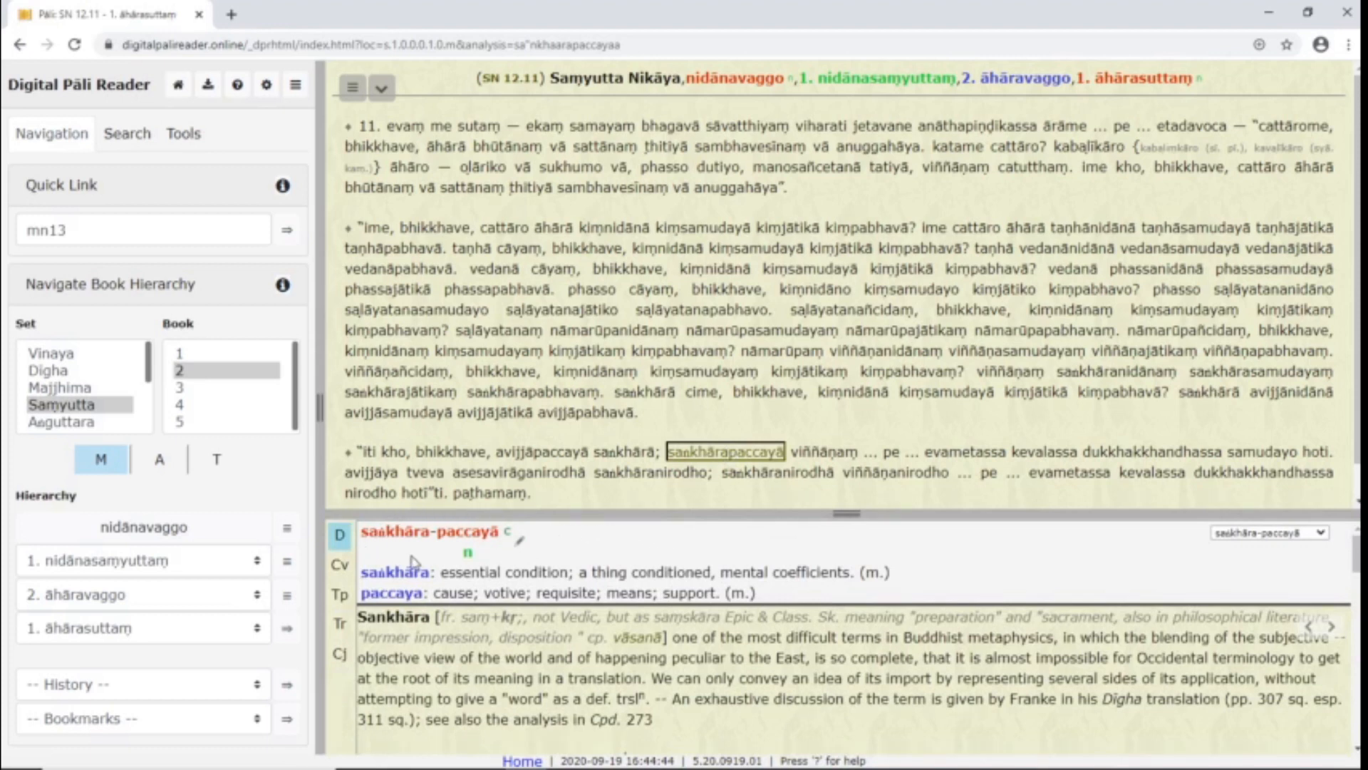
mouse_move(409, 554)
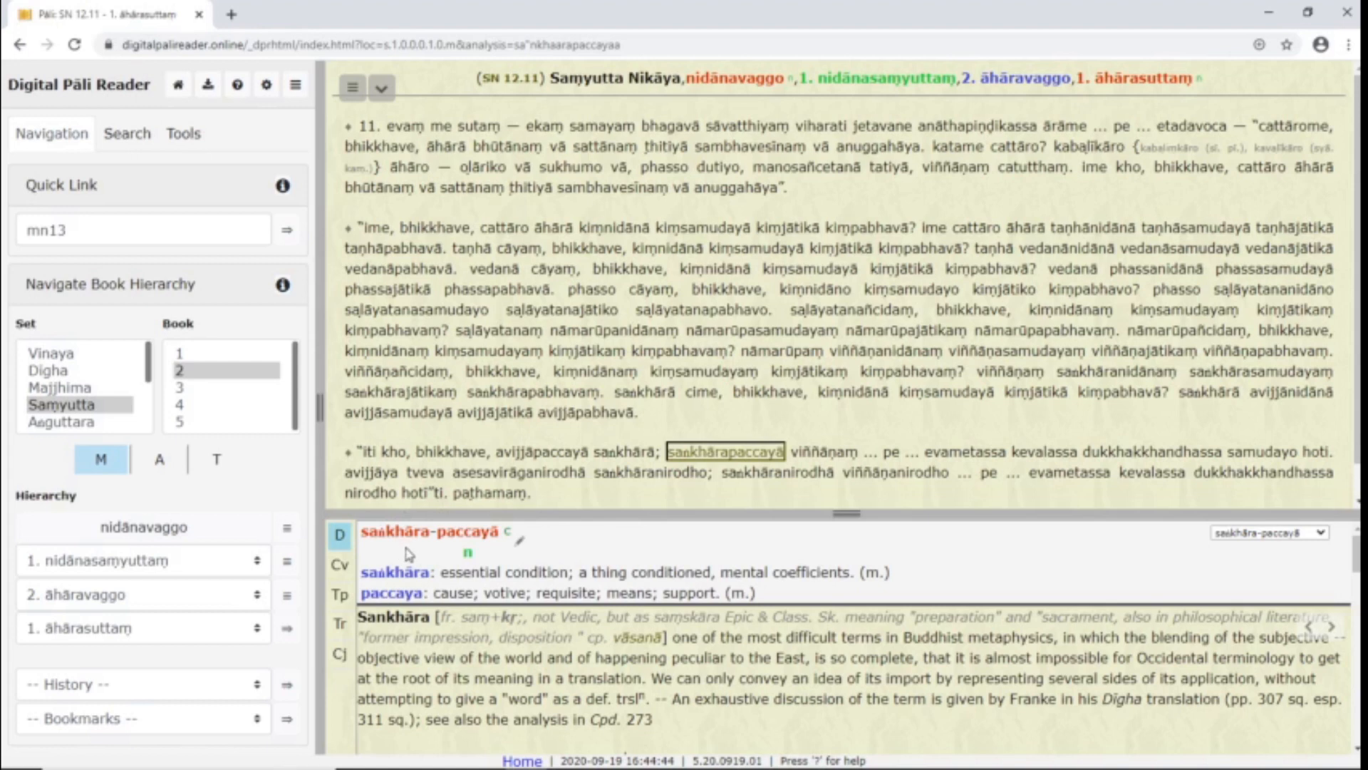
mouse_move(515, 713)
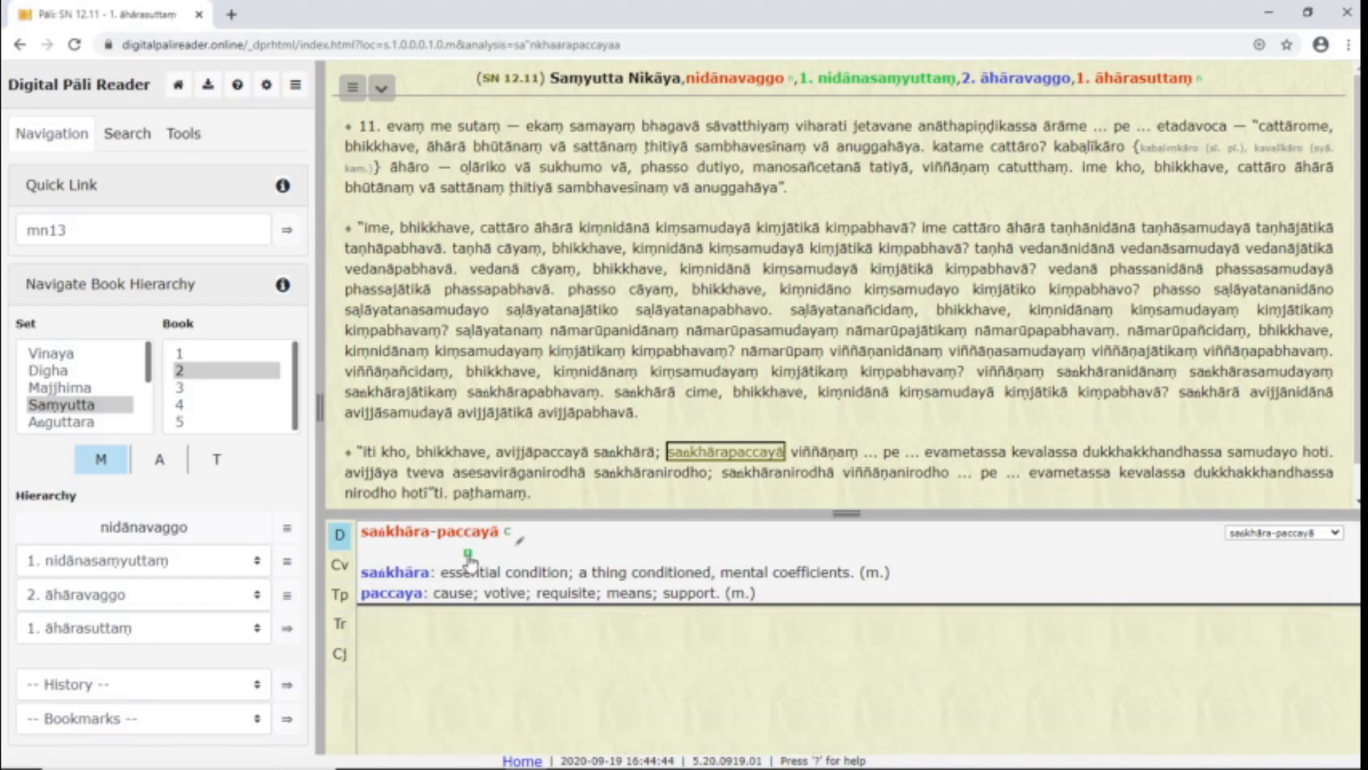
left_click(339, 609)
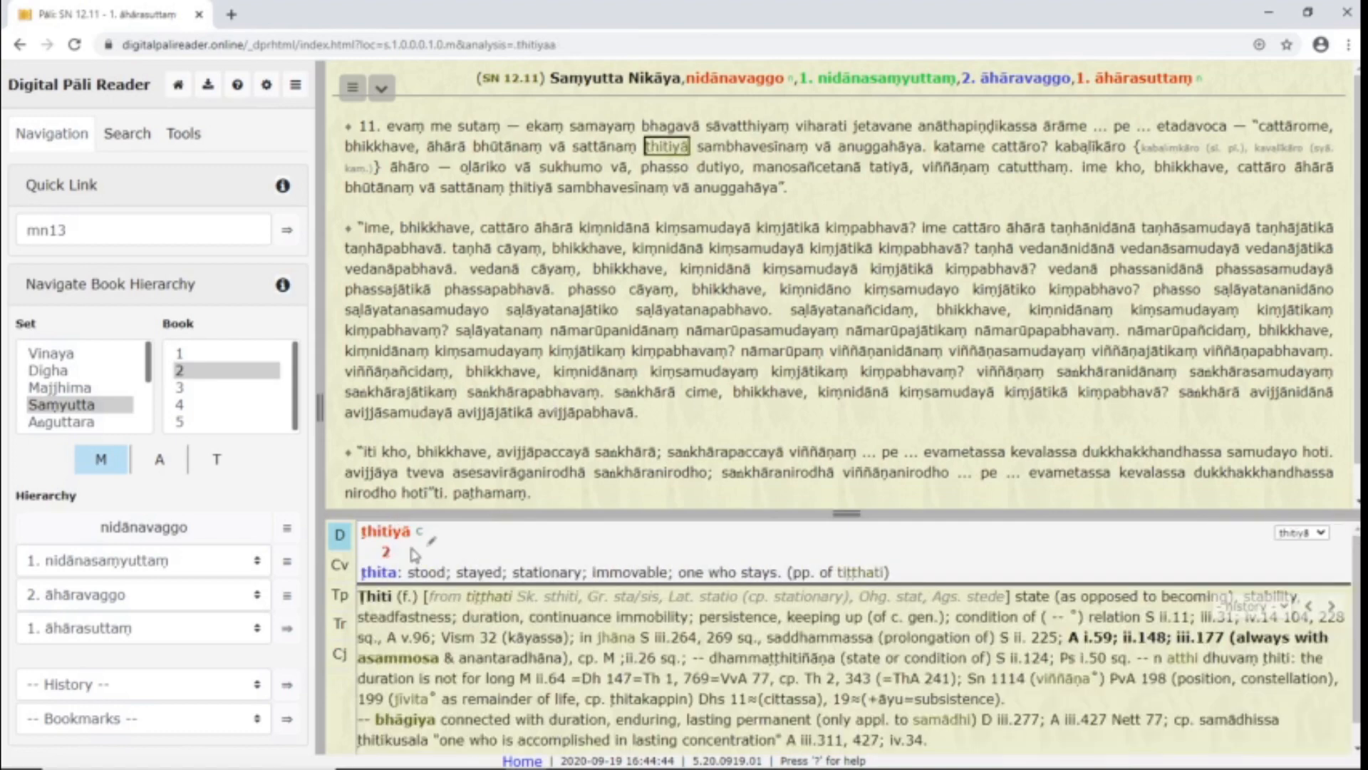
mouse_move(620, 161)
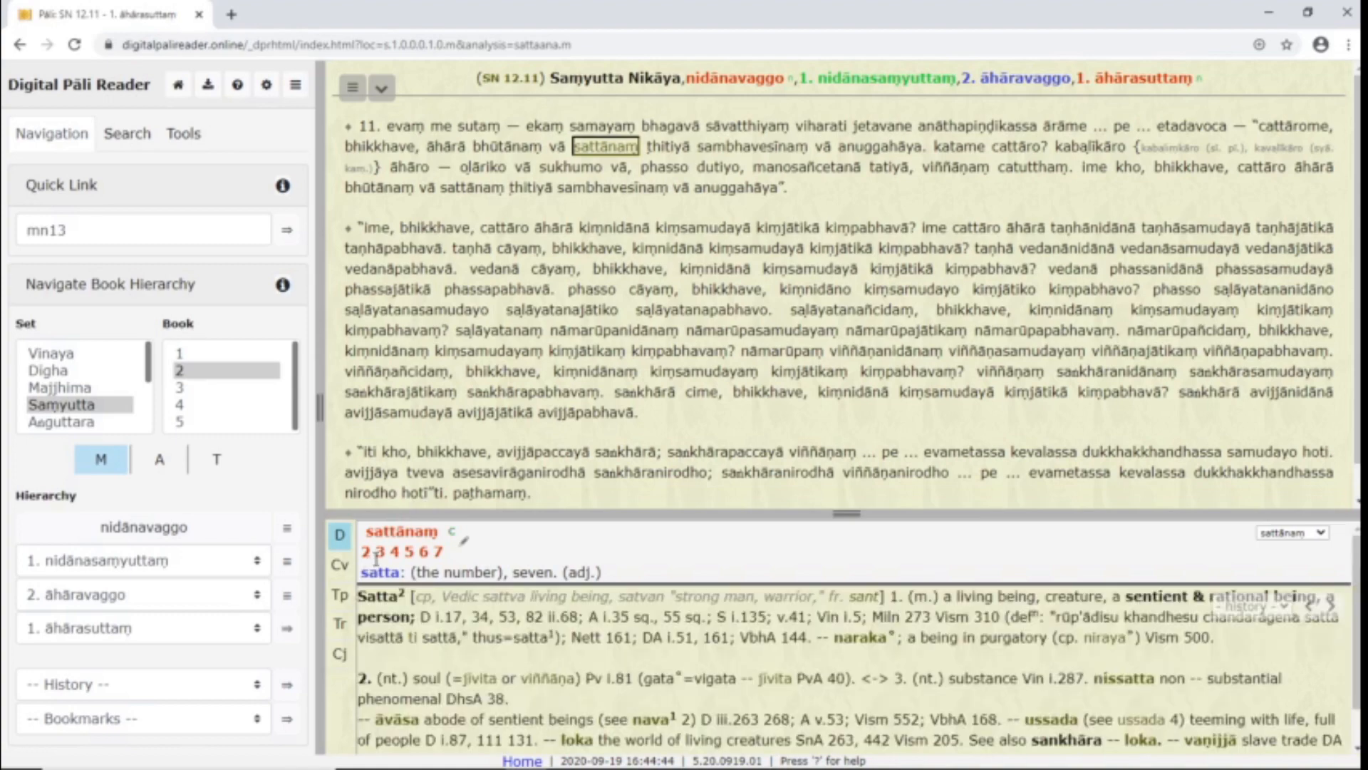
left_click(402, 551)
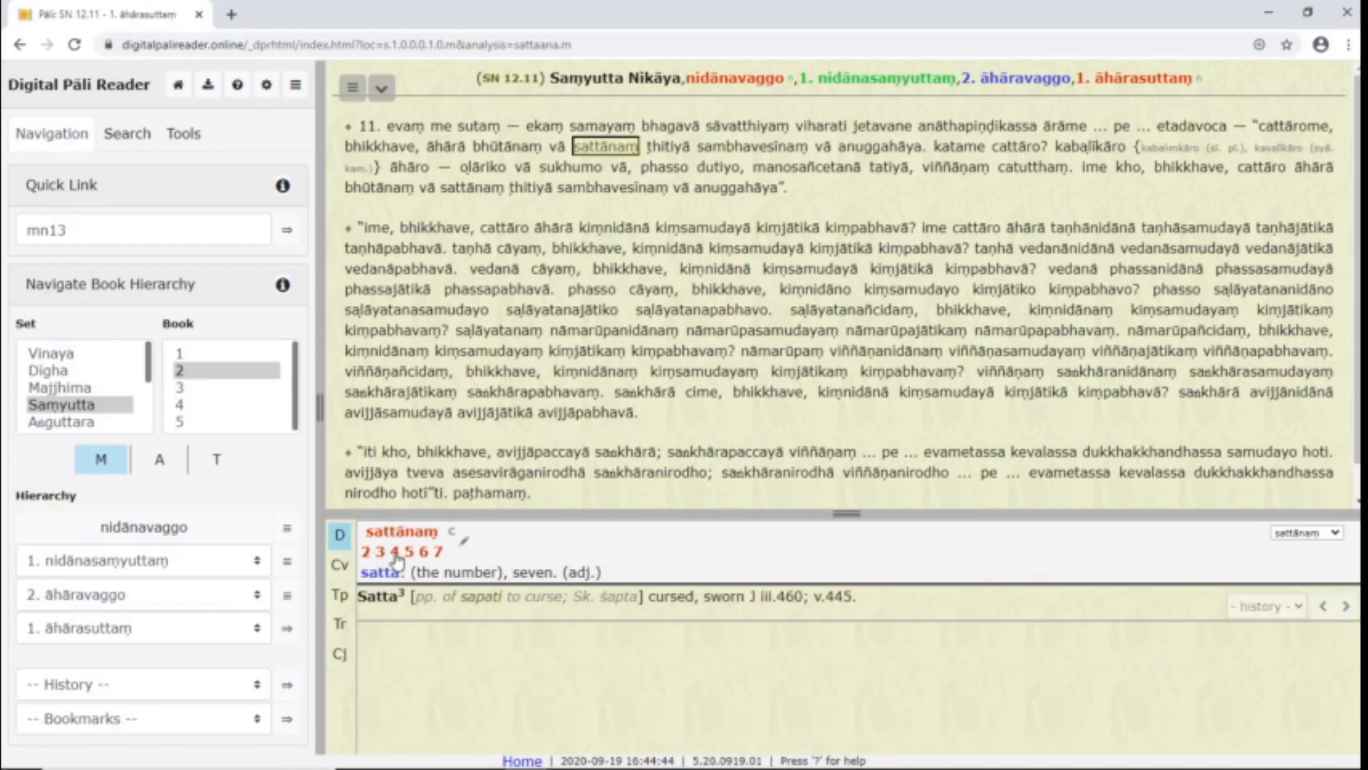
left_click(439, 551)
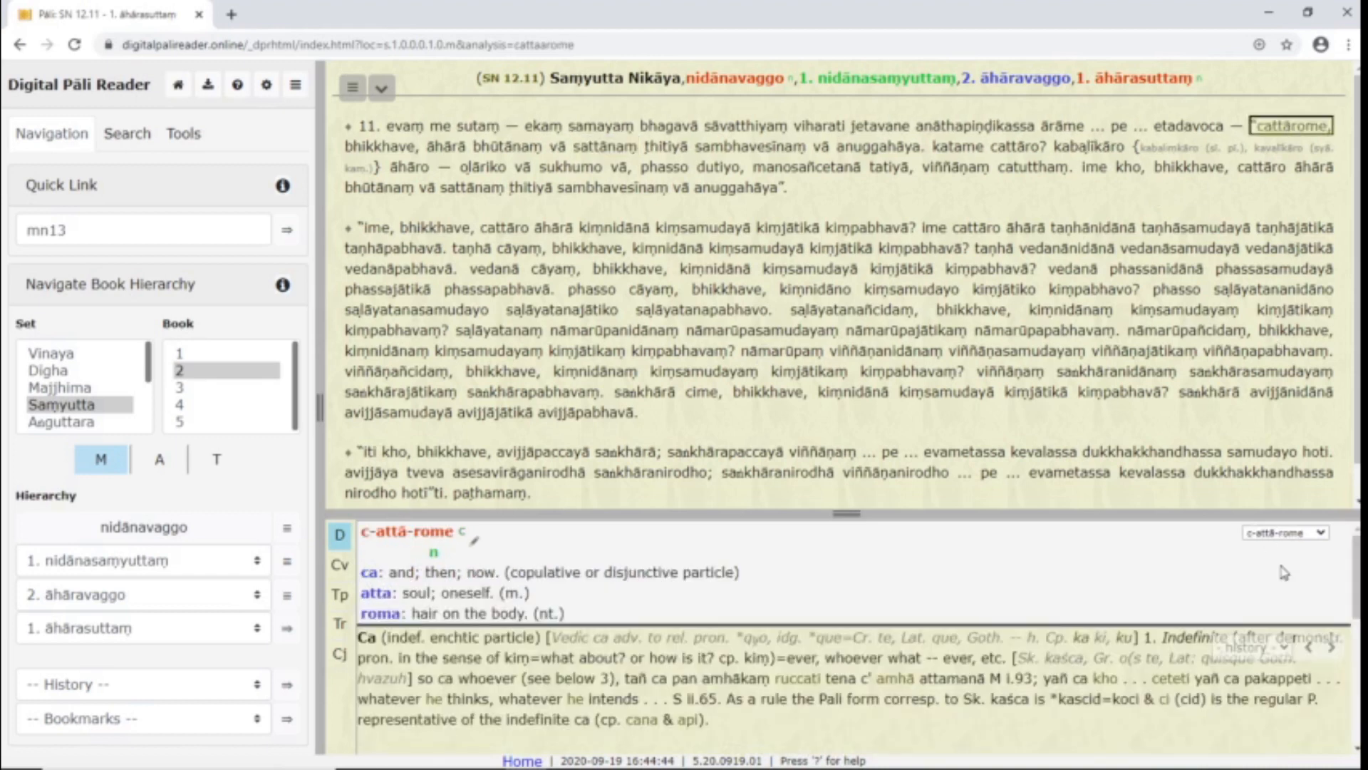
Step: Choose the cattāro-me breakdown for cattārome, then look up bhikkhave
left_click(1284, 531)
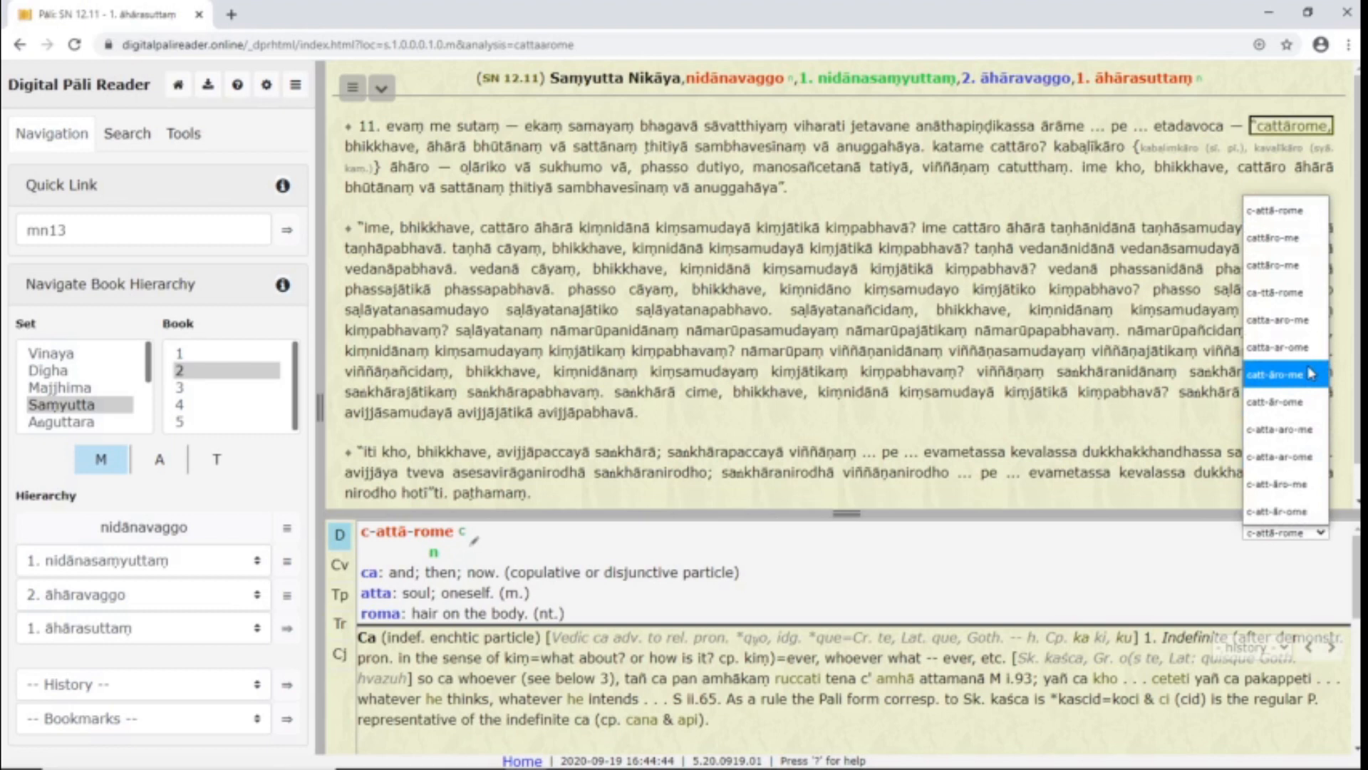
left_click(1284, 377)
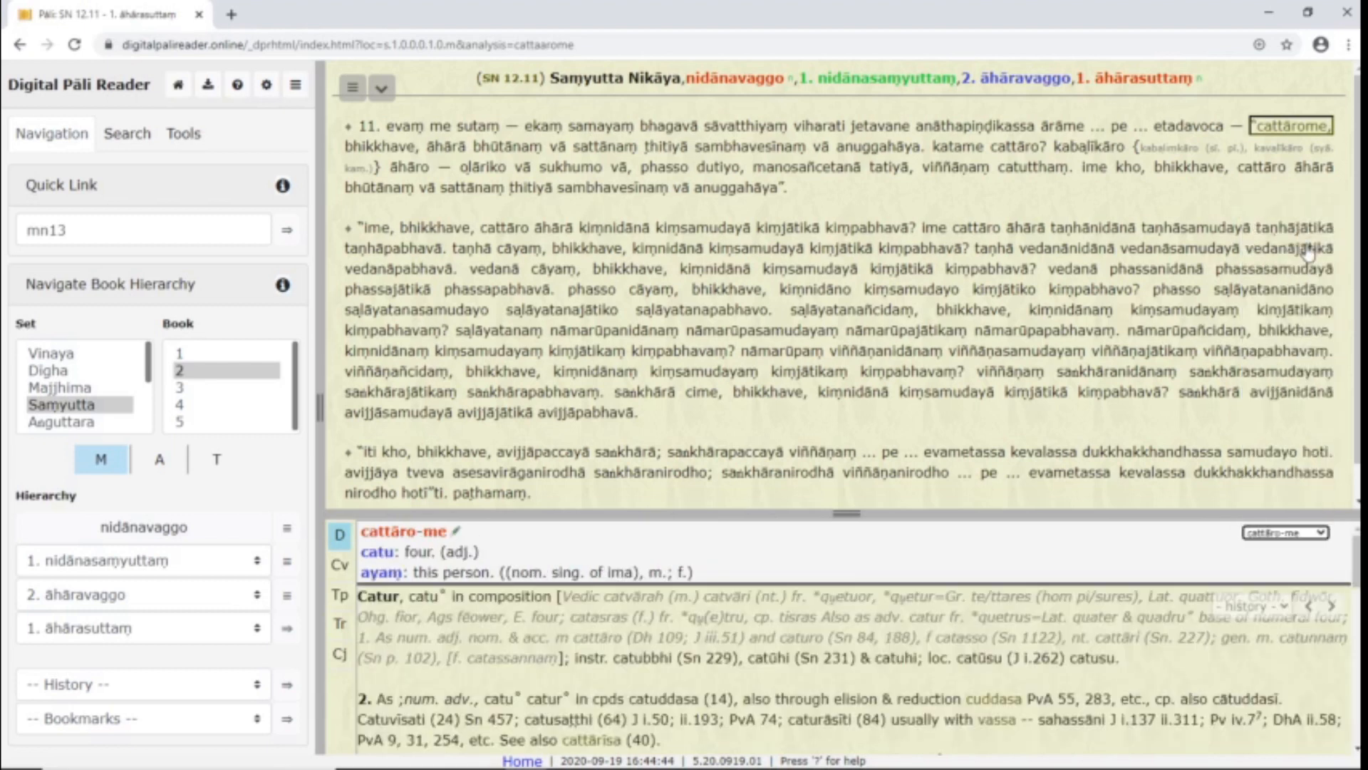
mouse_move(488, 446)
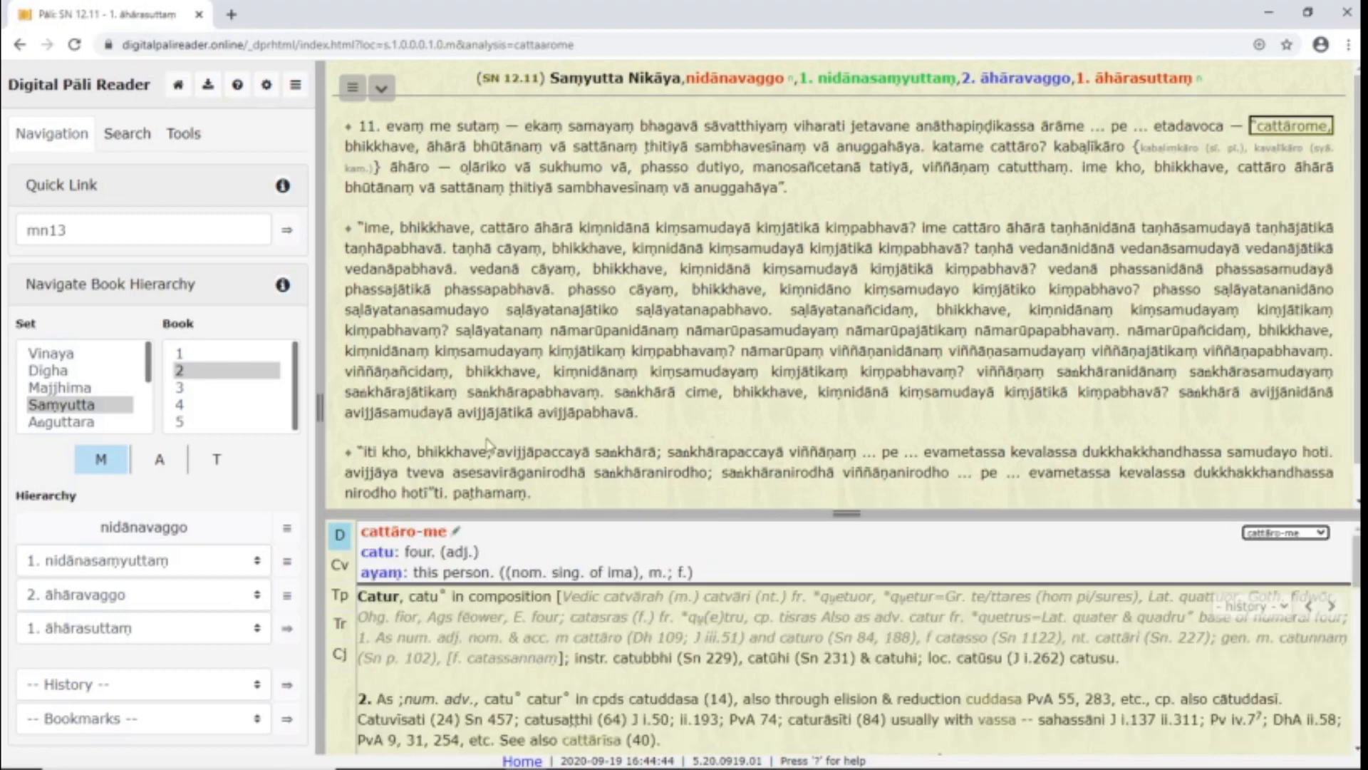
left_click(453, 452)
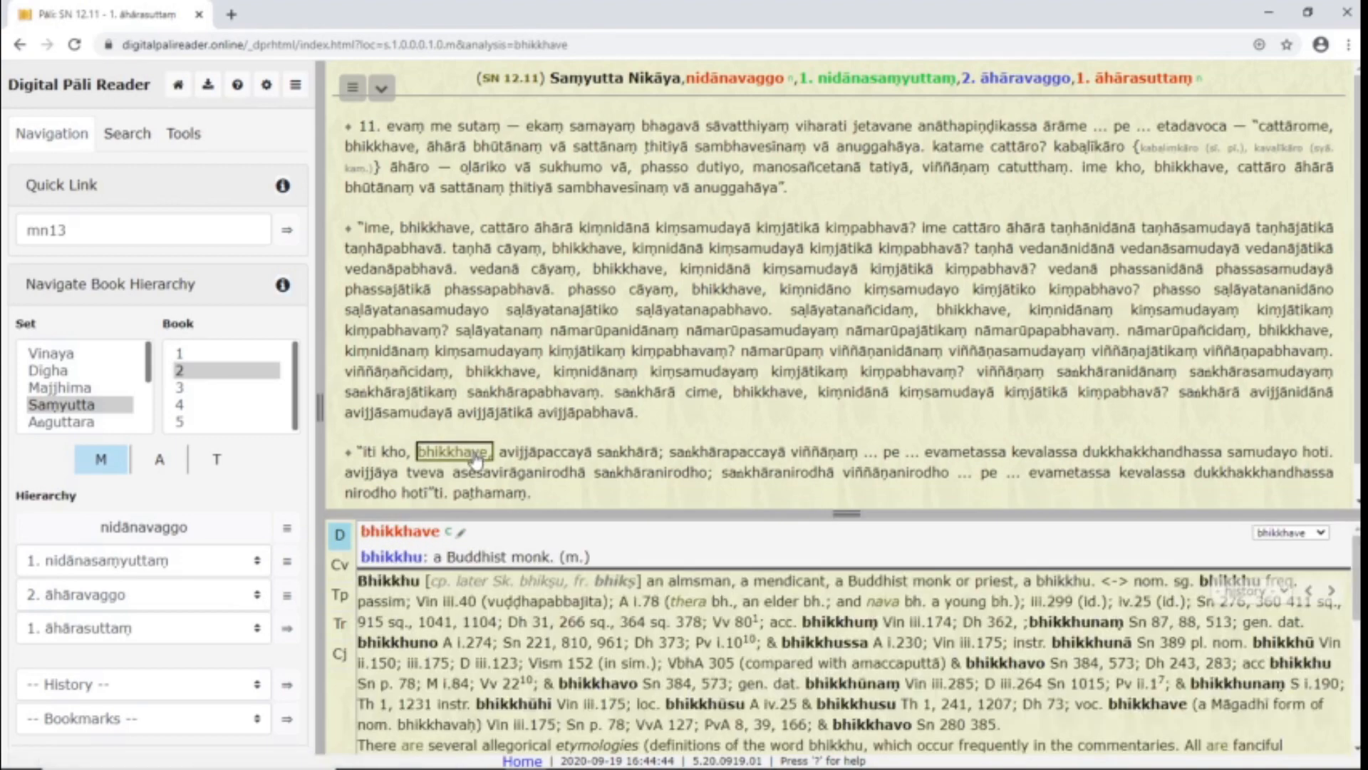
Step: Show the declension of bhikkhu and edit the looked-up word to bhikkhuni
left_click(341, 593)
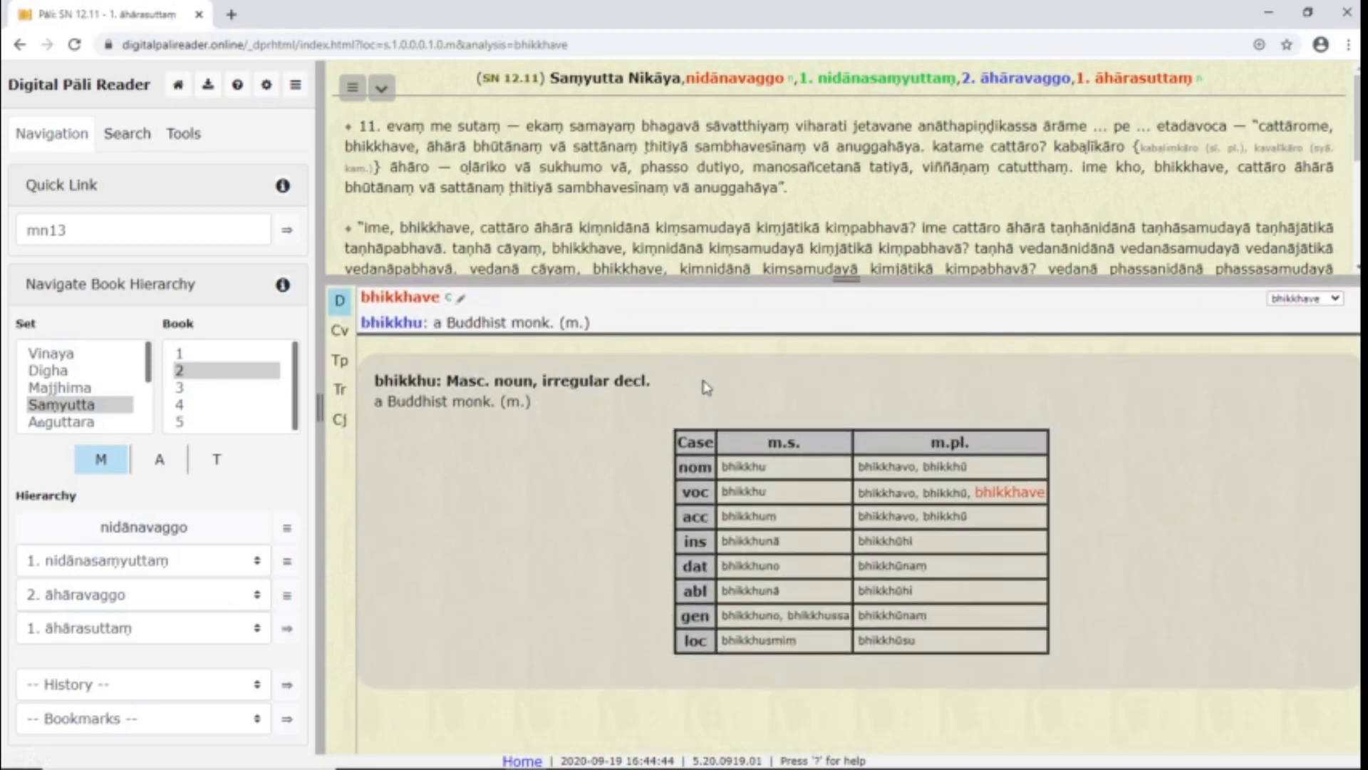
mouse_move(1013, 411)
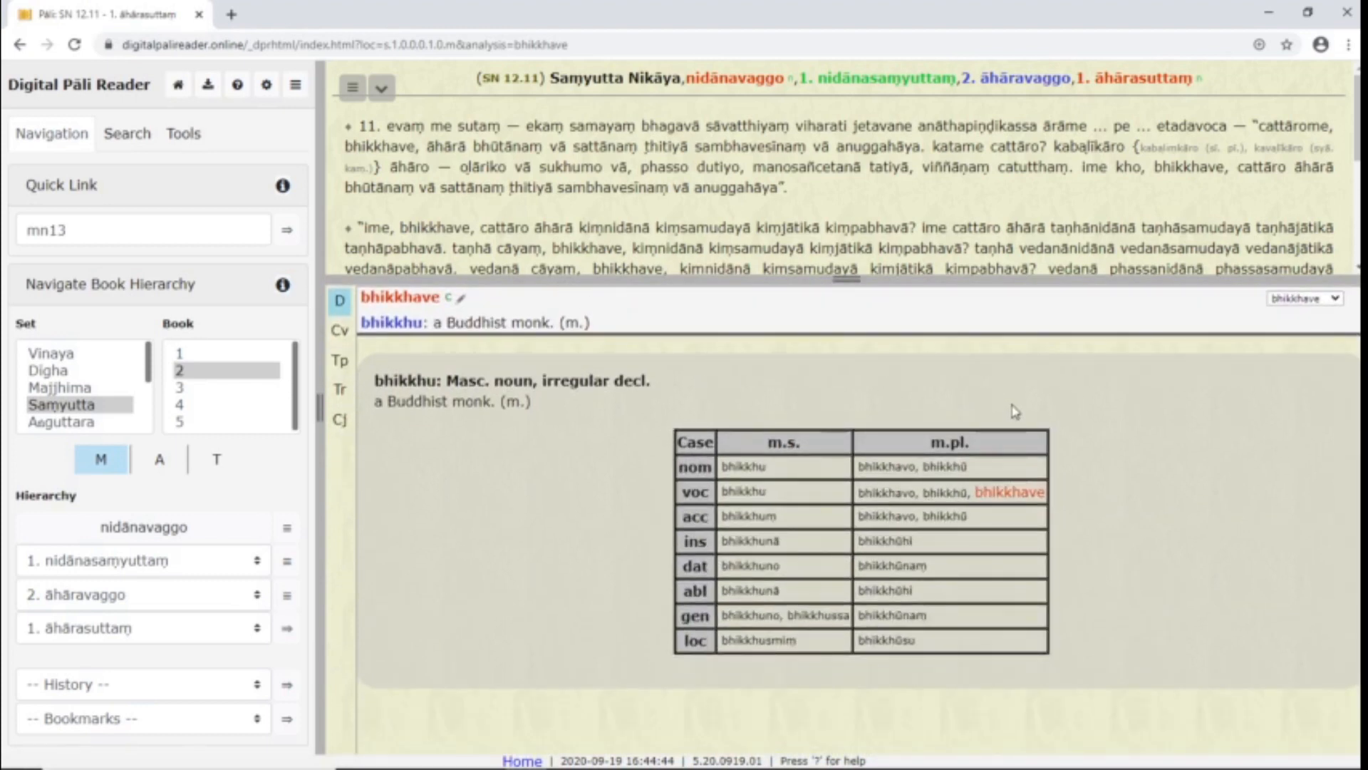
mouse_move(986, 468)
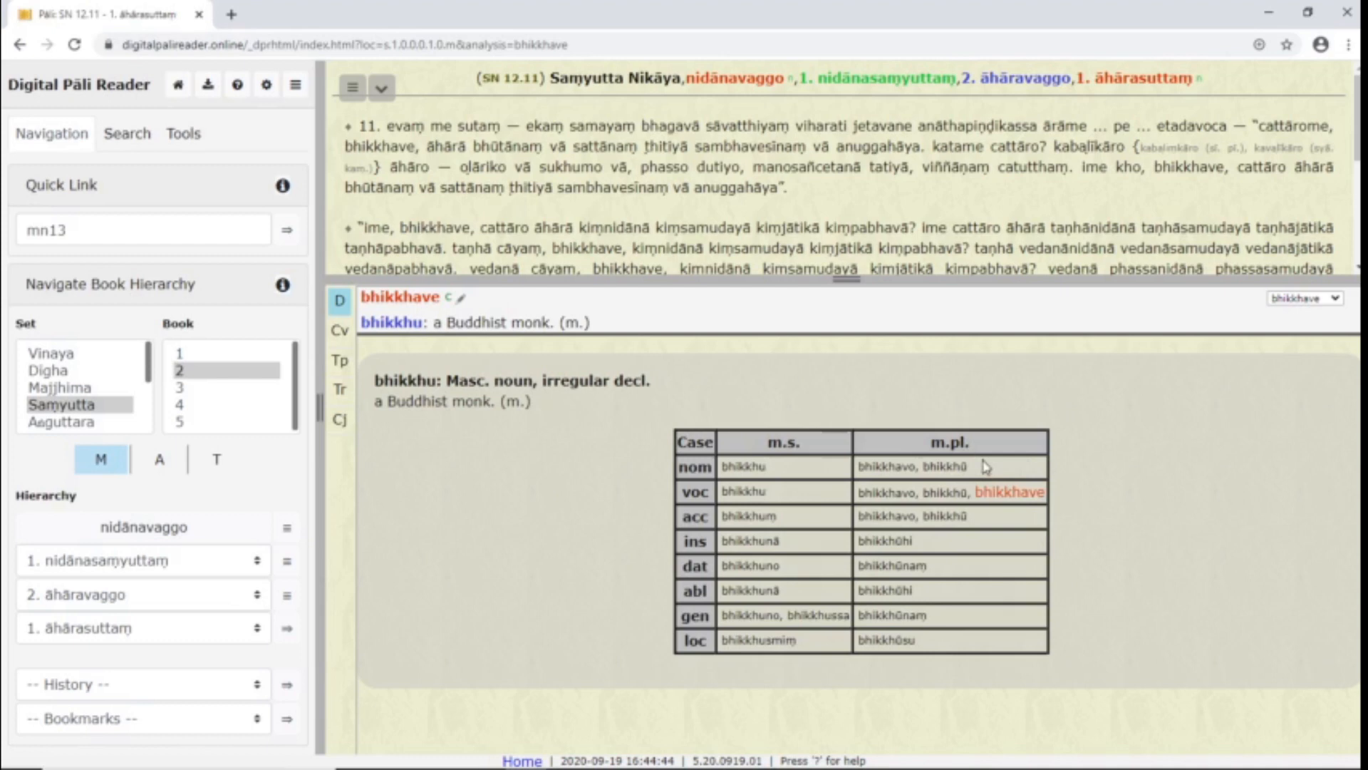
mouse_move(473, 308)
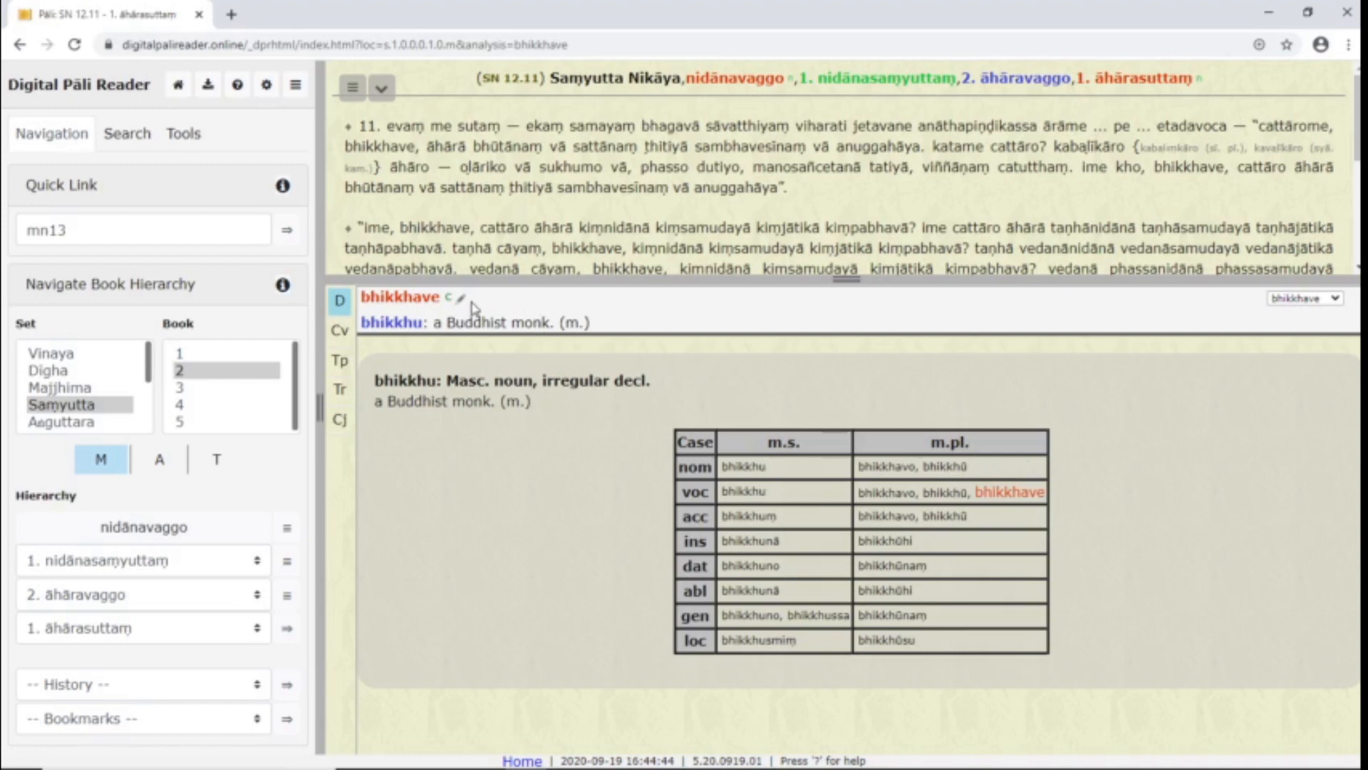
left_click(458, 296)
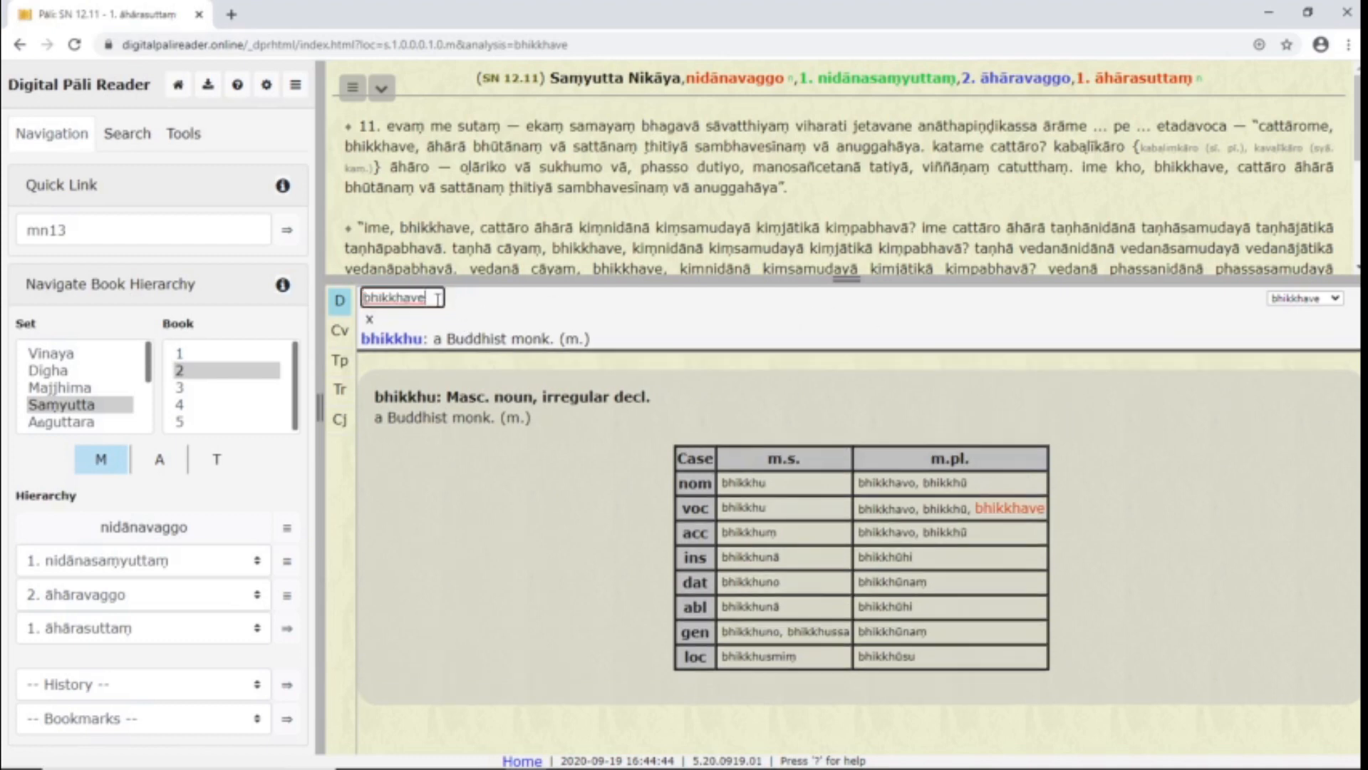
type("bhikkhuni")
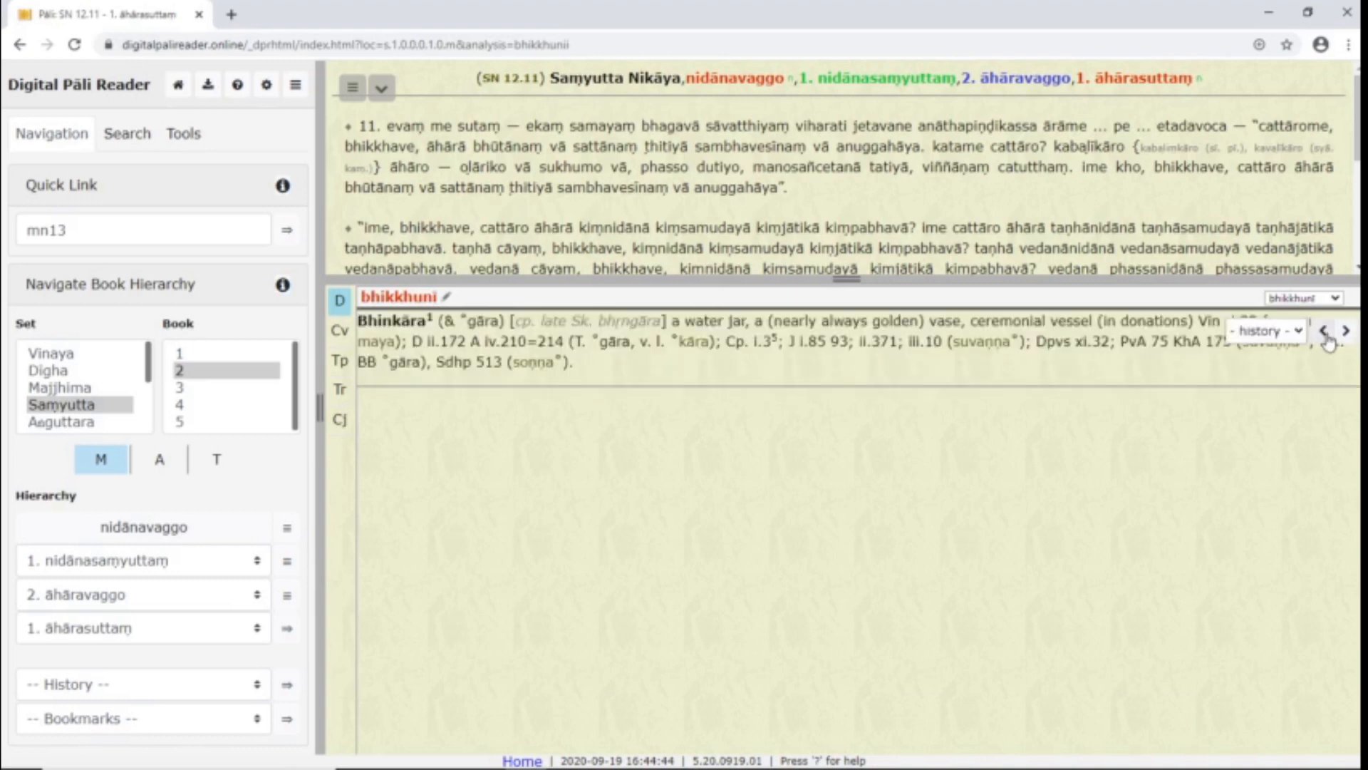
Step: Step back through the lookup history to the Bhikkhu entry and forward again
left_click(1325, 330)
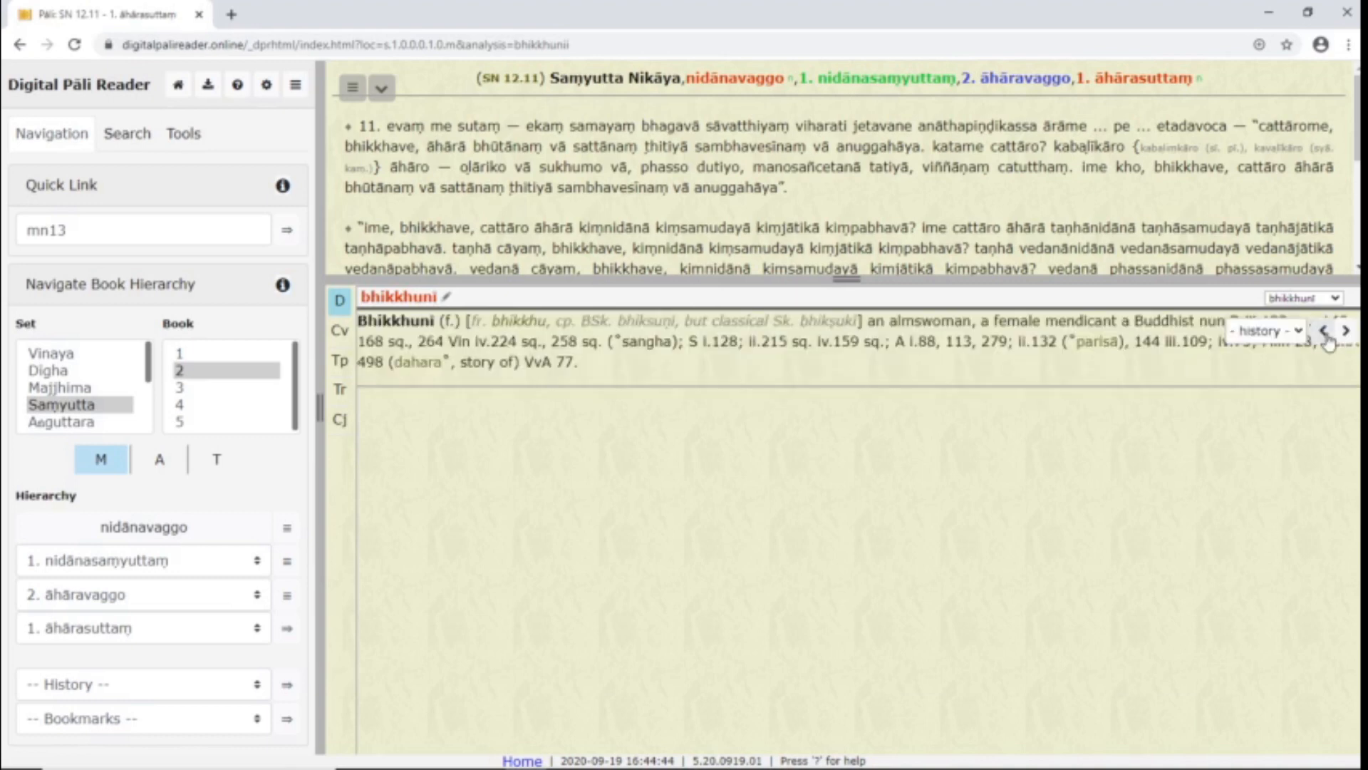
left_click(1307, 332)
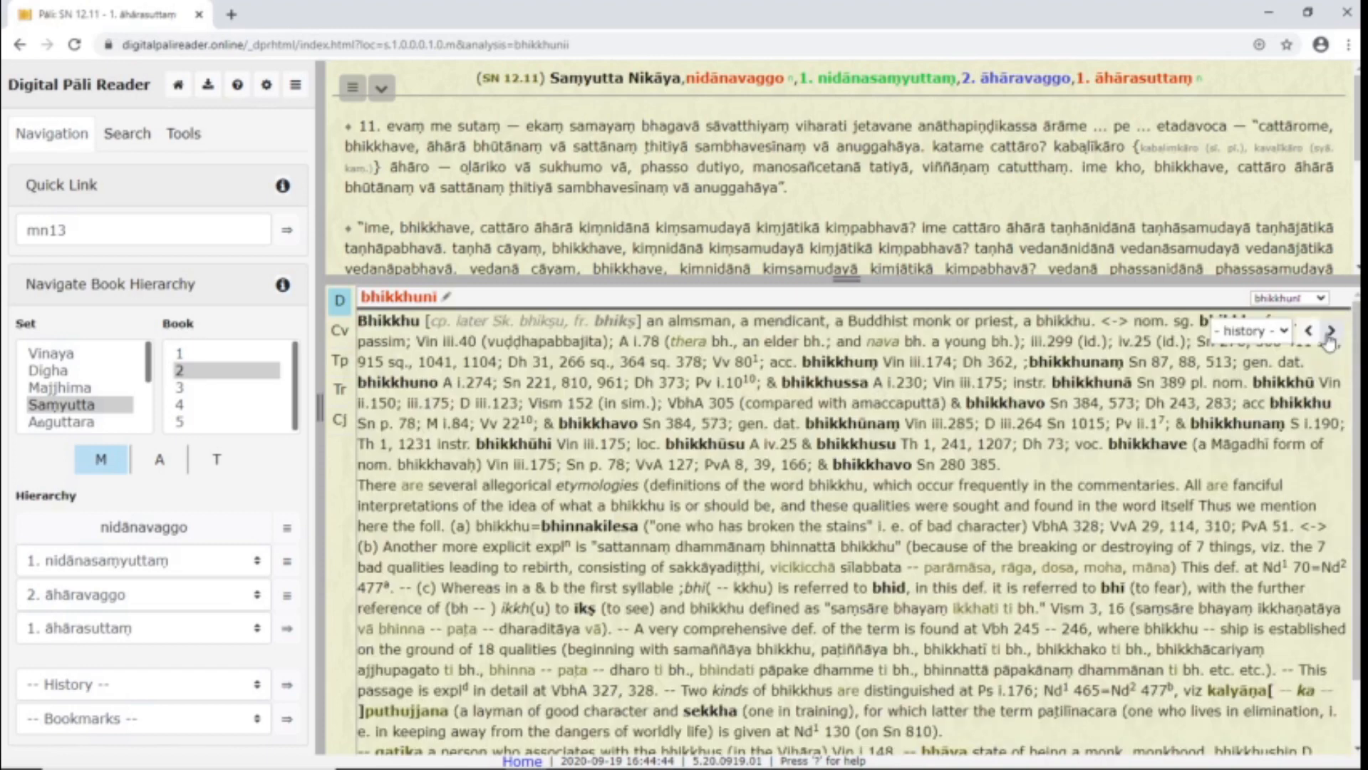
left_click(1253, 330)
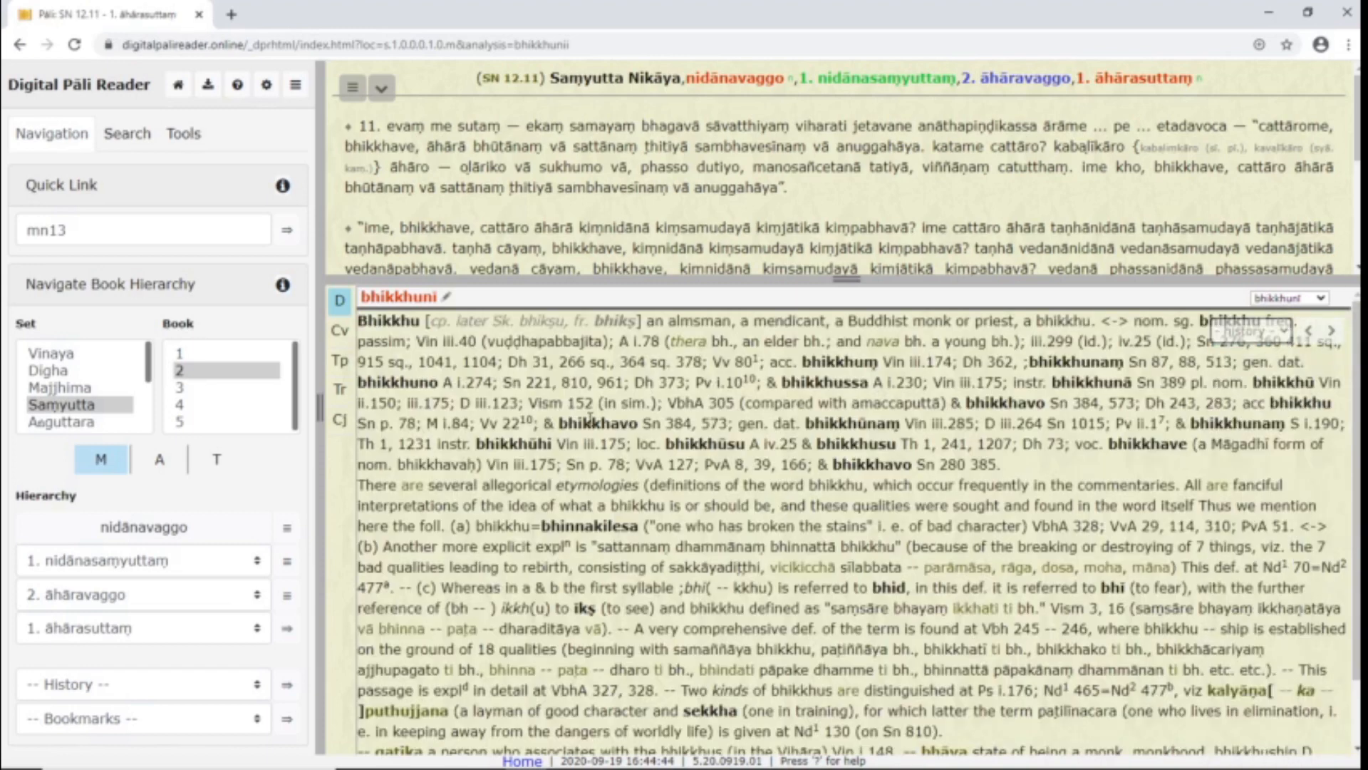
mouse_move(348, 318)
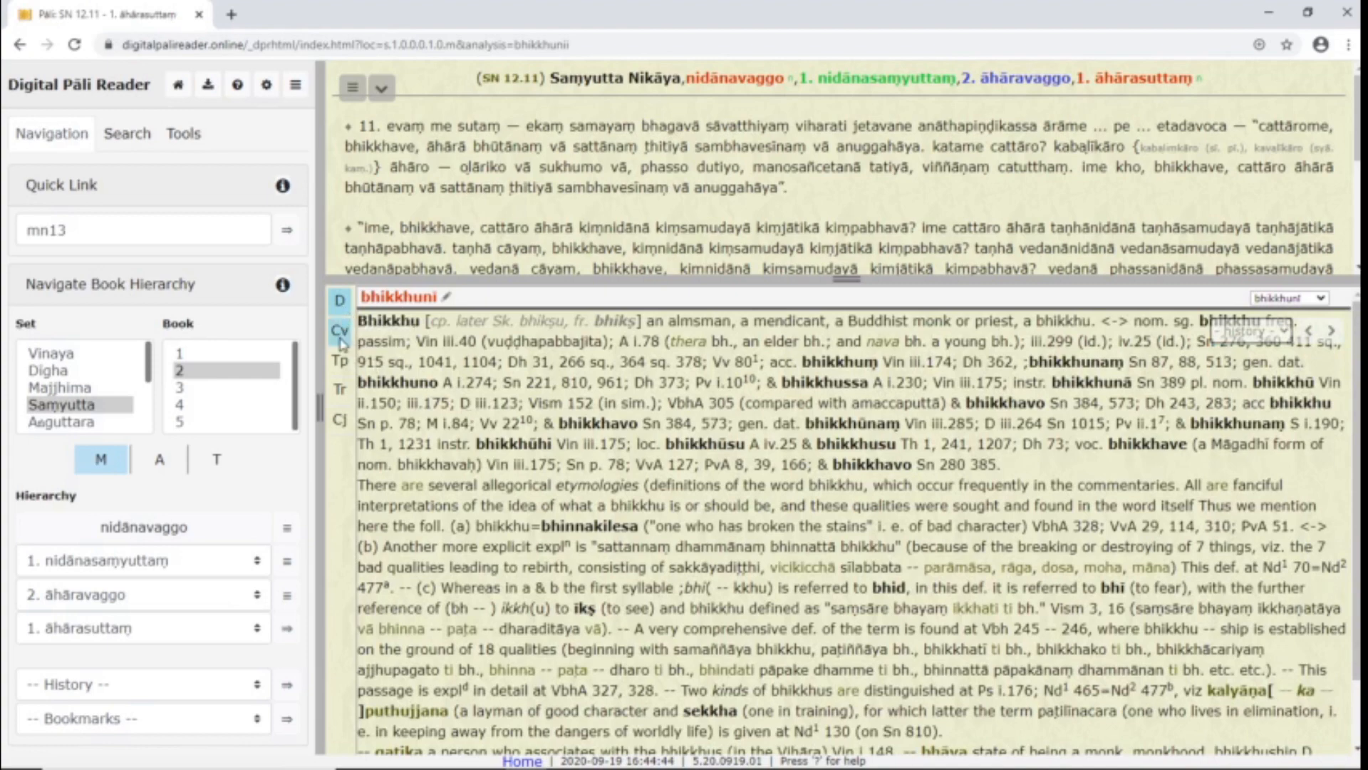
Step: Cycle through the converter, text pad and translator tools, ending on the conjugation/declension tool
left_click(340, 330)
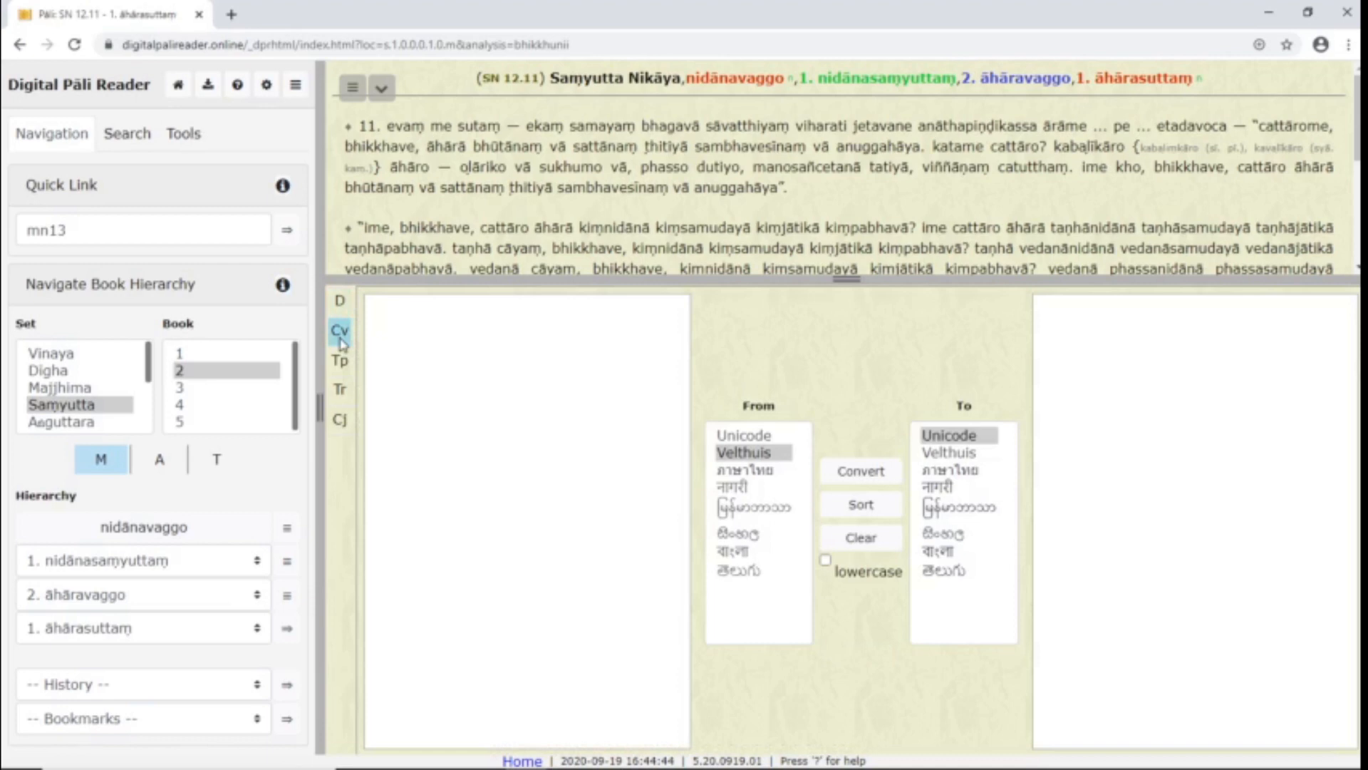
left_click(340, 361)
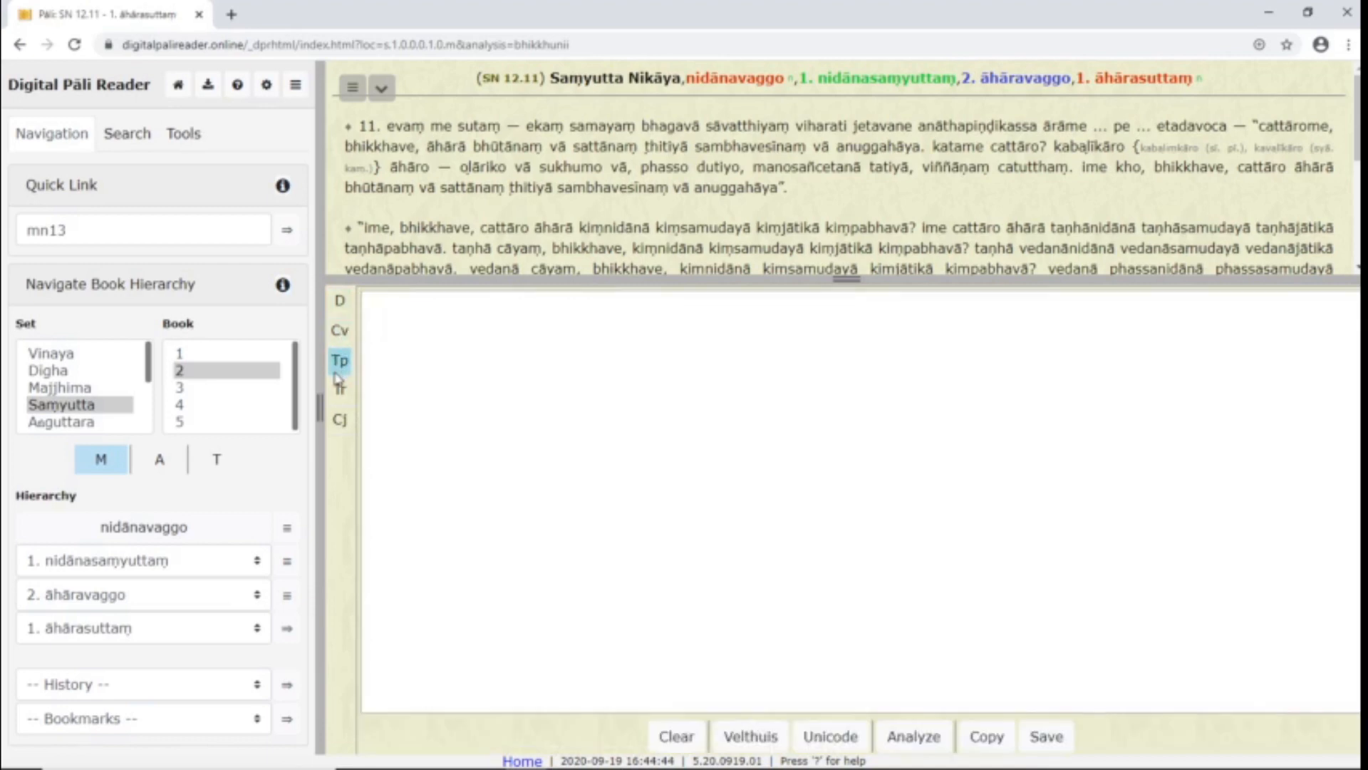
left_click(339, 391)
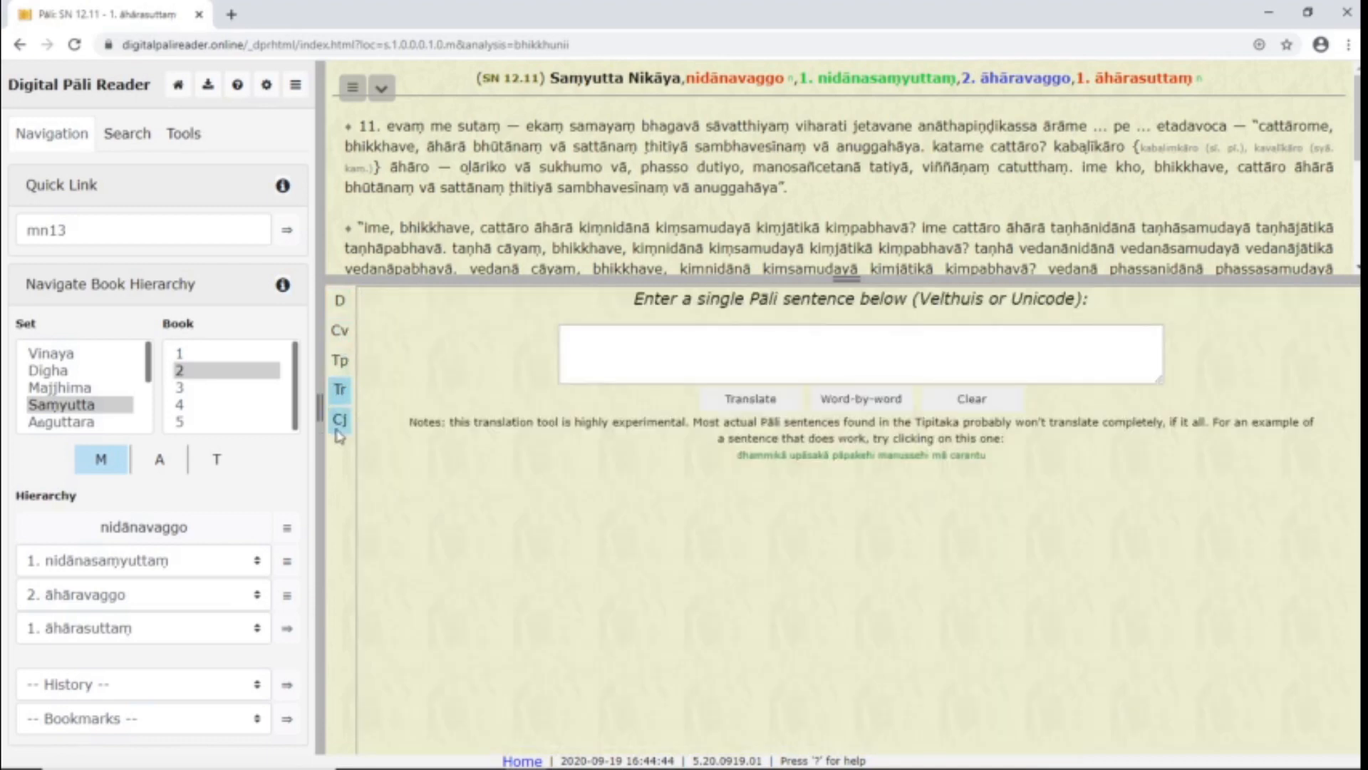
left_click(339, 422)
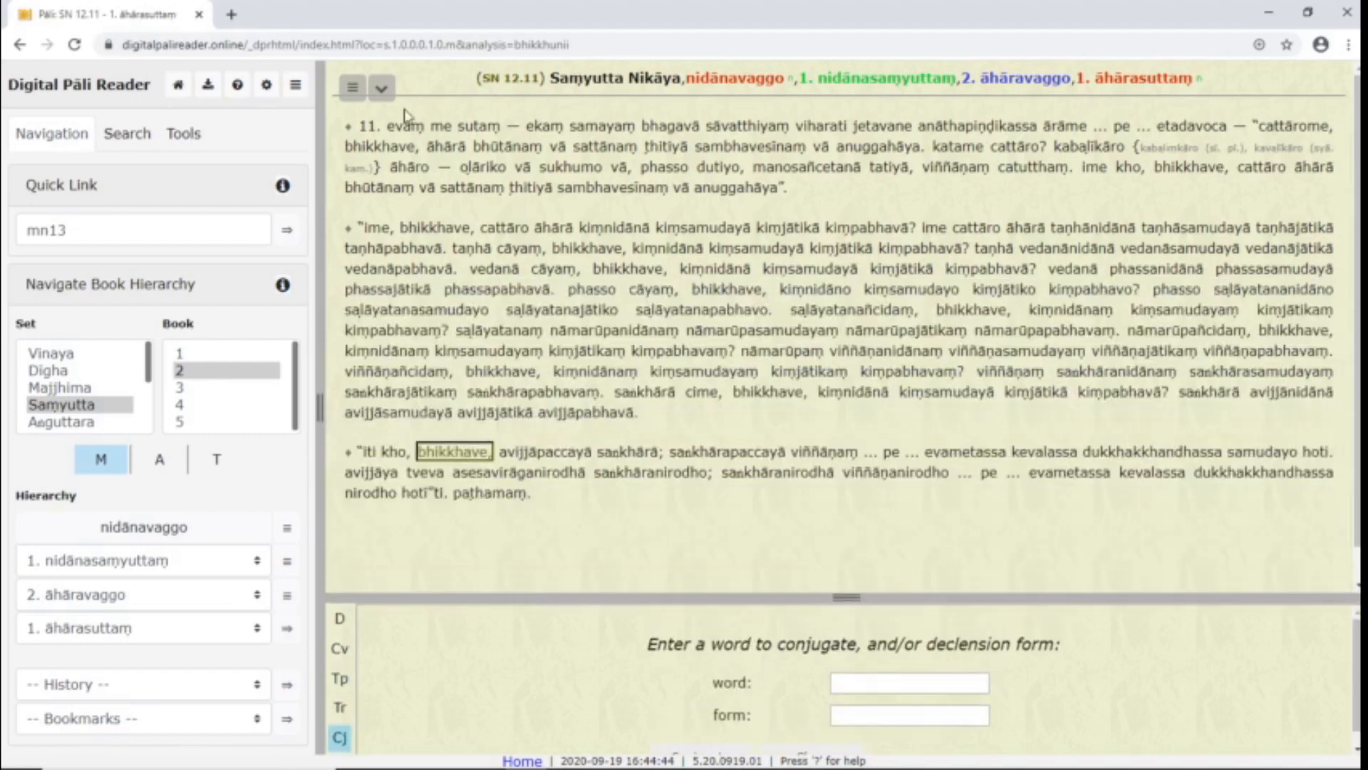
Step: Use the text navigation controls to move forward two suttas and back one
left_click(379, 87)
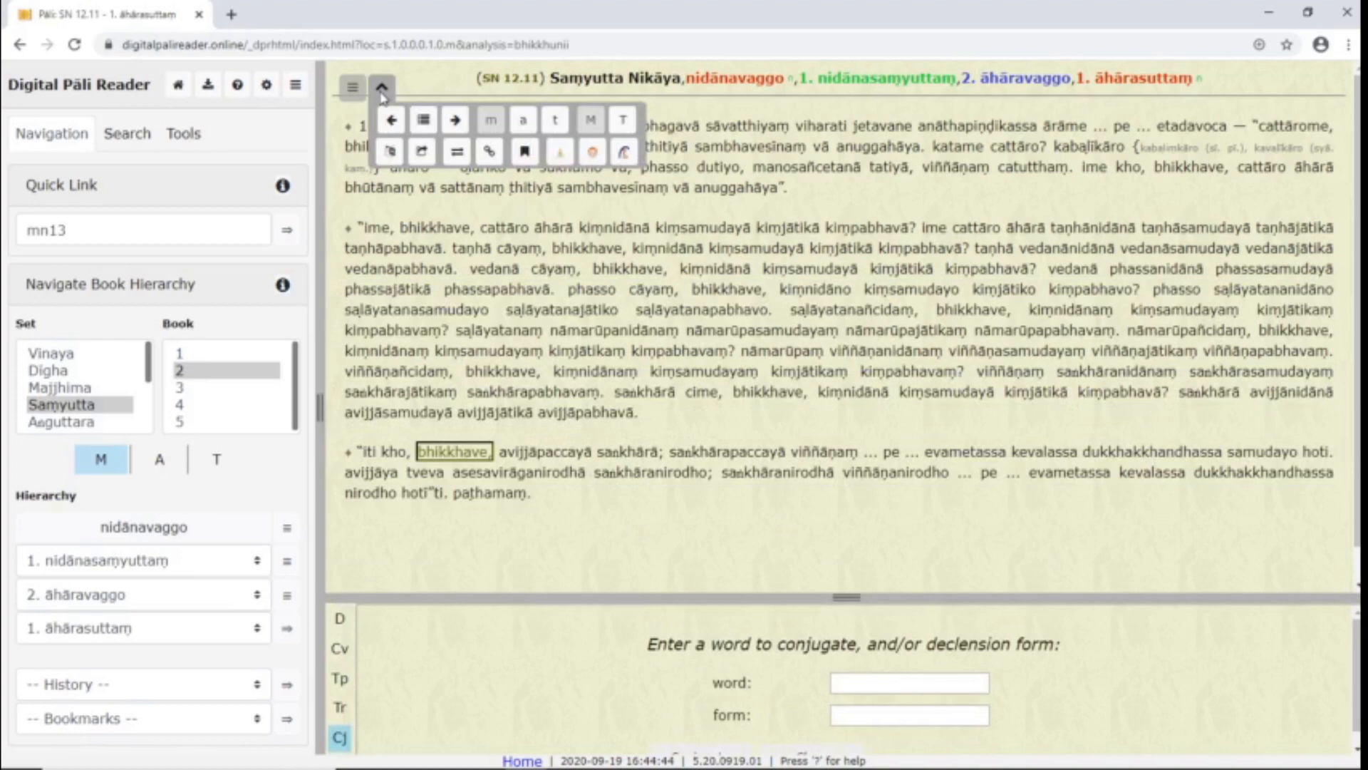
mouse_move(398, 130)
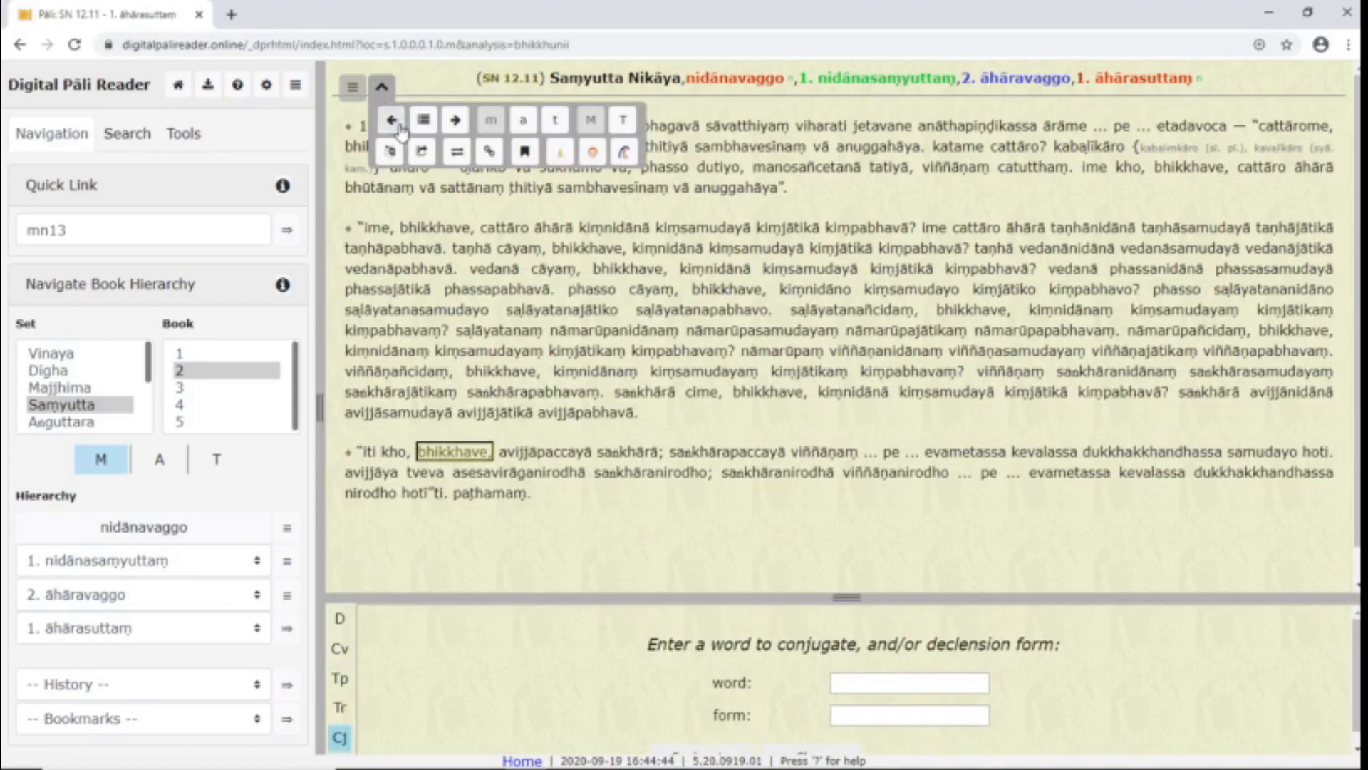
left_click(454, 119)
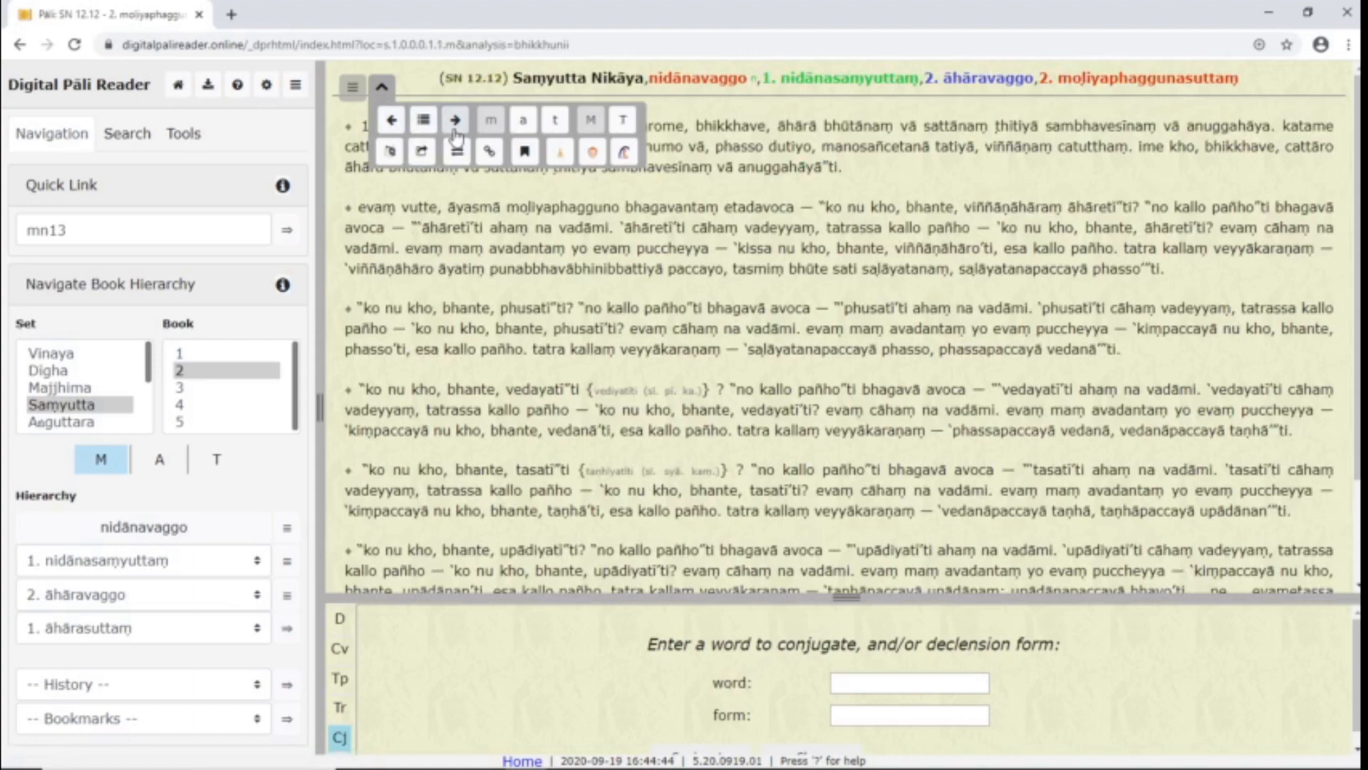
left_click(453, 119)
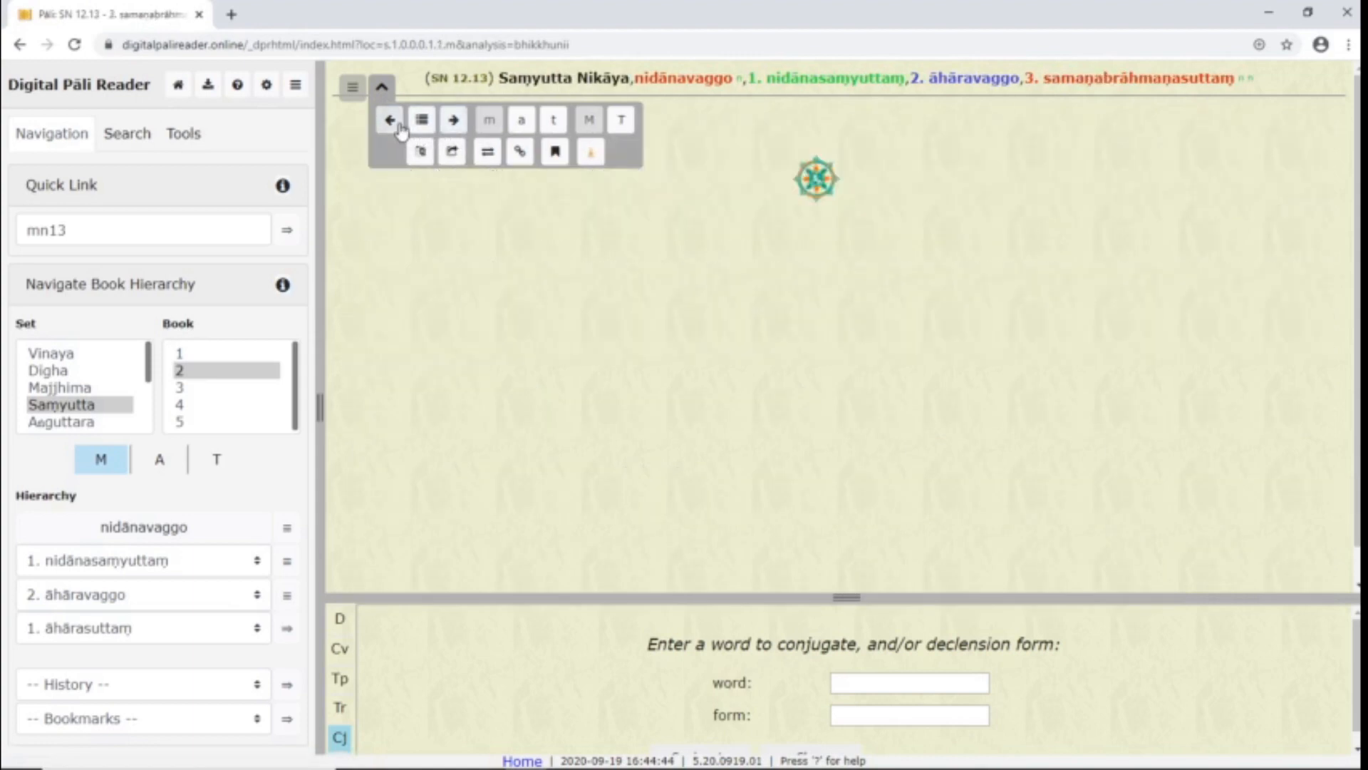
left_click(391, 119)
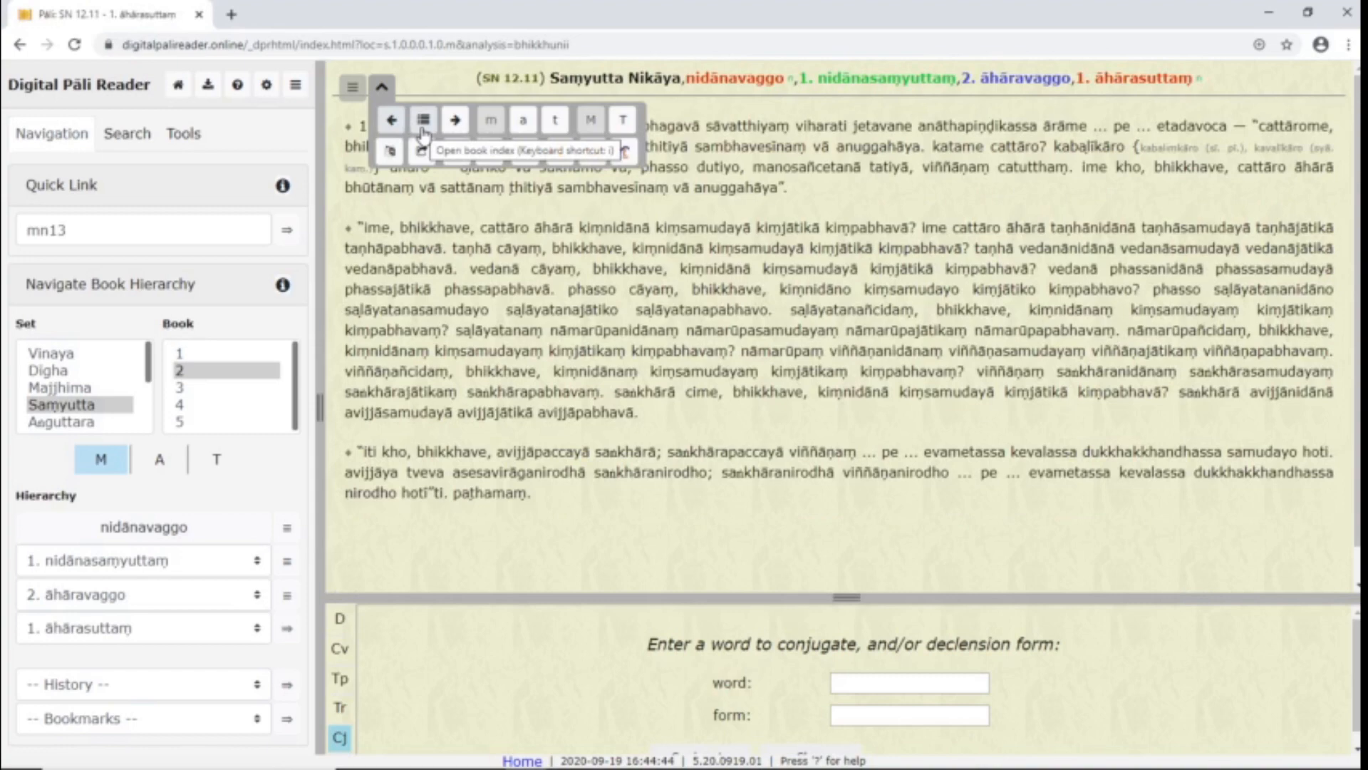
Step: View the sutta's commentary, return to the root text of SN 12.11 and hide the navigation controls
left_click(519, 120)
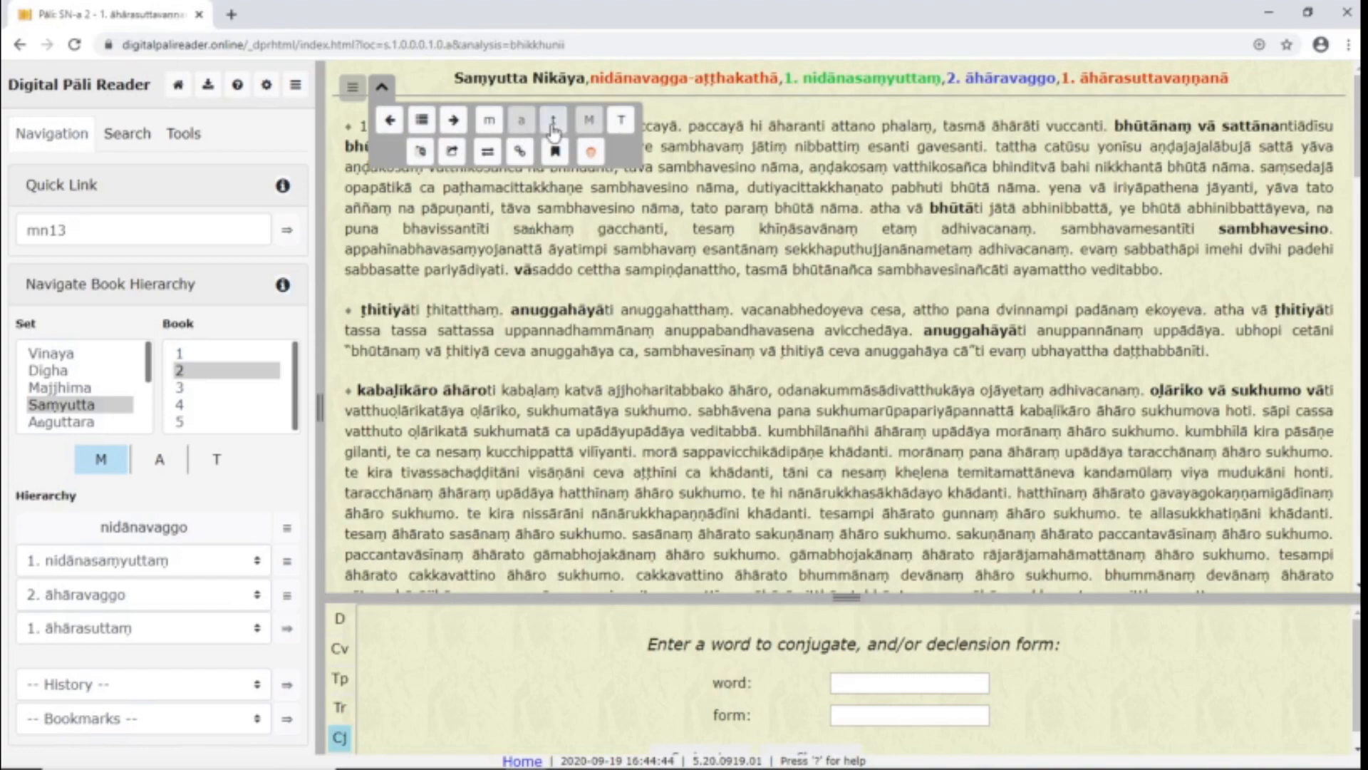
left_click(500, 119)
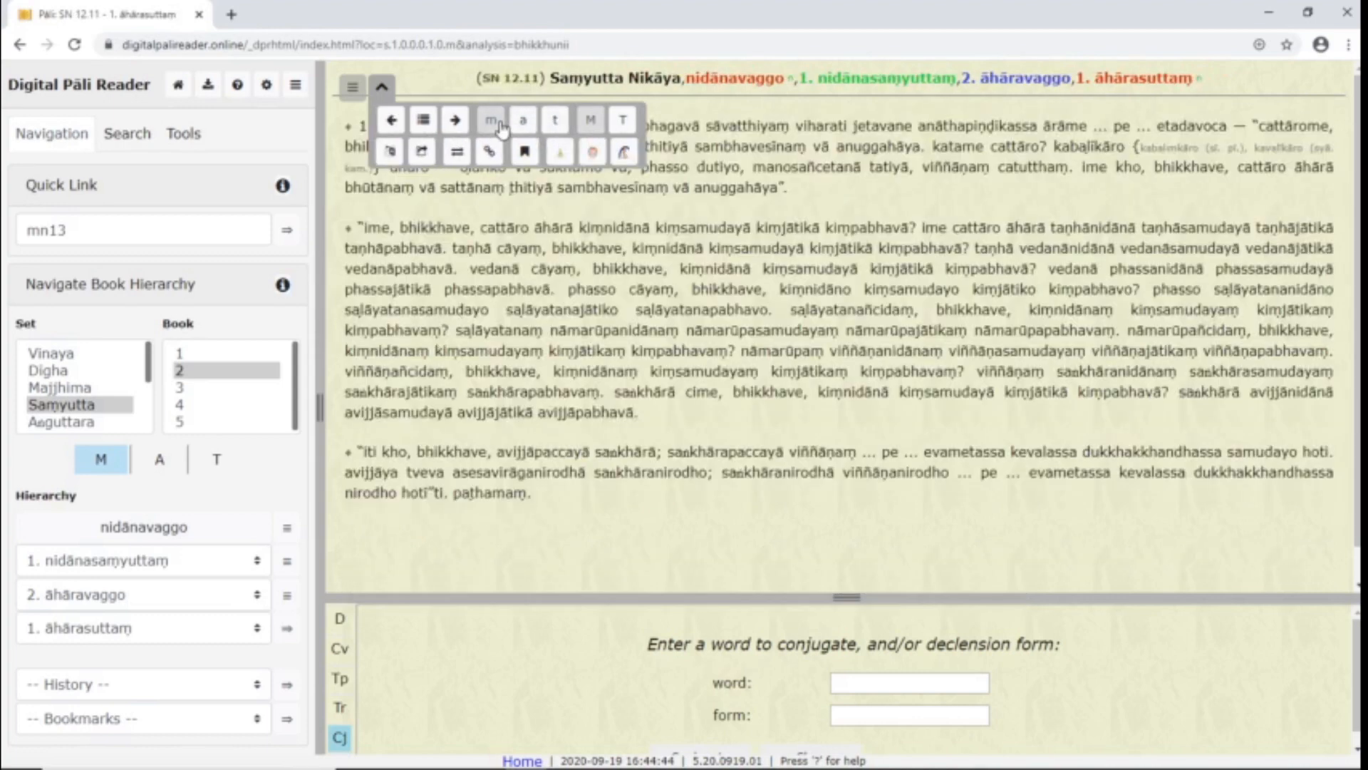
left_click(620, 120)
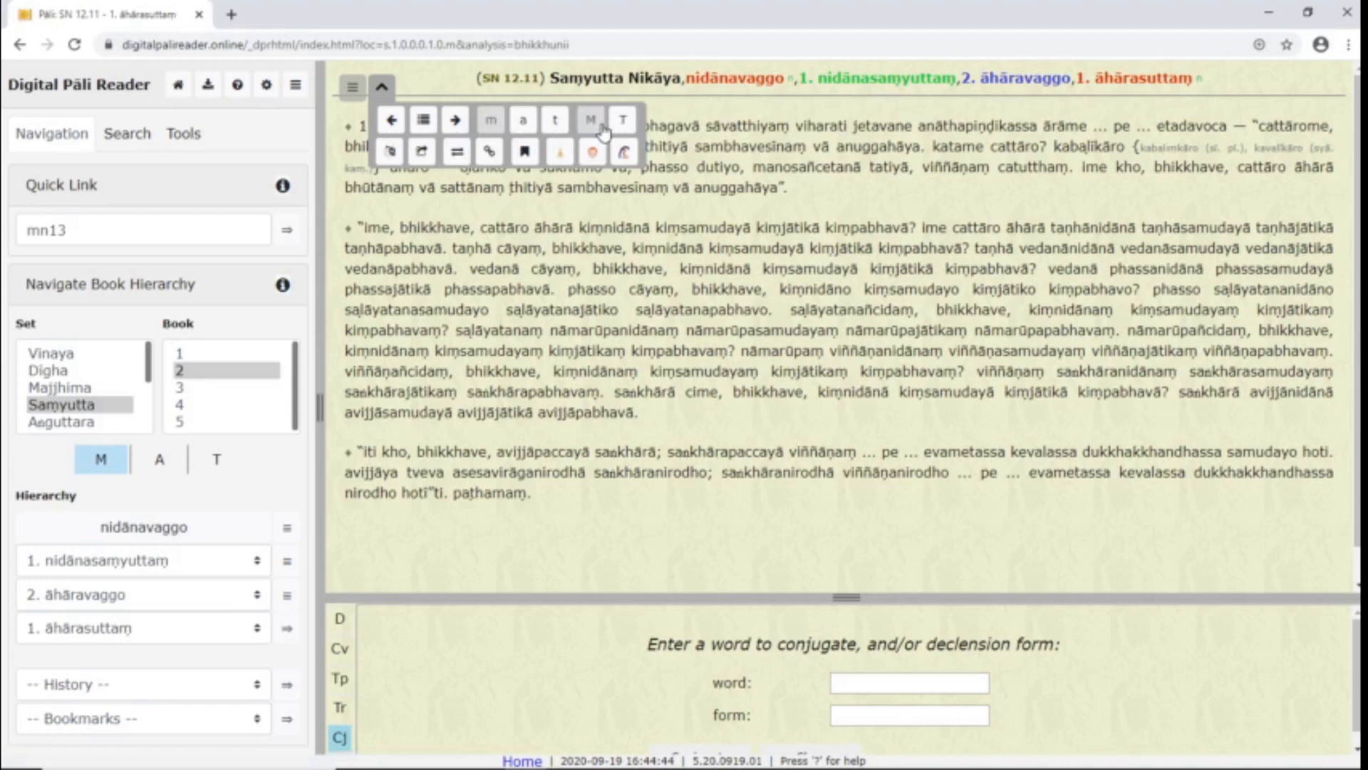
left_click(382, 89)
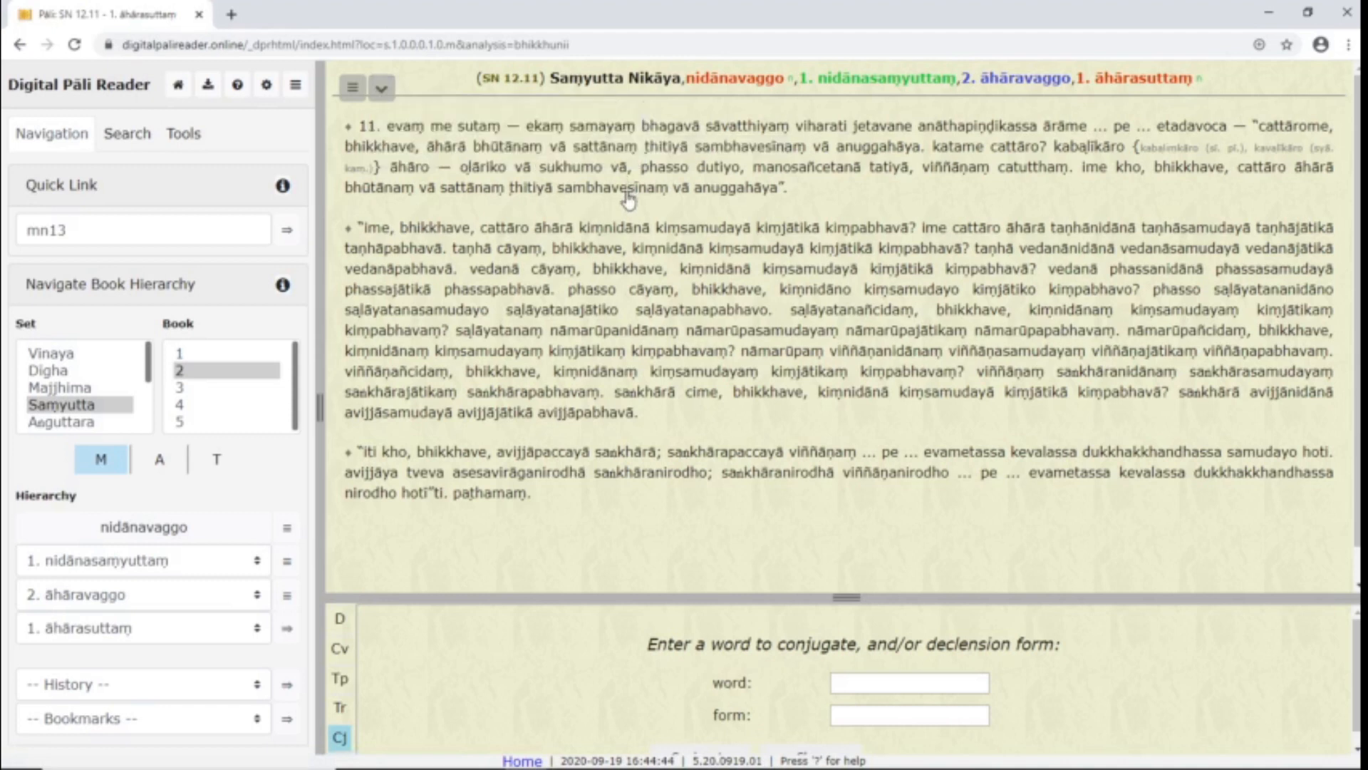
mouse_move(1191, 164)
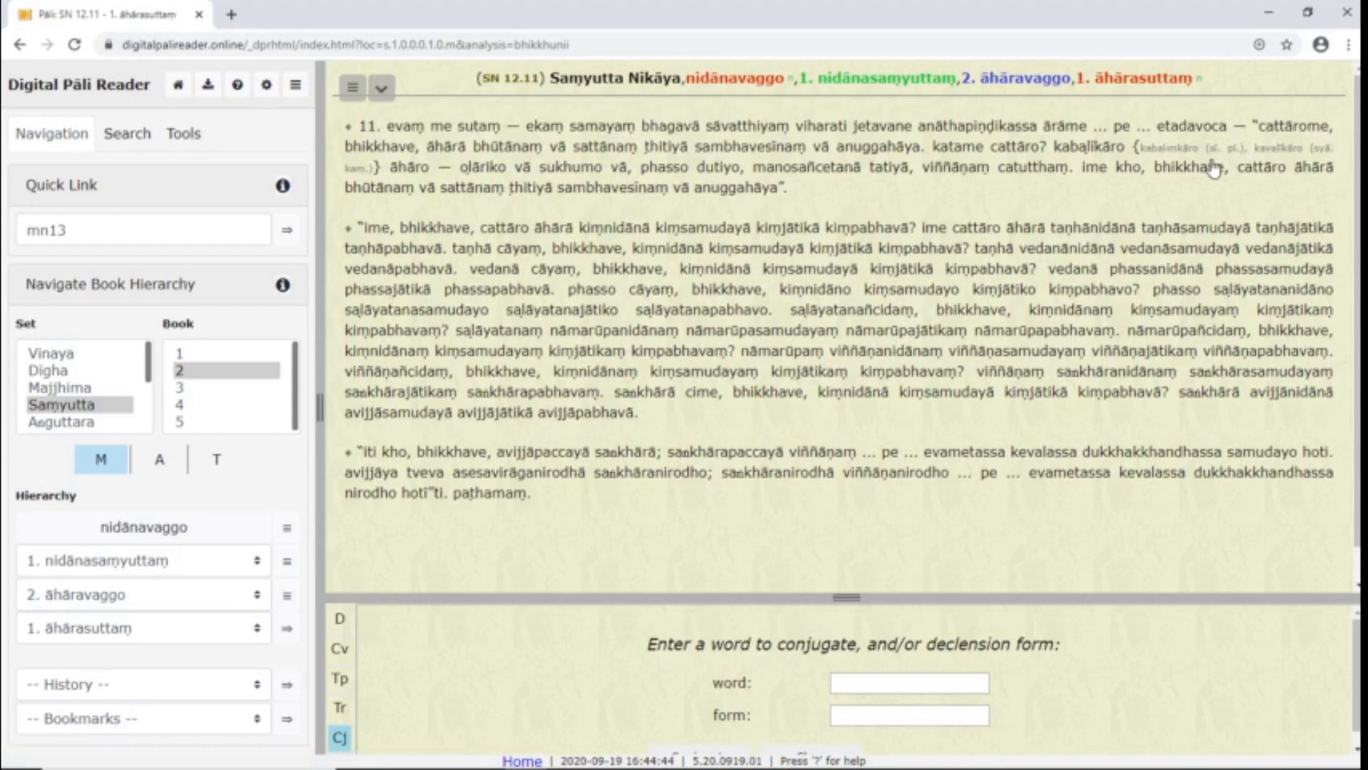
Step: Show the English translations beside SN 12.11 and open the copied paragraph permalink in a new tab
left_click(379, 87)
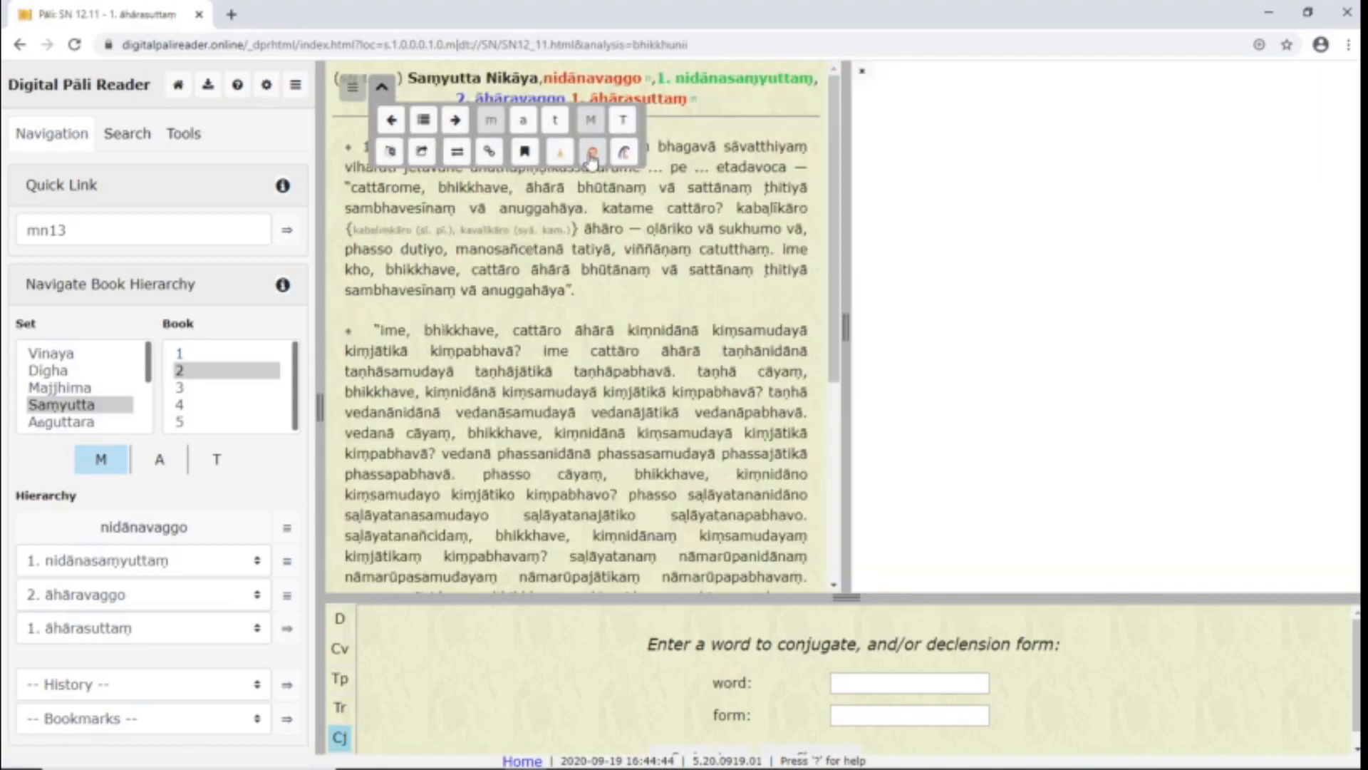
left_click(624, 152)
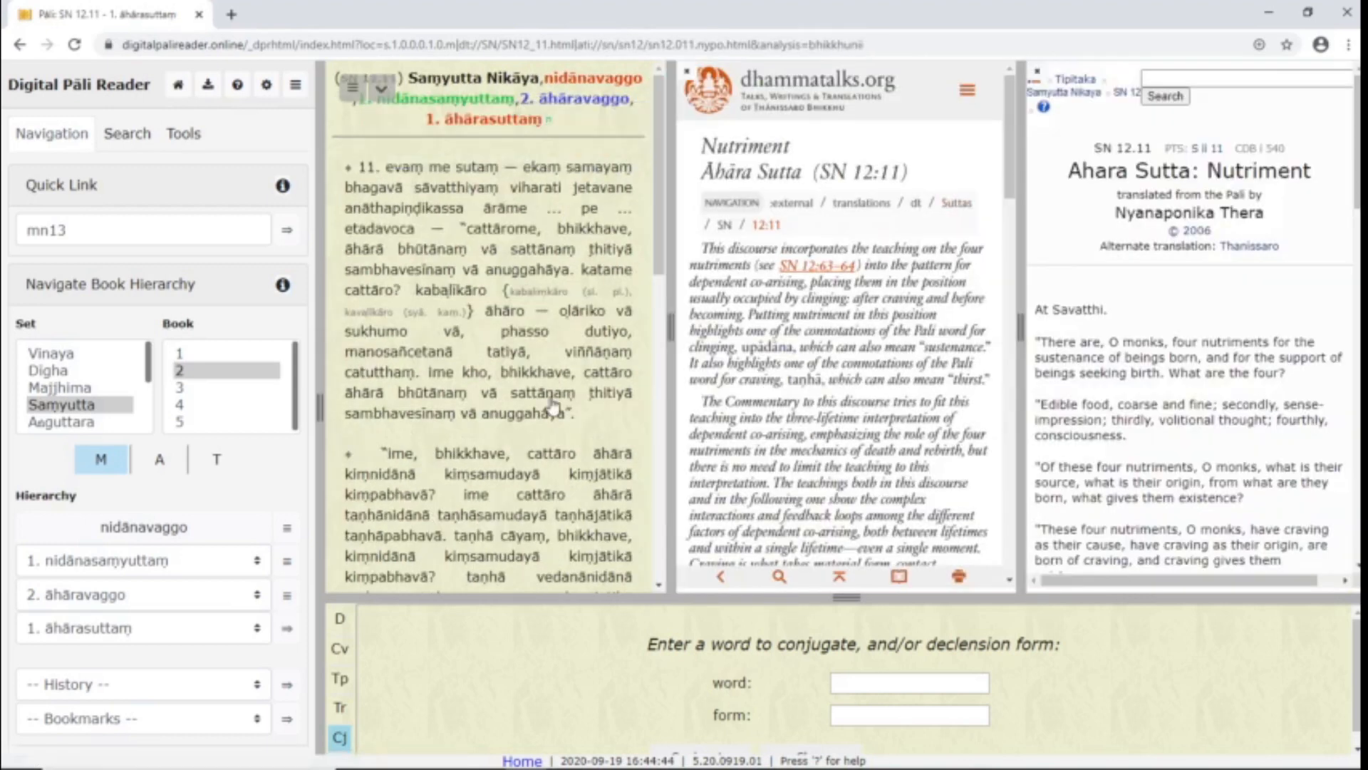
mouse_move(354, 468)
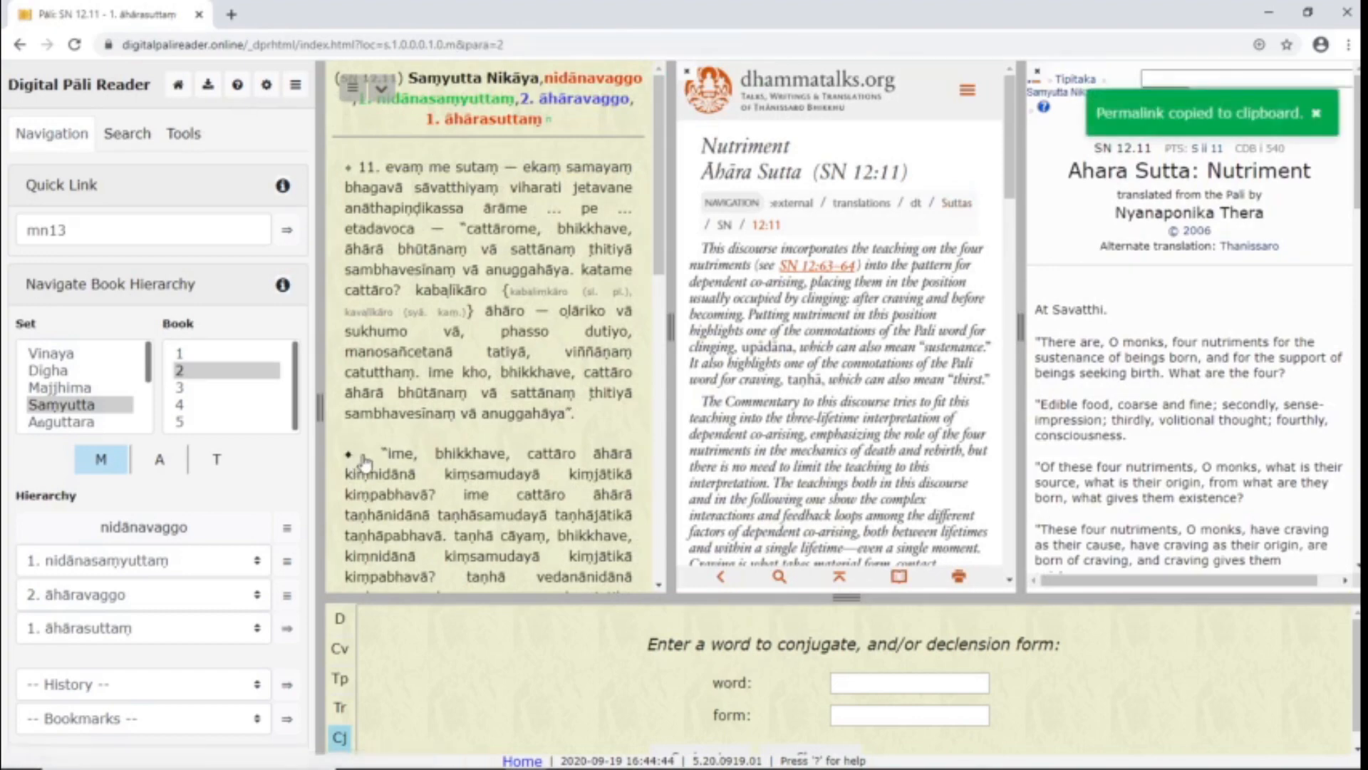
left_click(435, 14)
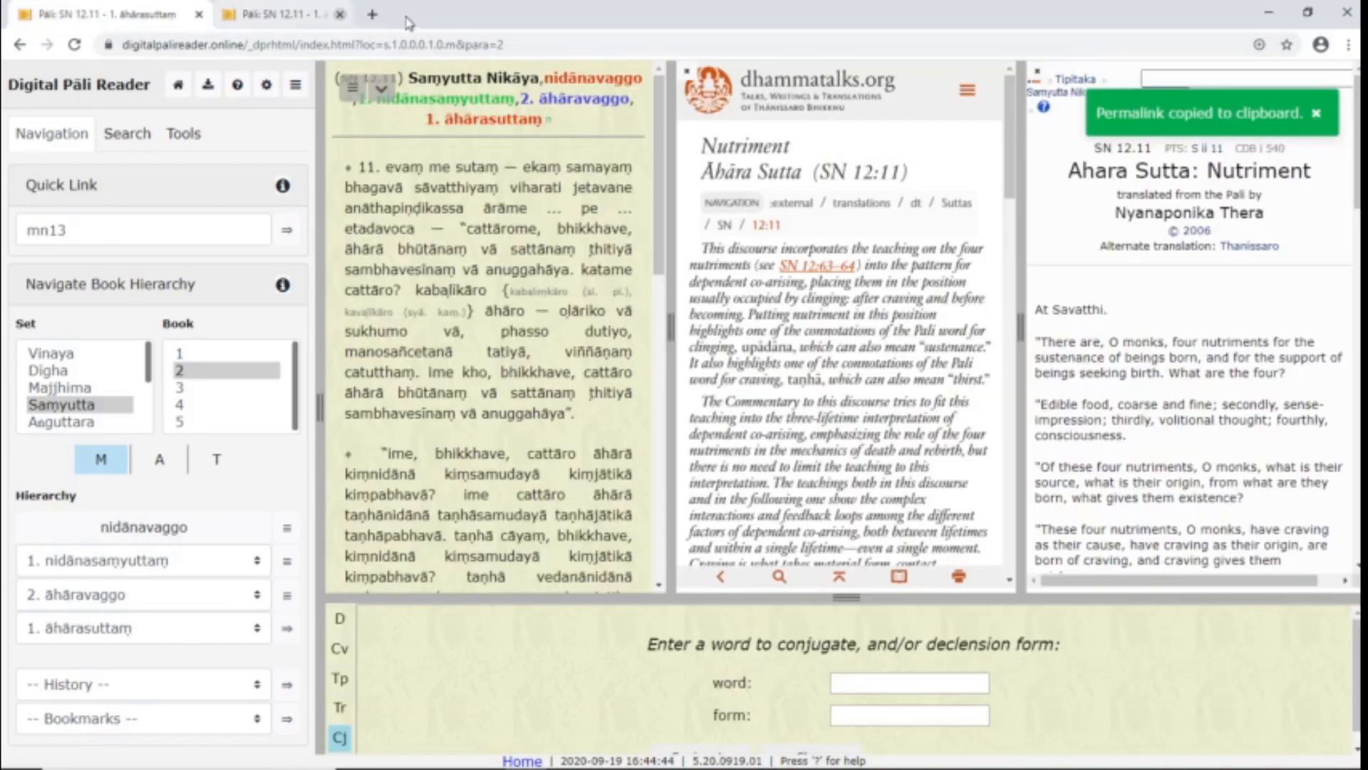
Step: Close the duplicate sutta tab and enter saṃsāra as the search term in the Search panel
left_click(339, 14)
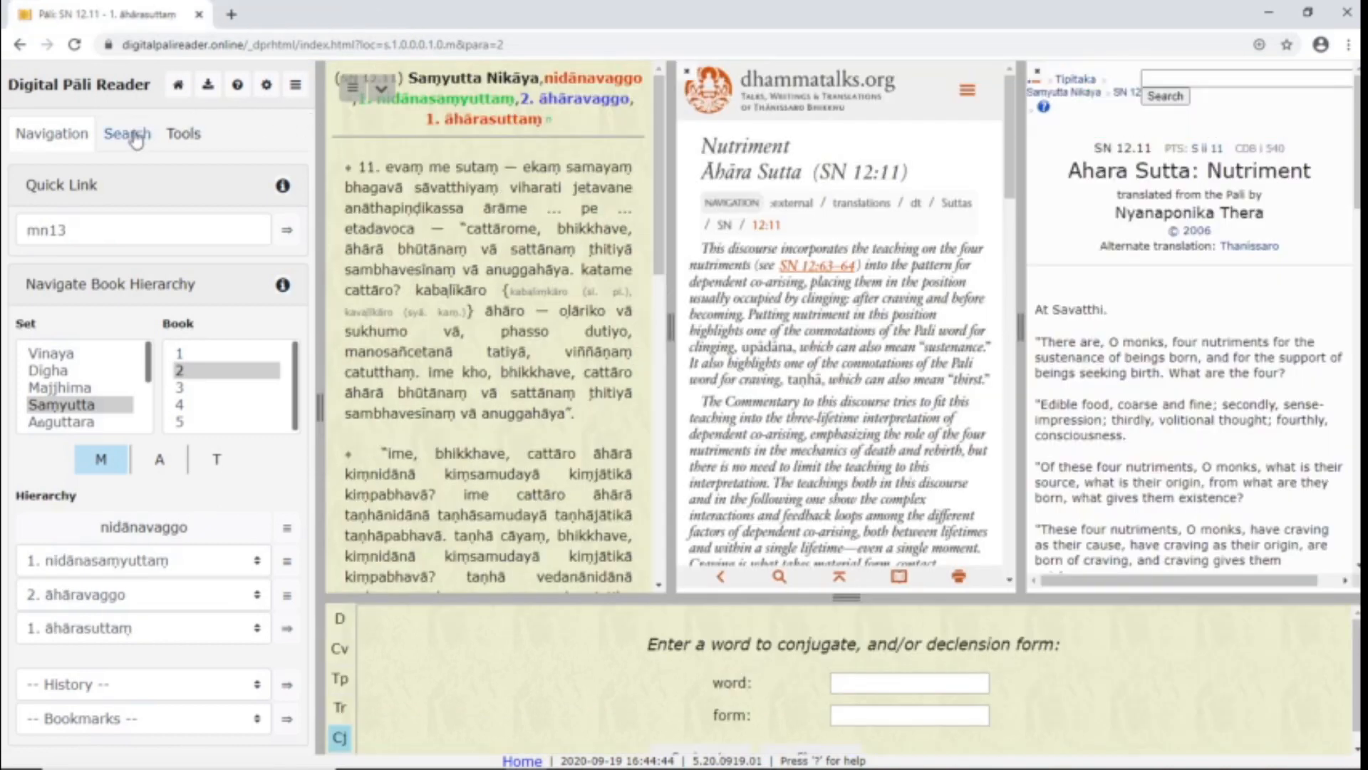
left_click(127, 132)
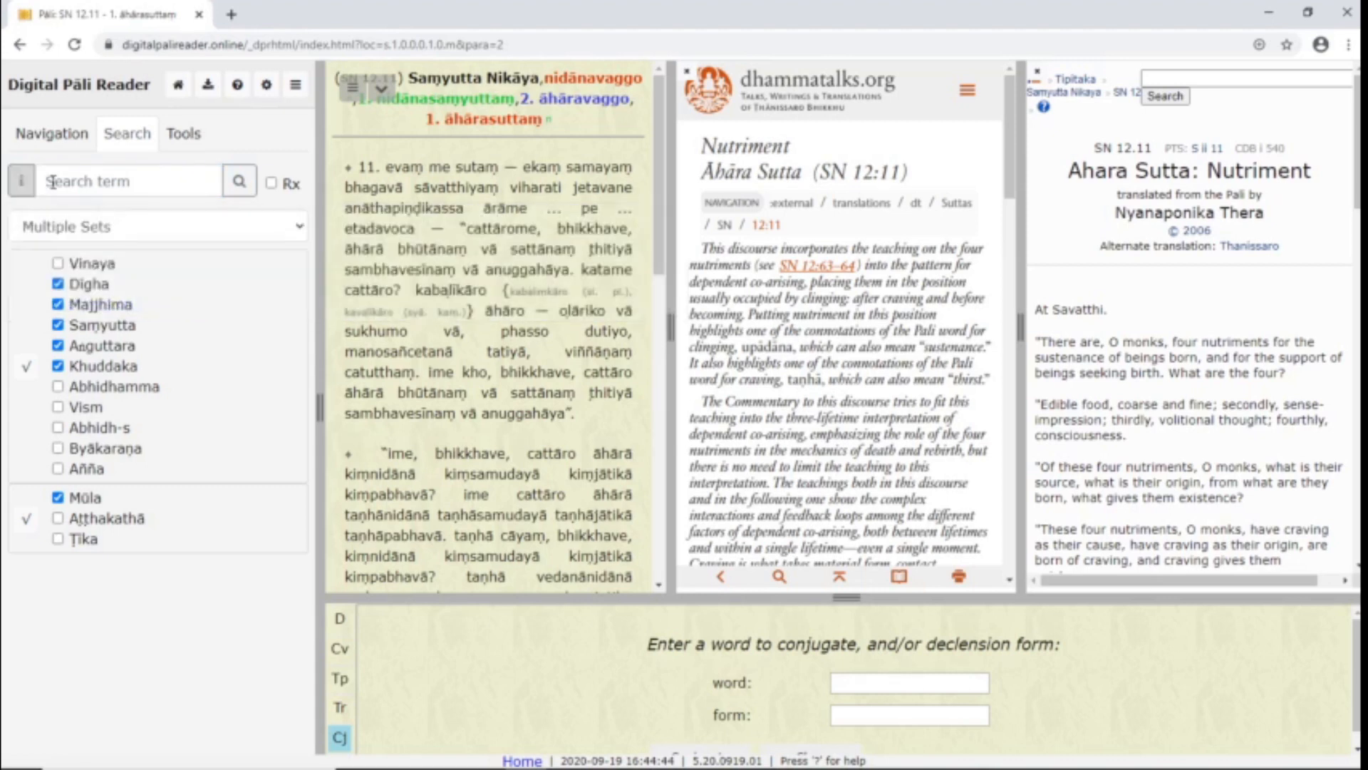
left_click(131, 181)
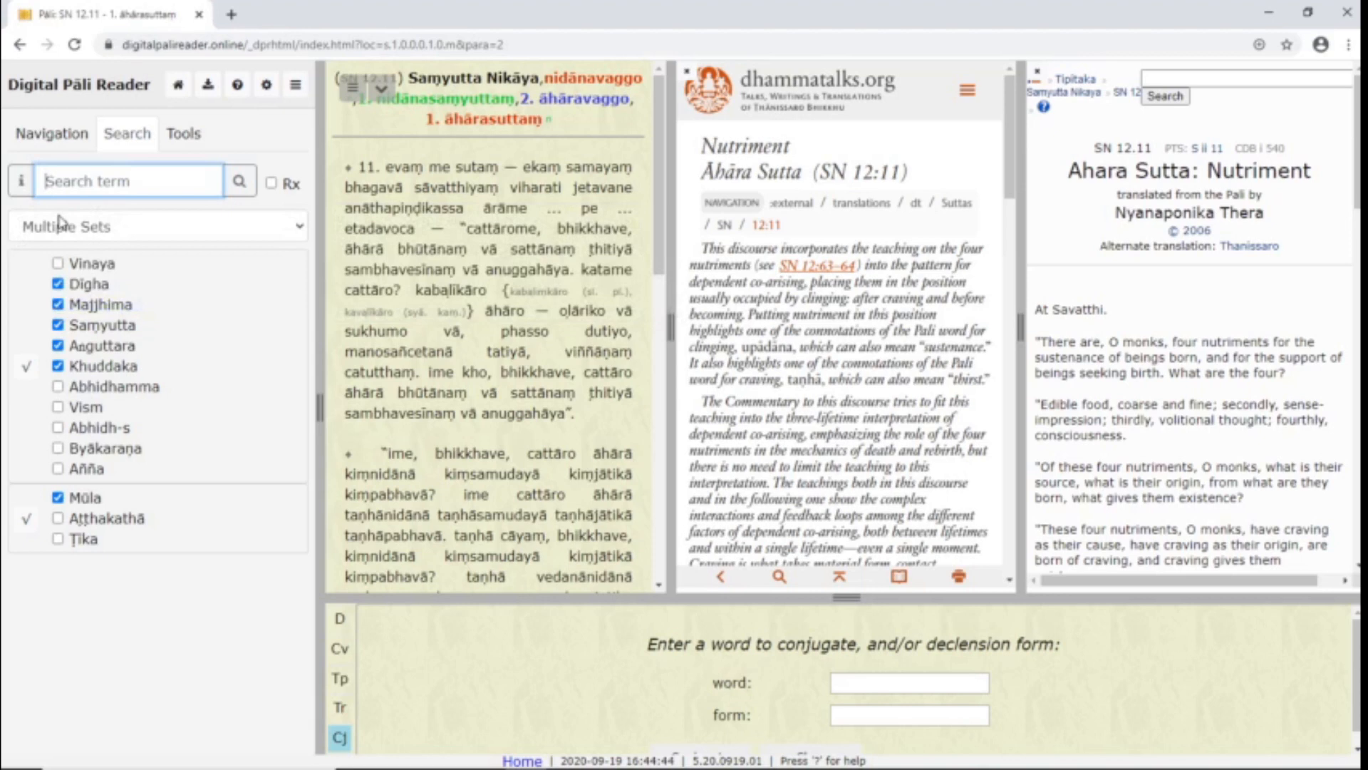
type("sa.")
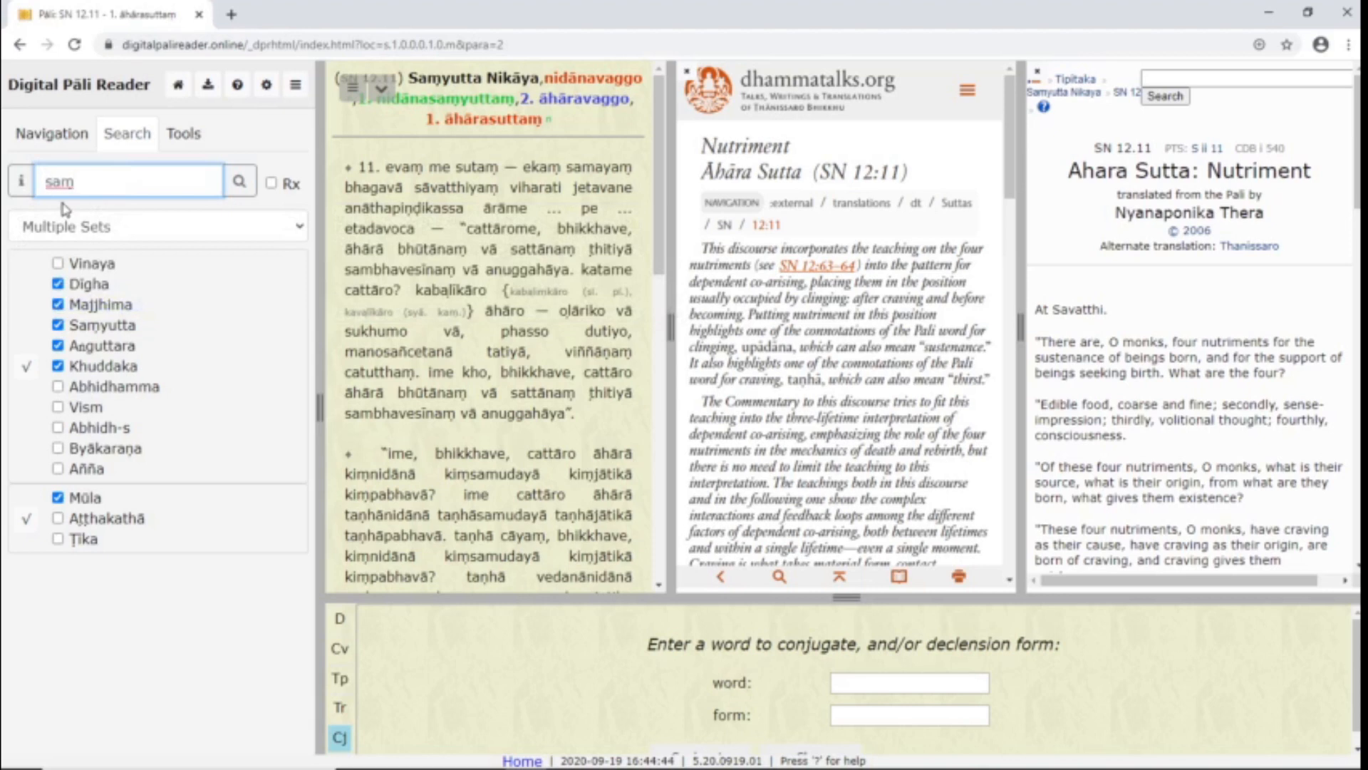
type("sā")
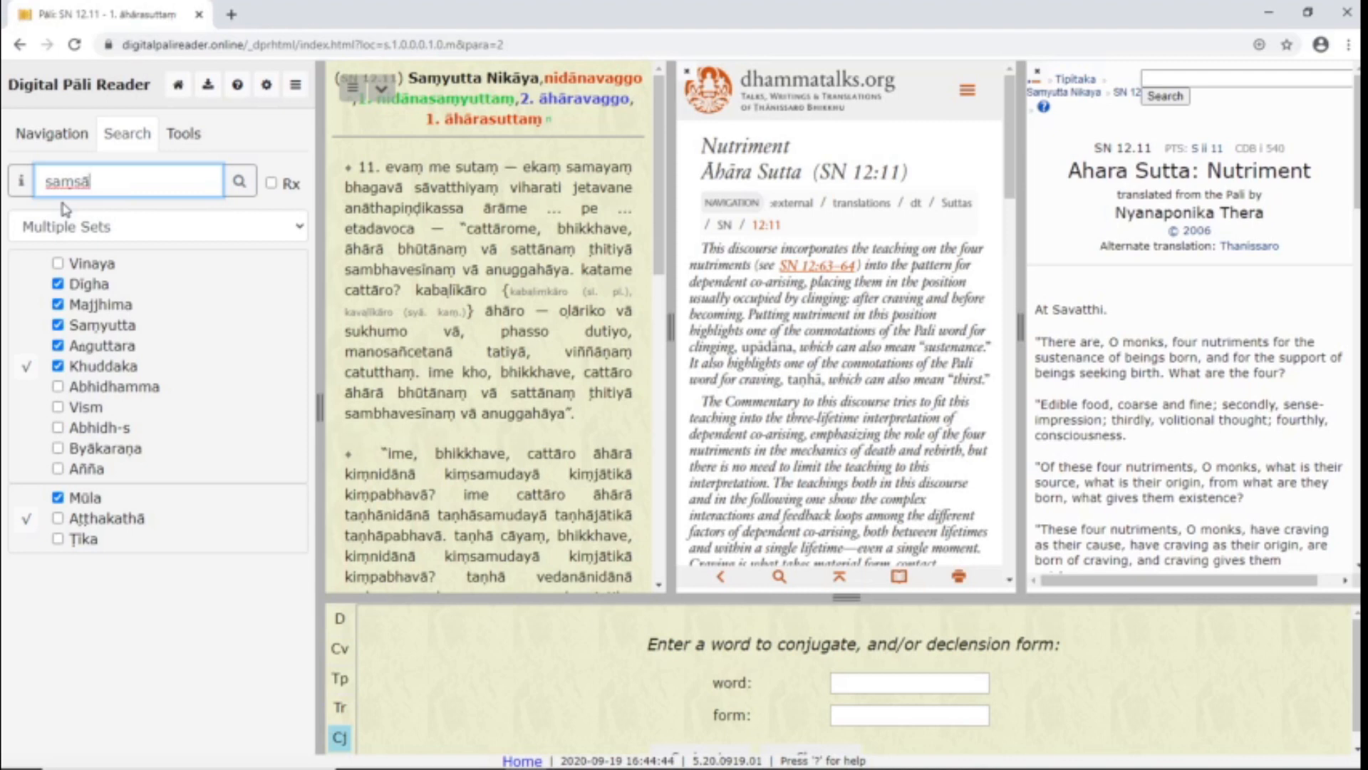
type("ra")
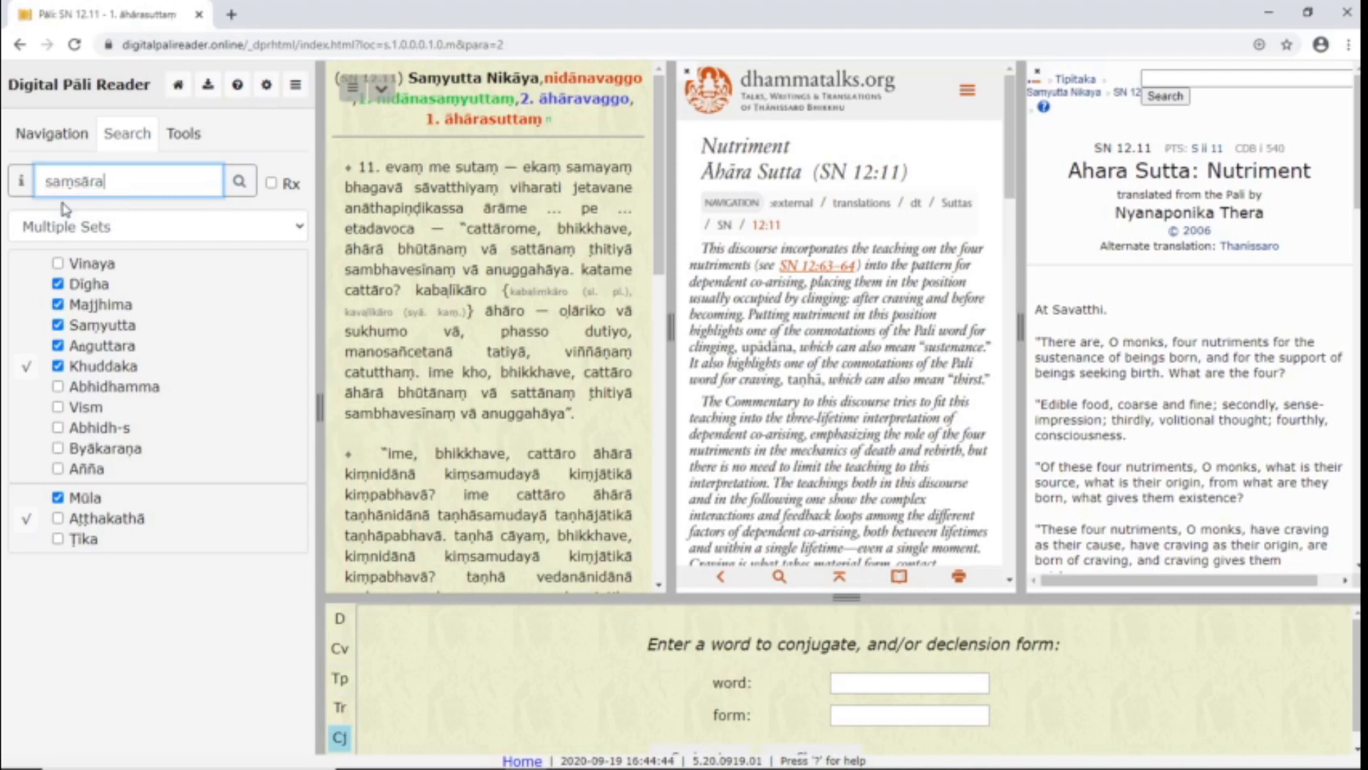
Step: Run the saṃsāra search and narrow results to the forms jātisaṃsāraṃ and saṃsāraṃ
left_click(239, 181)
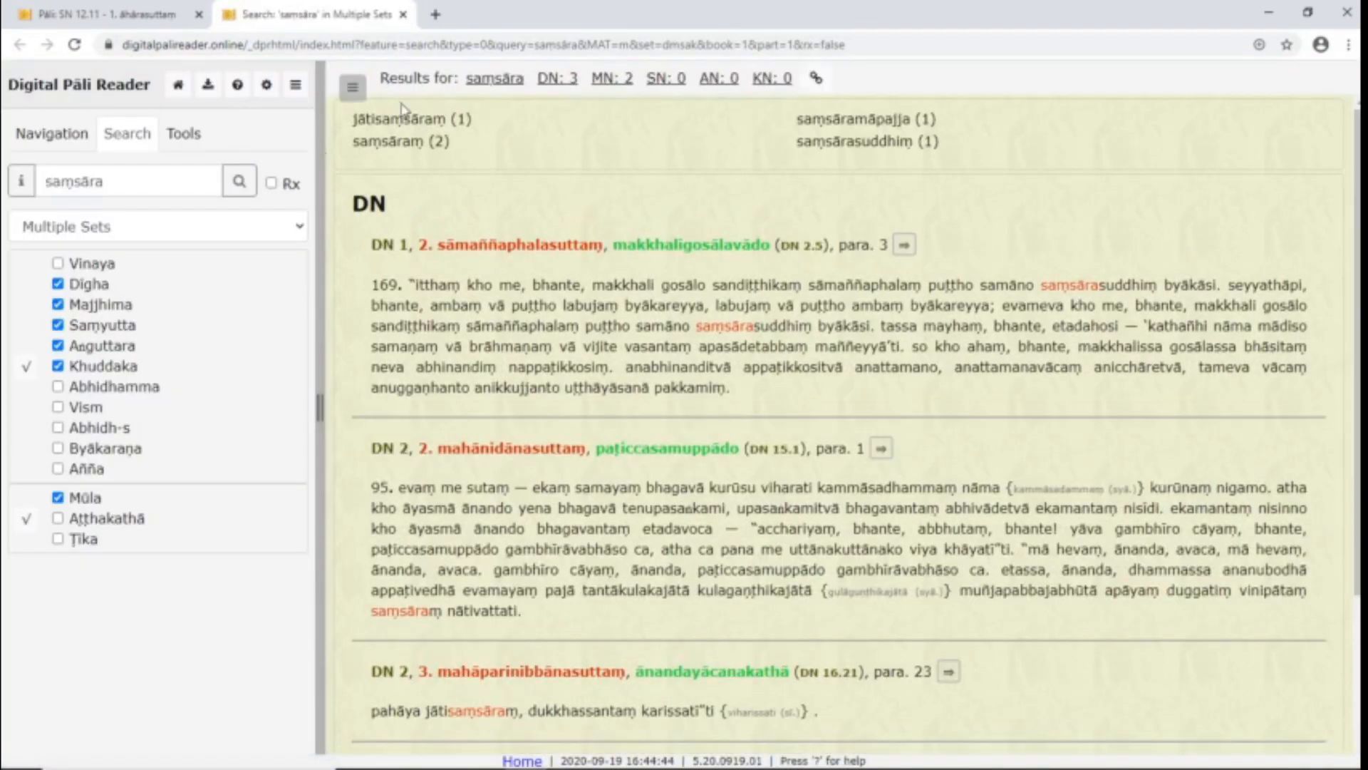
left_click(397, 120)
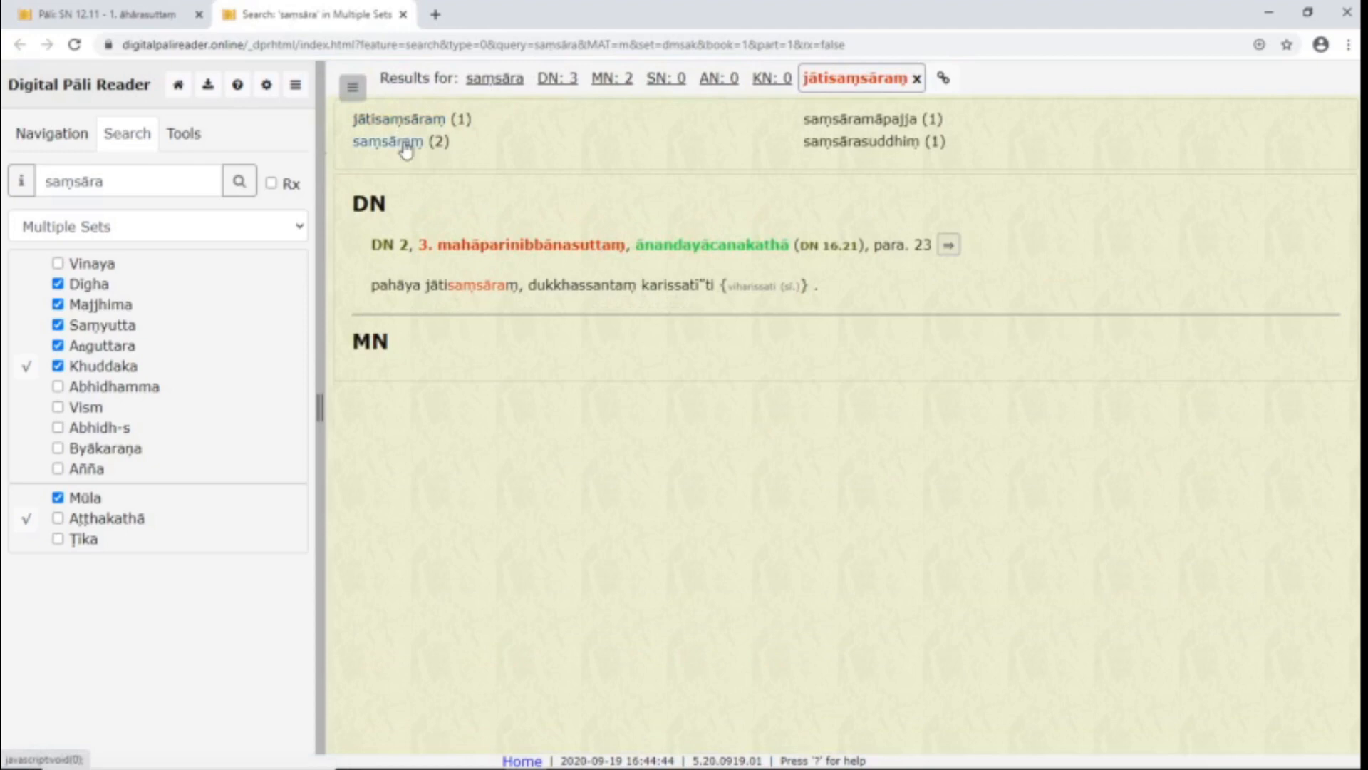
left_click(389, 141)
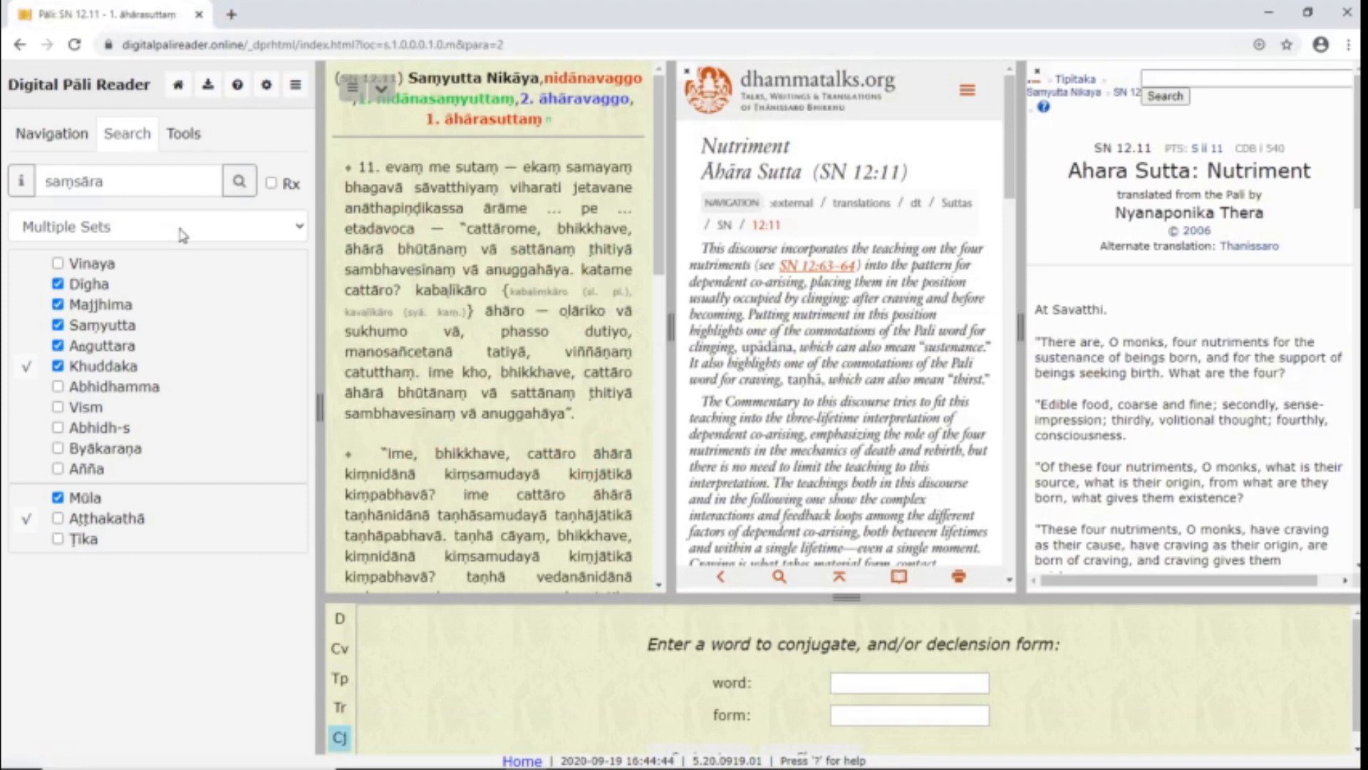
Step: Toggle Rx on and off, clear all ticked book sets in the scope list, and go to Tools
left_click(271, 184)
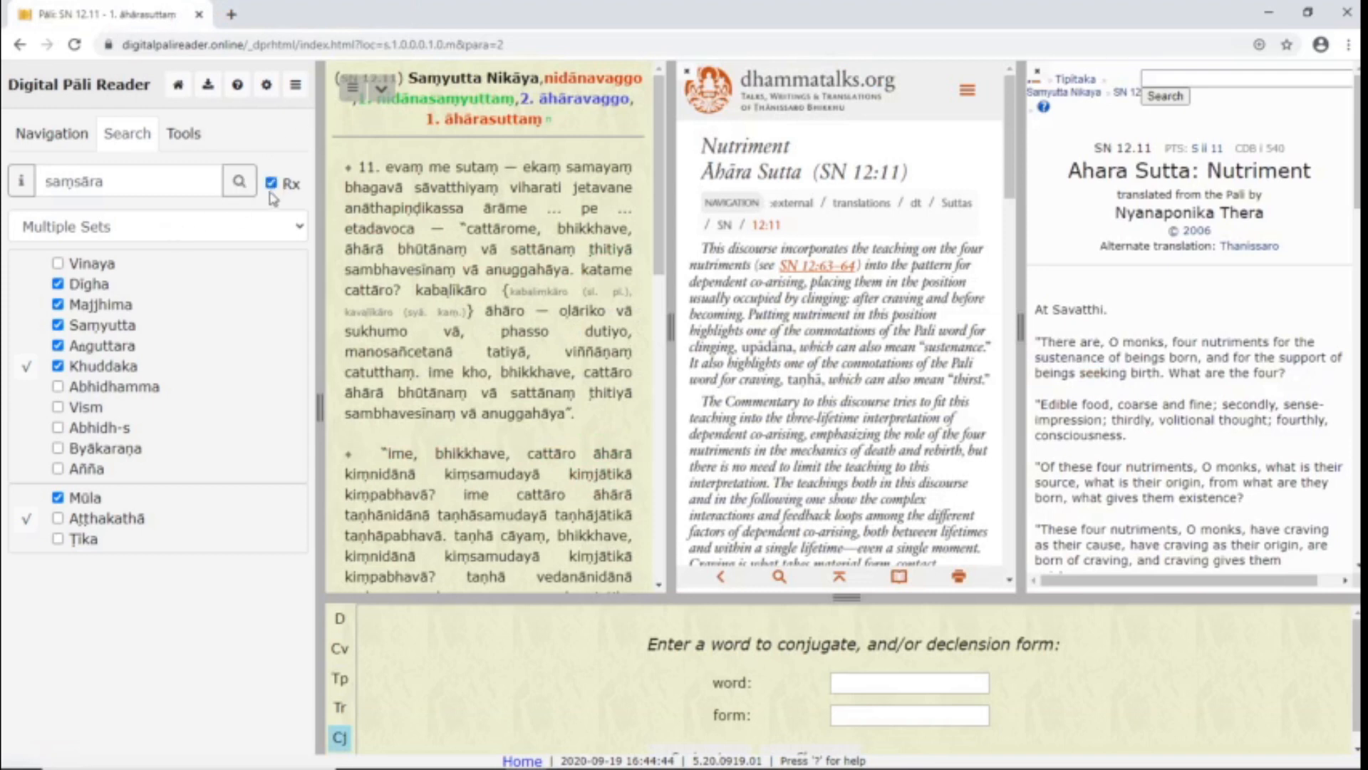
left_click(271, 184)
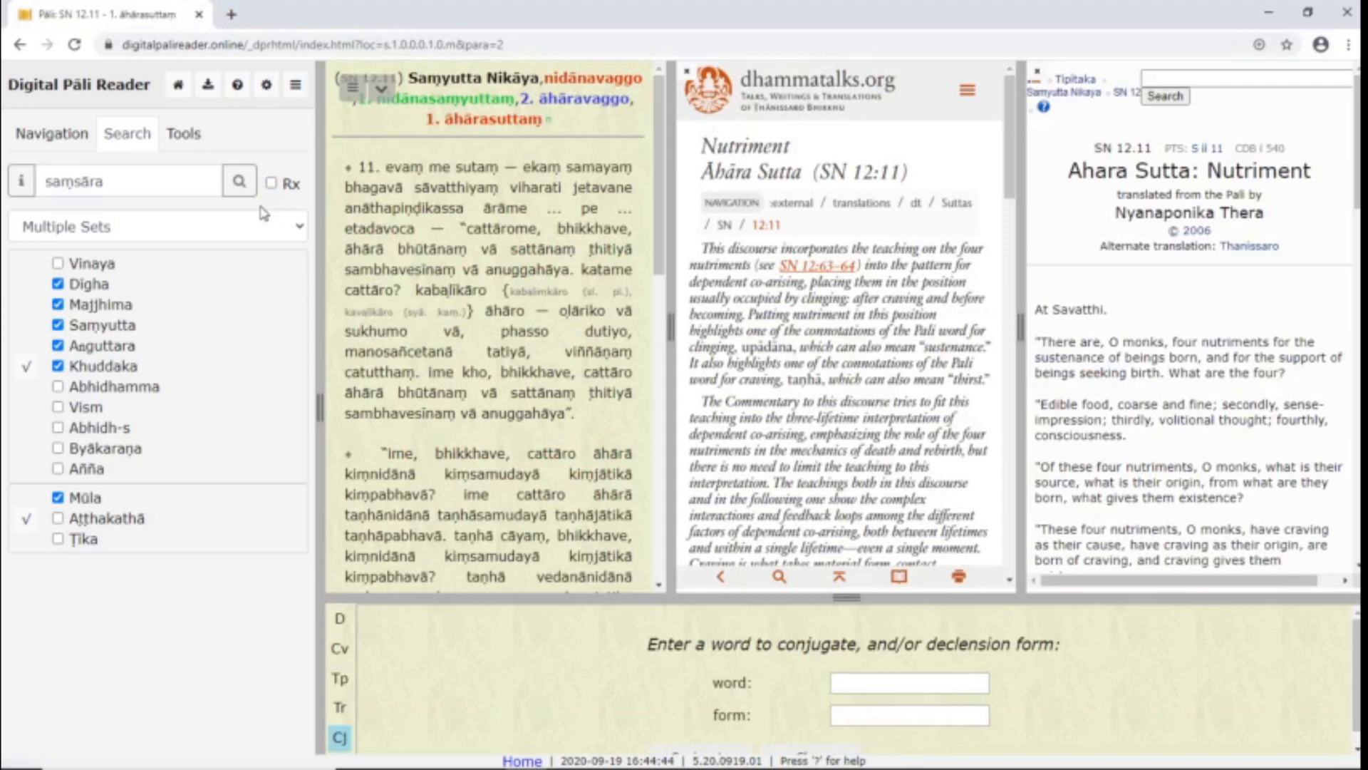
mouse_move(243, 229)
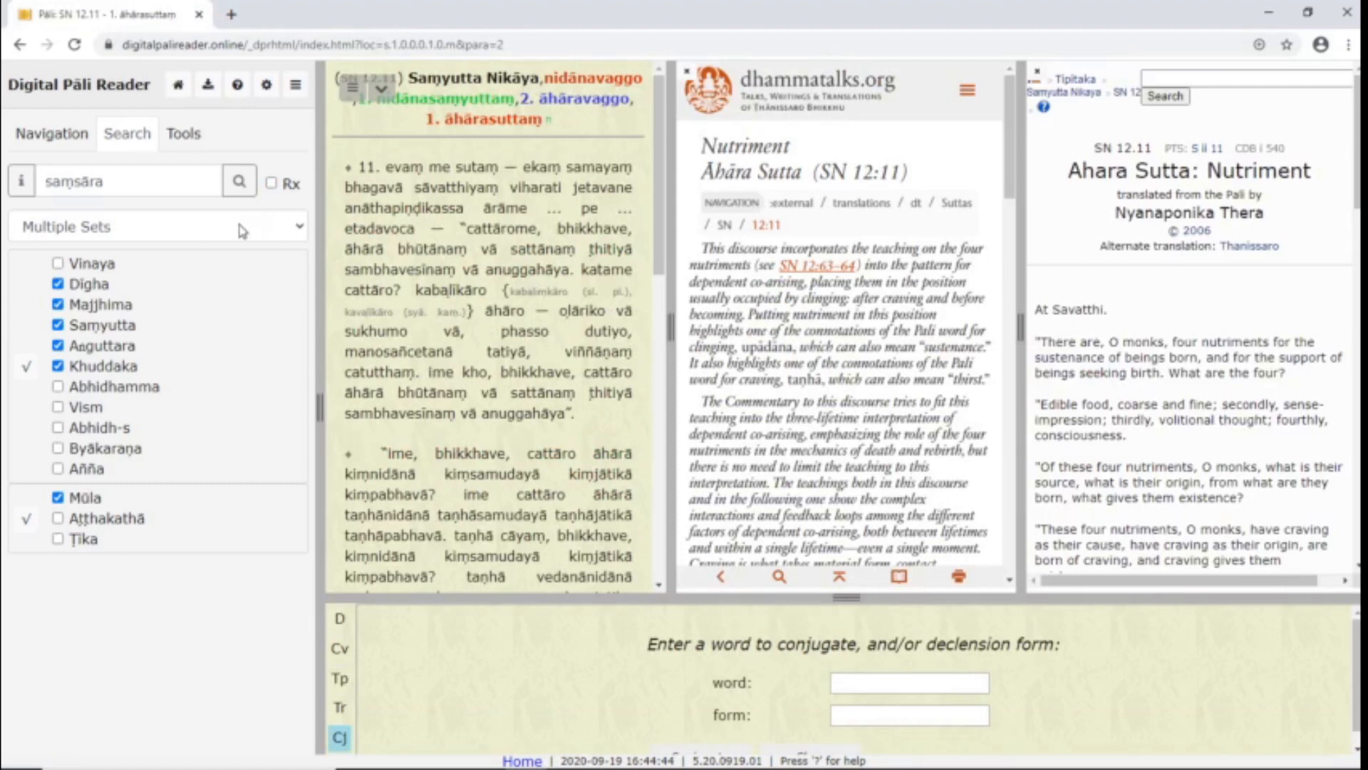
left_click(157, 226)
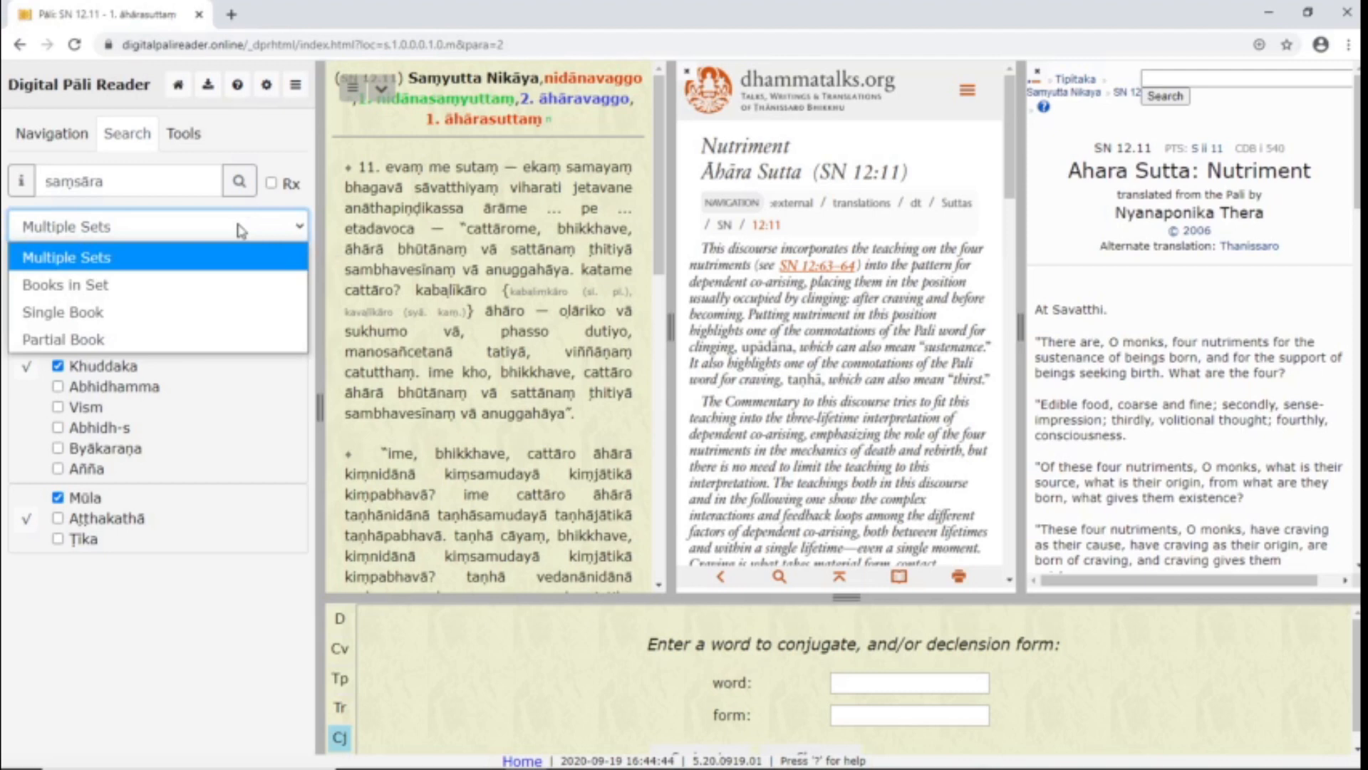
mouse_move(220, 264)
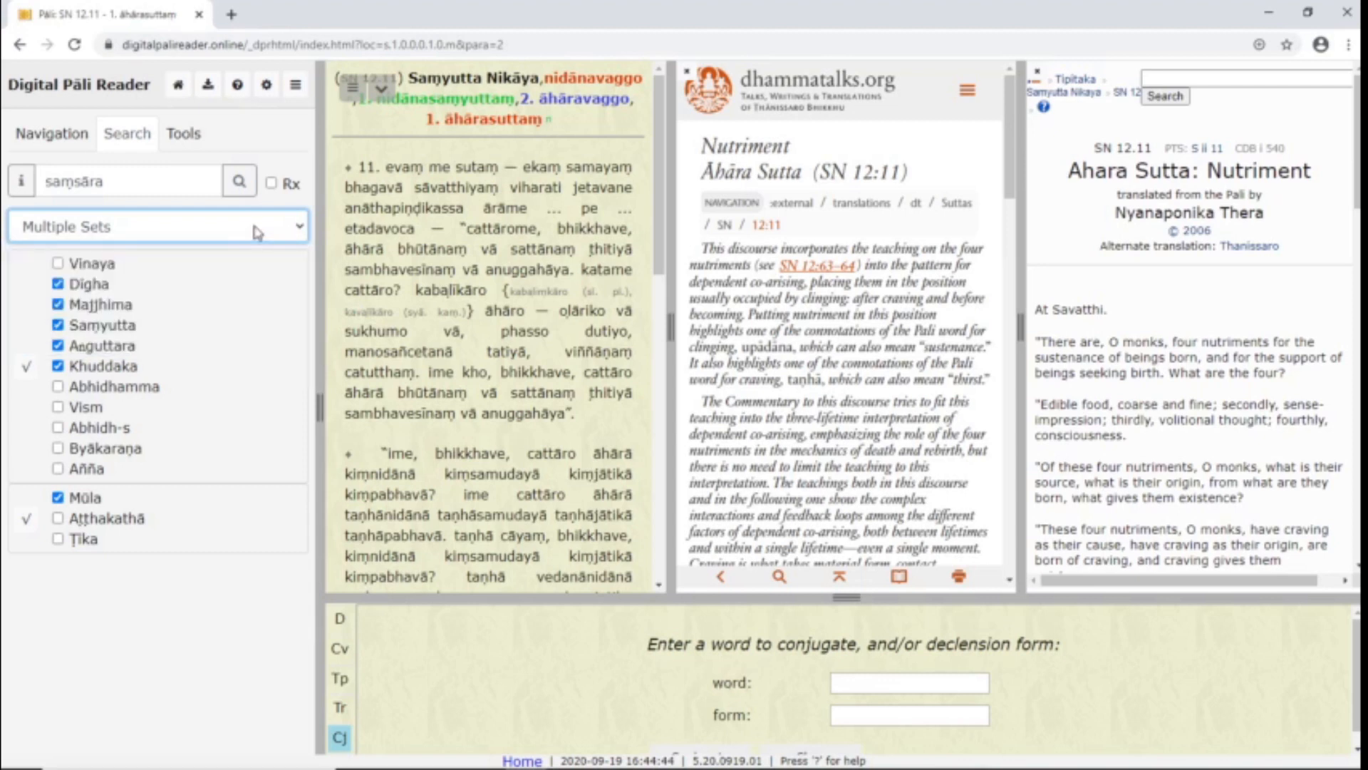
left_click(26, 366)
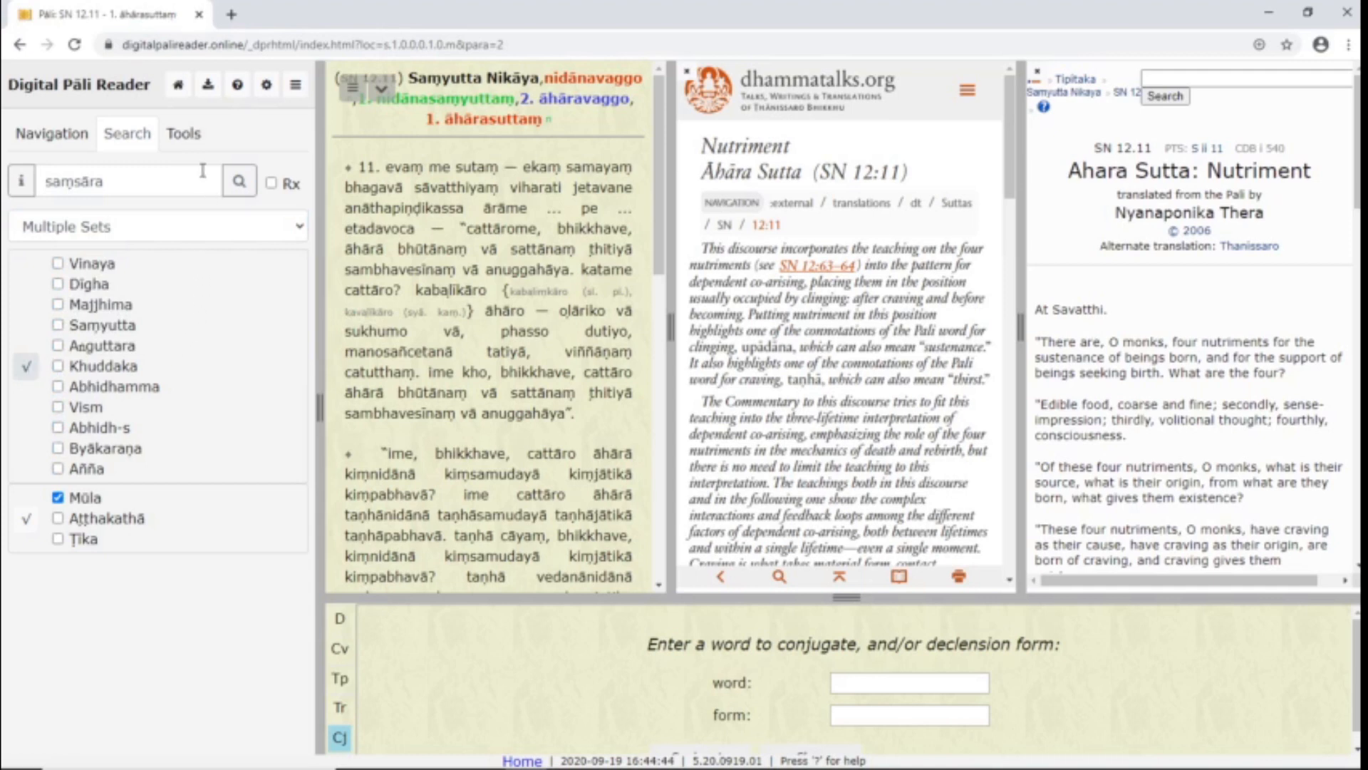
left_click(183, 132)
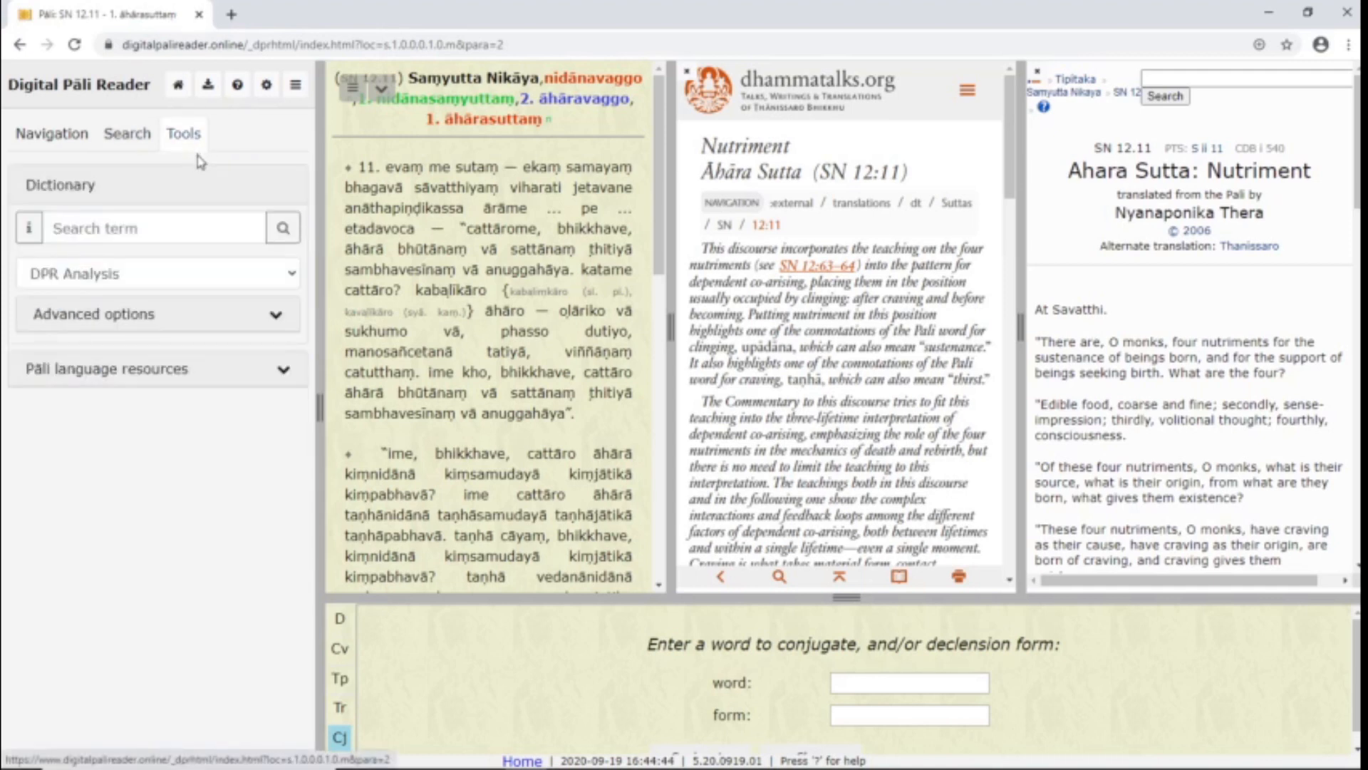
Step: Look up kāya in the dictionary, then enter kayya and show the dictionary list
left_click(152, 227)
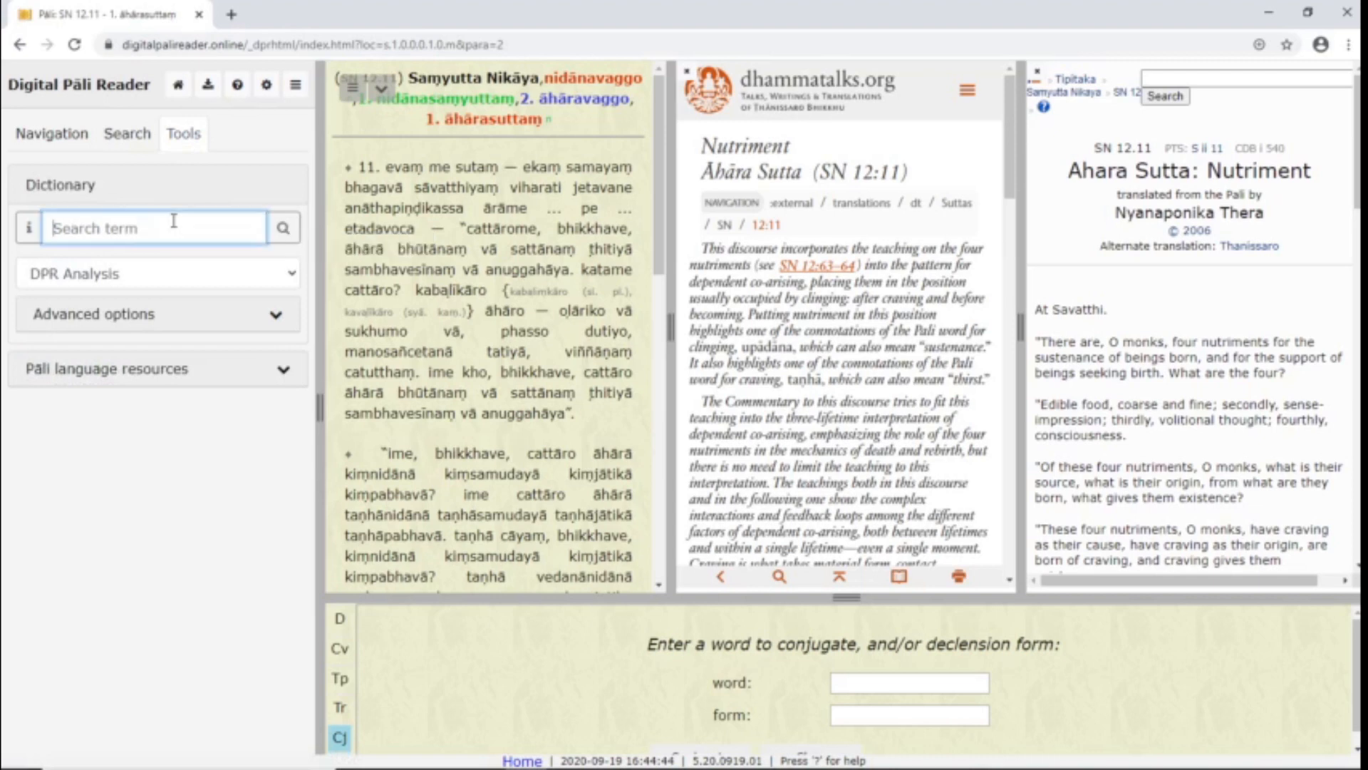
type("kāya")
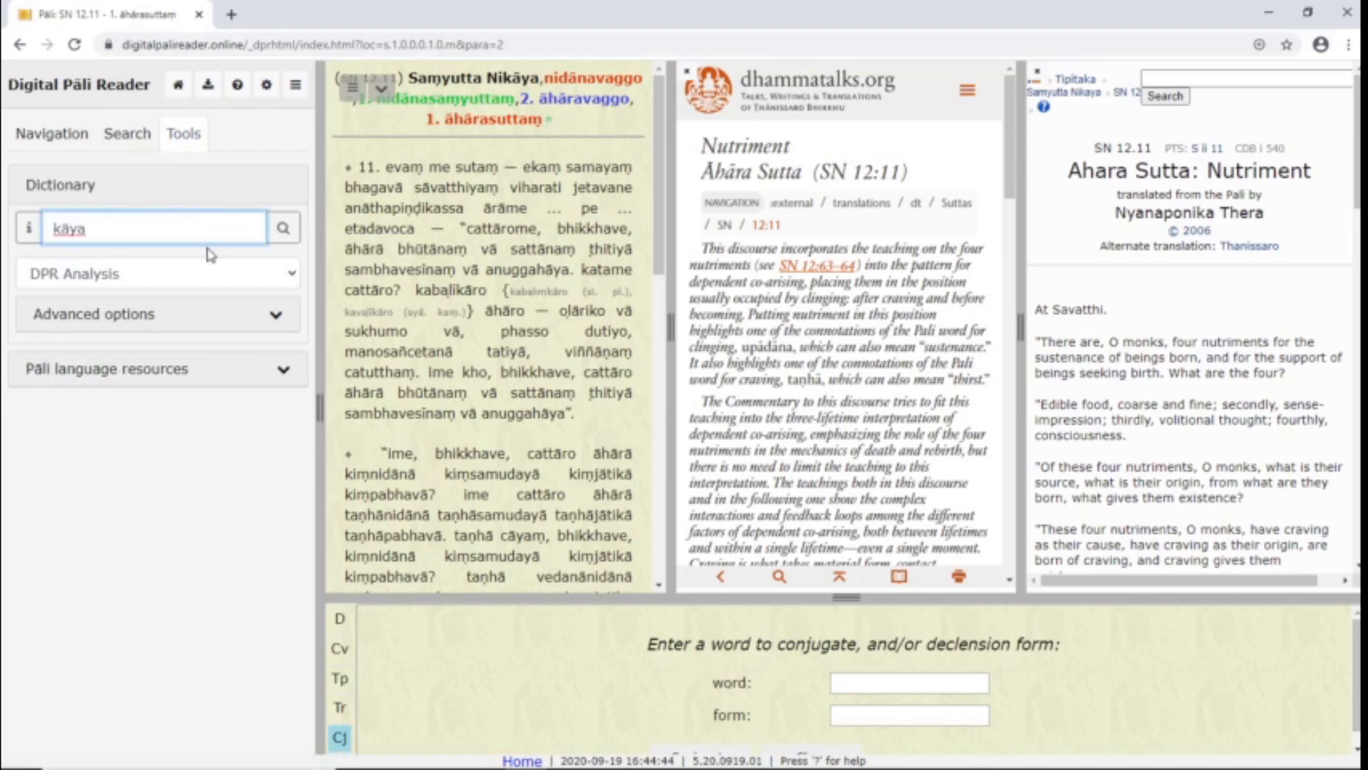
left_click(157, 274)
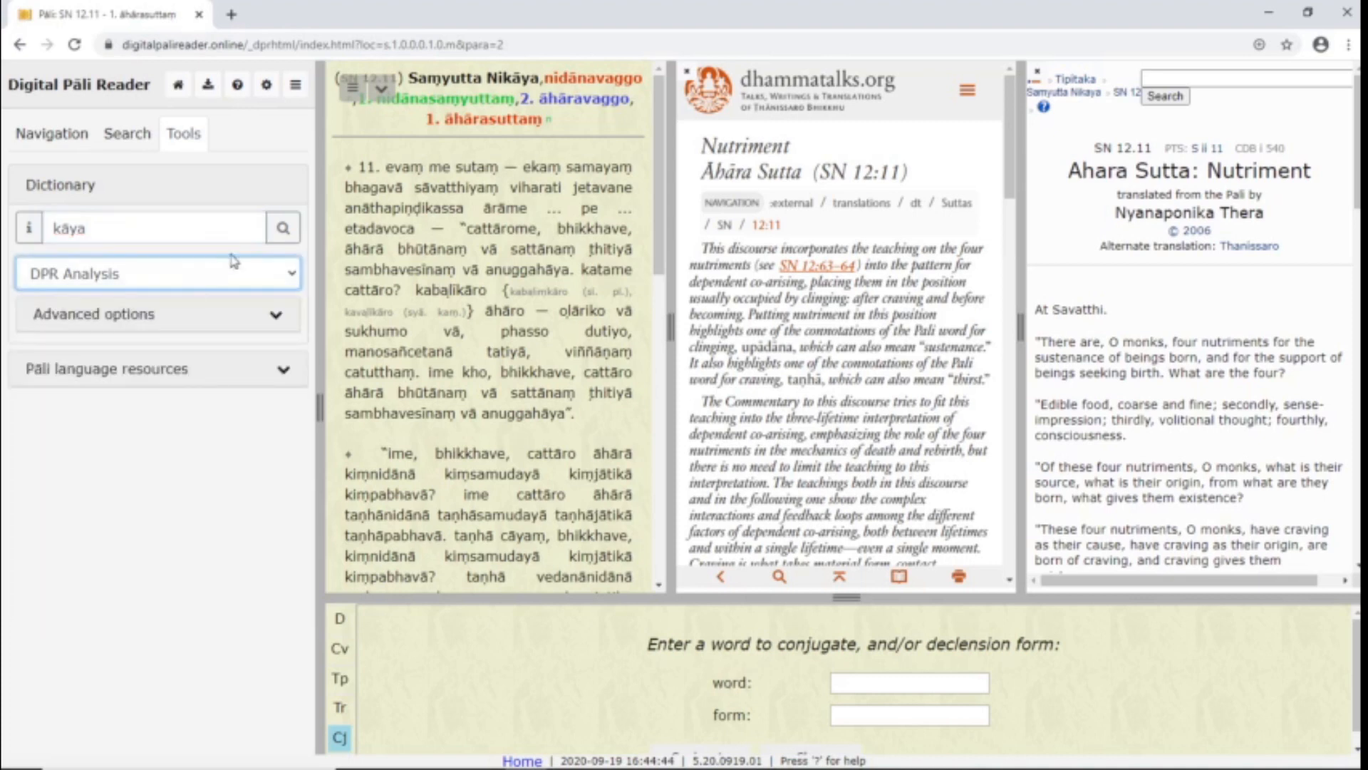
left_click(283, 226)
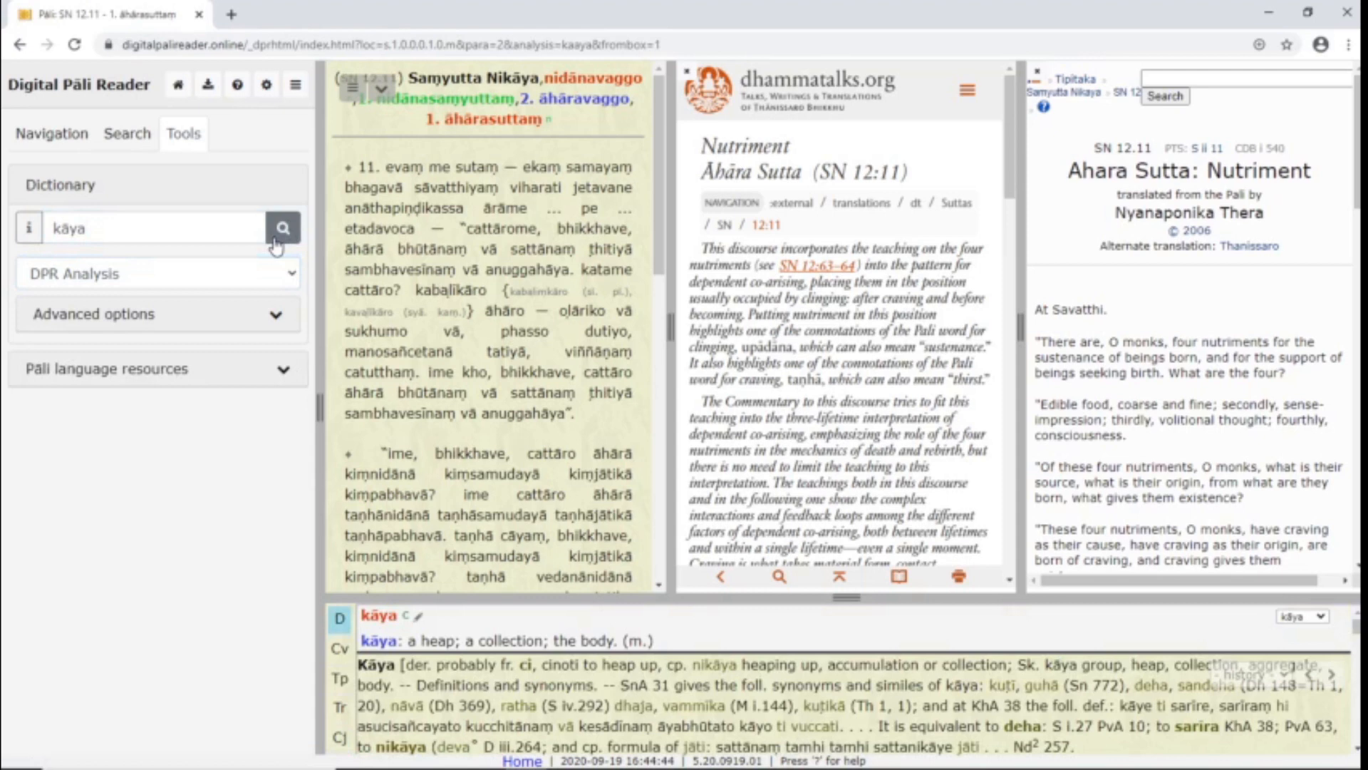
mouse_move(238, 226)
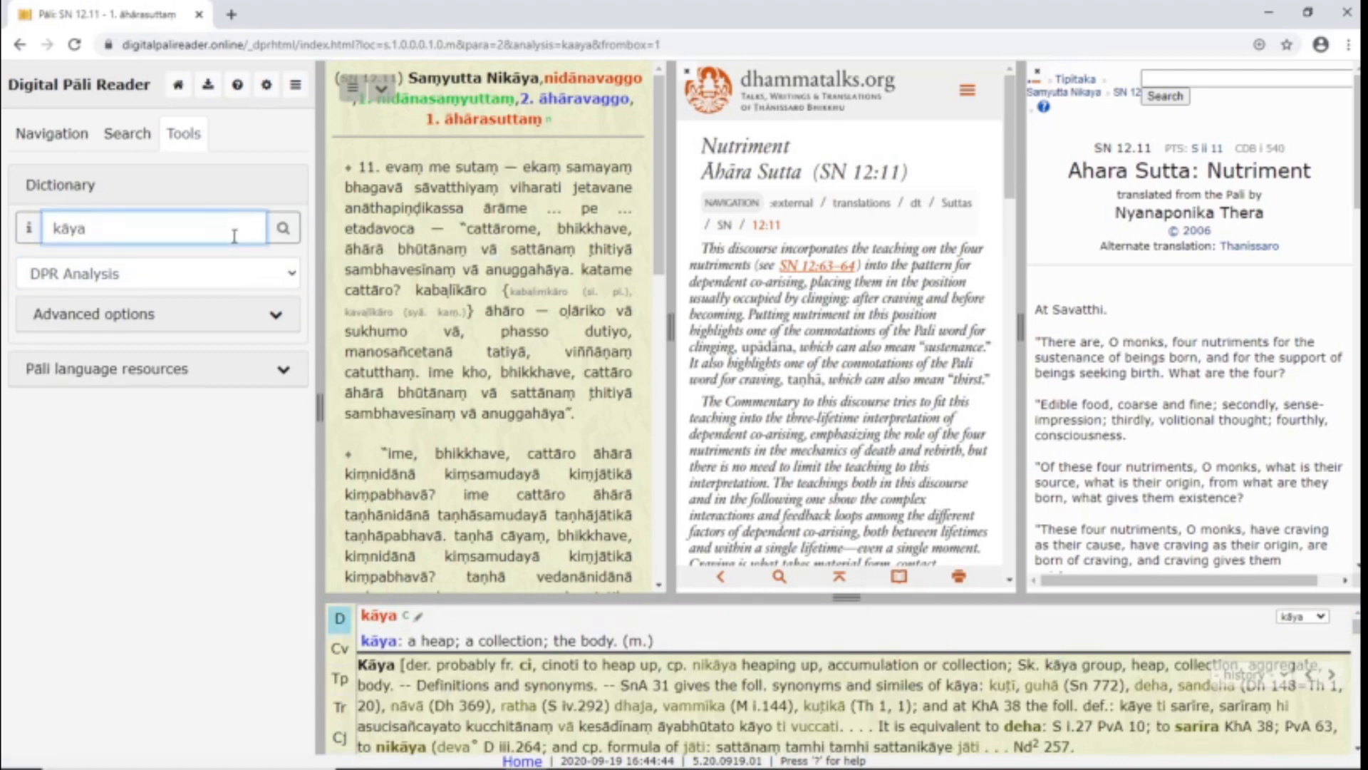
type("kayya")
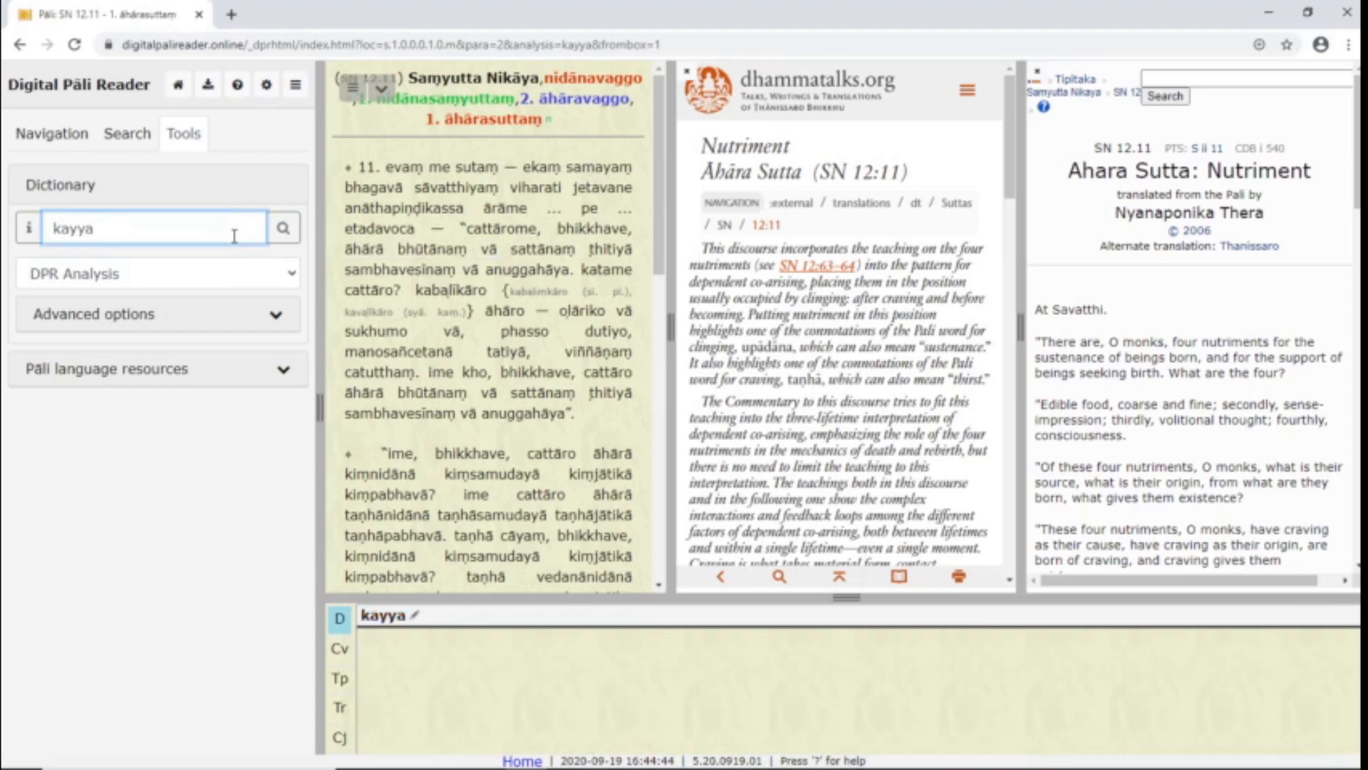
mouse_move(379, 640)
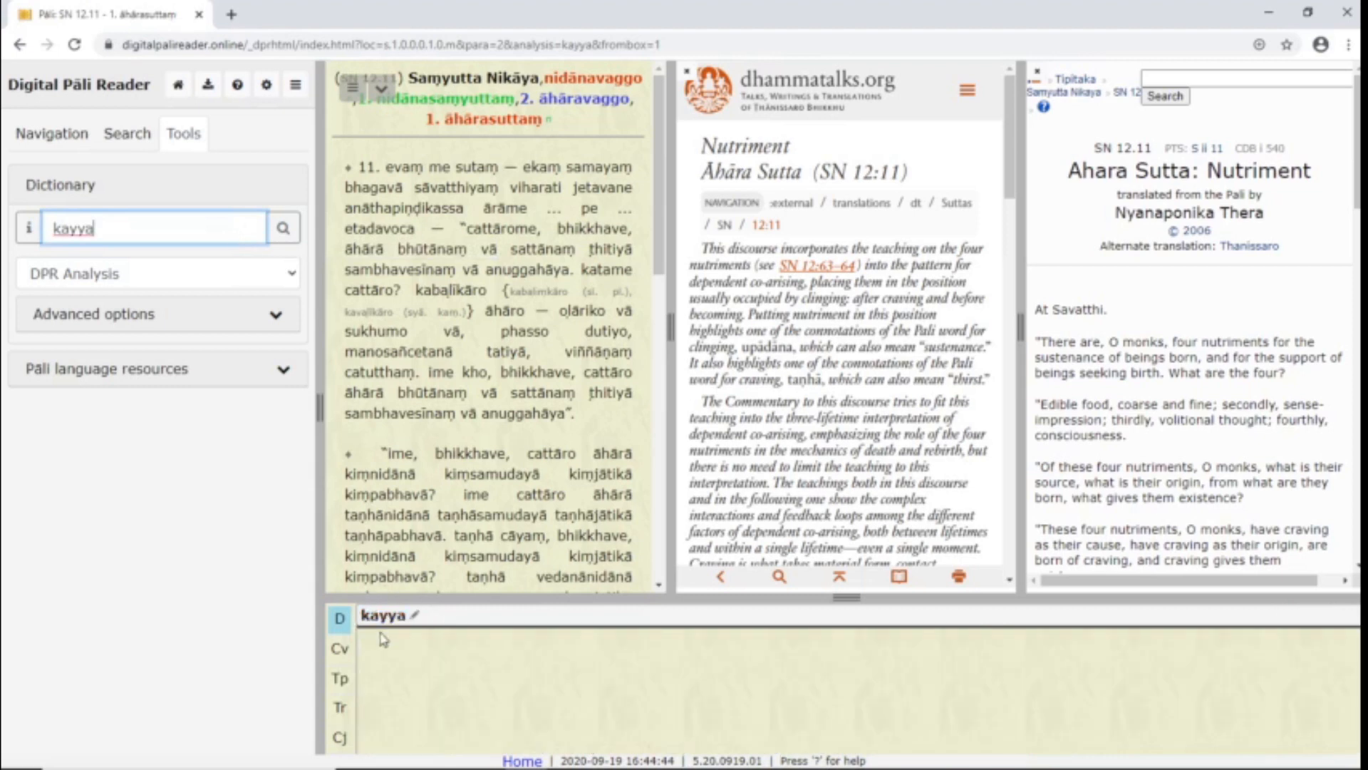
left_click(156, 274)
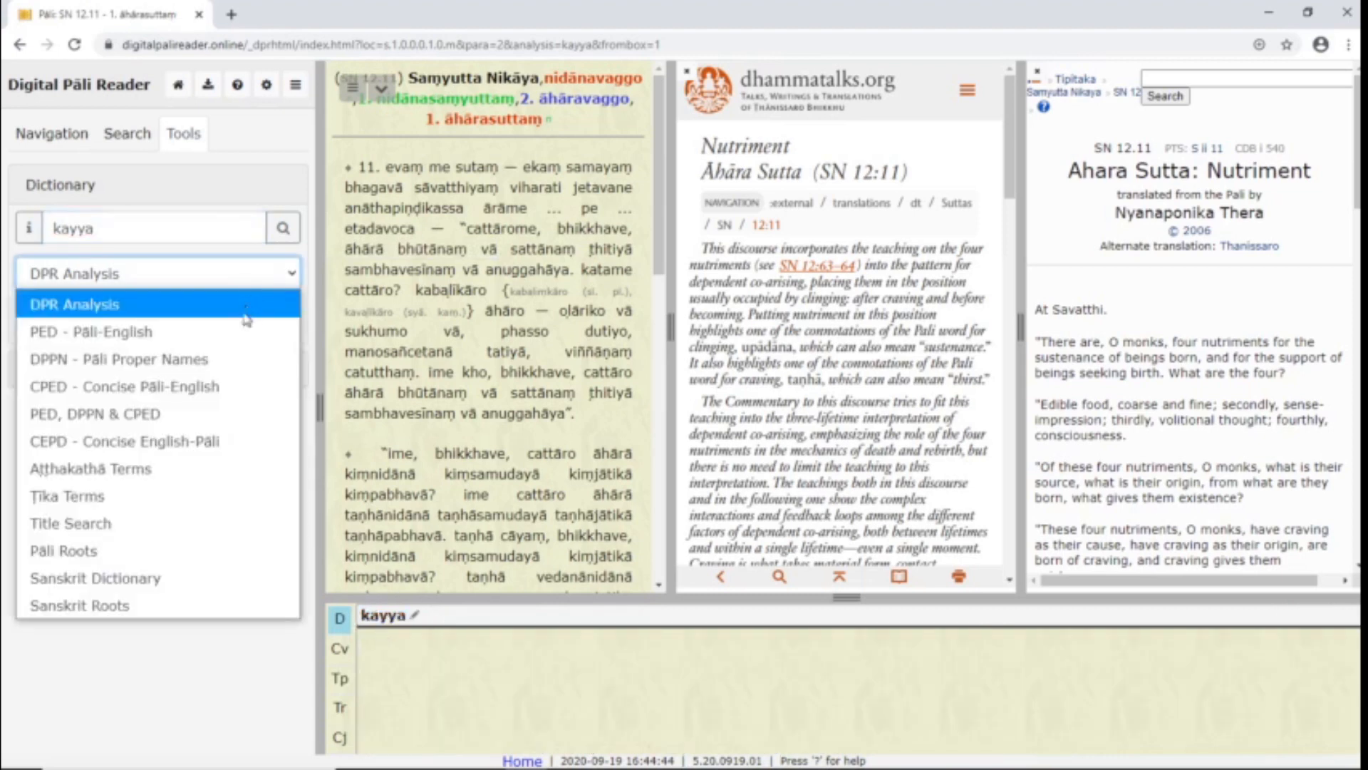
Step: Search kayya in the PED Pāli-English dictionary, then enable Fuzzy and Full Text matching
left_click(92, 332)
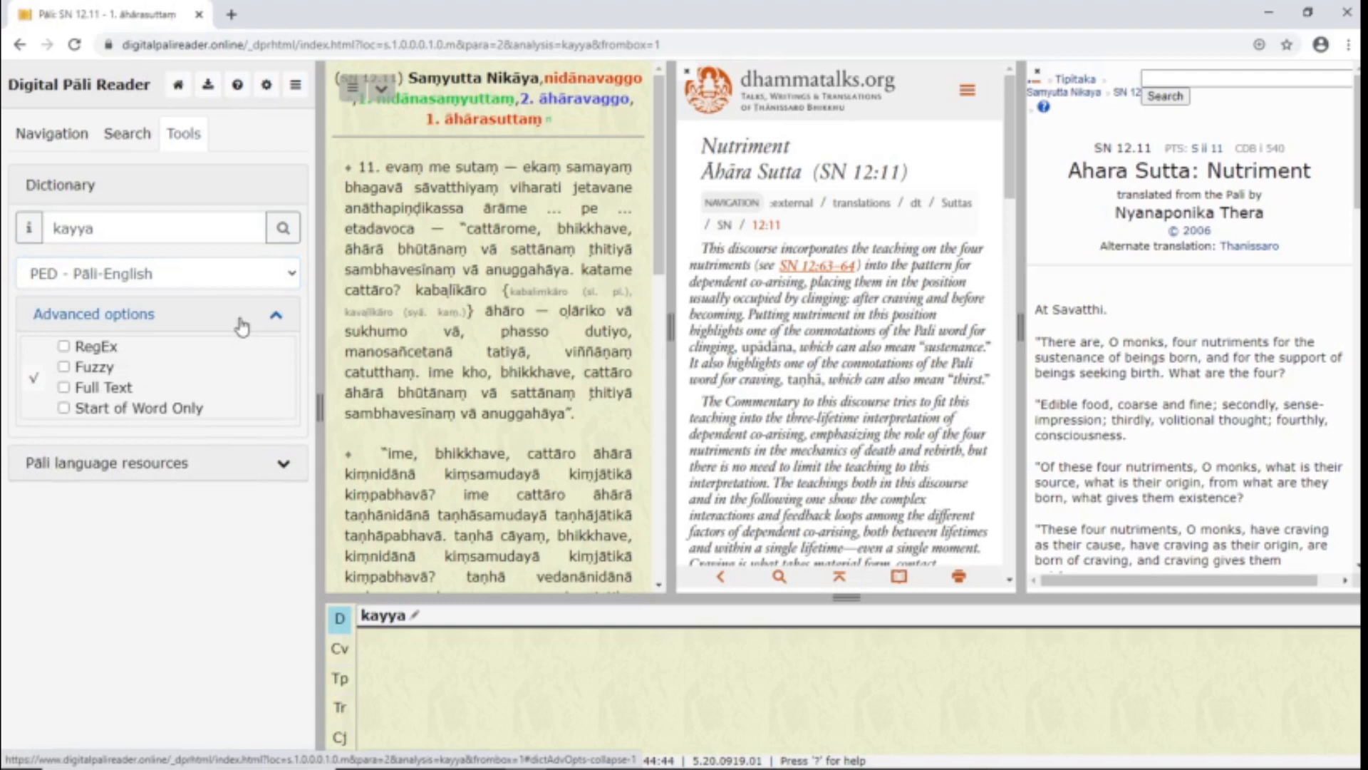
left_click(283, 227)
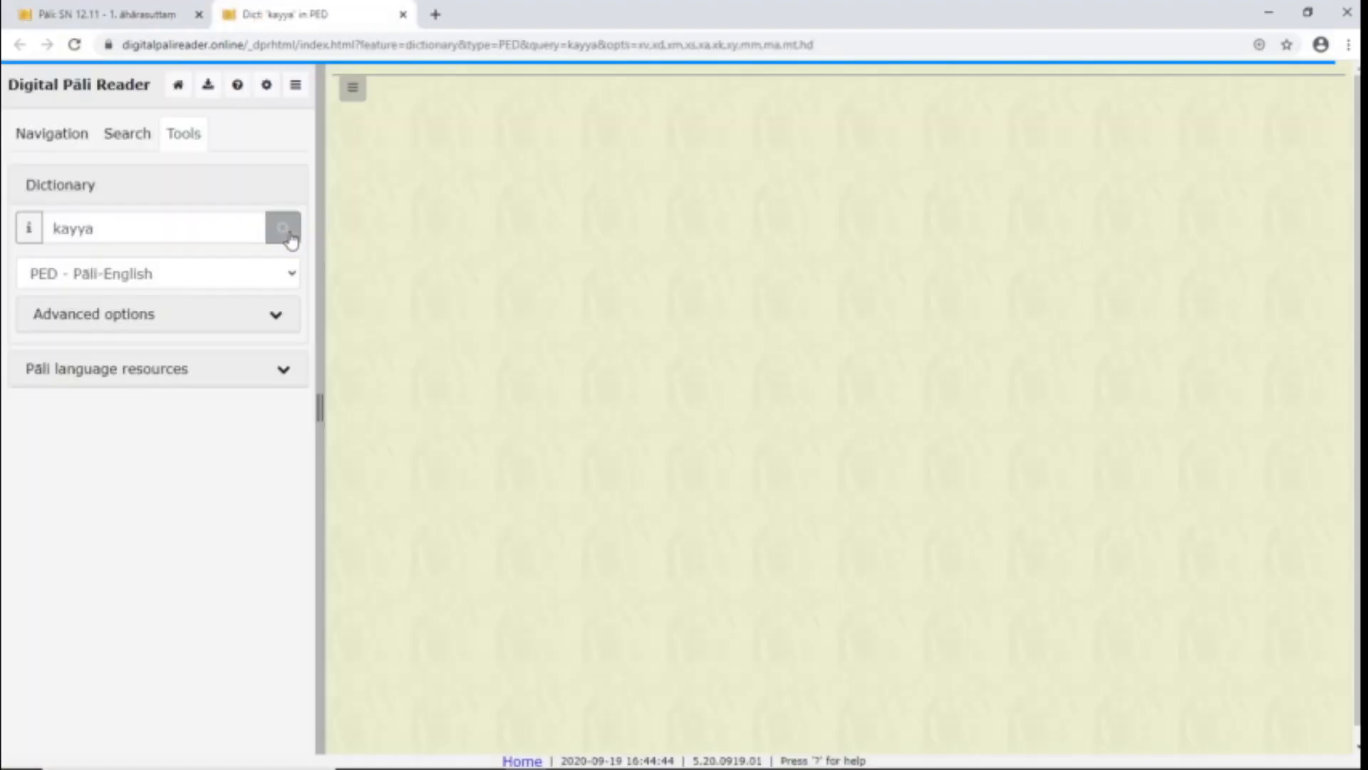
left_click(282, 228)
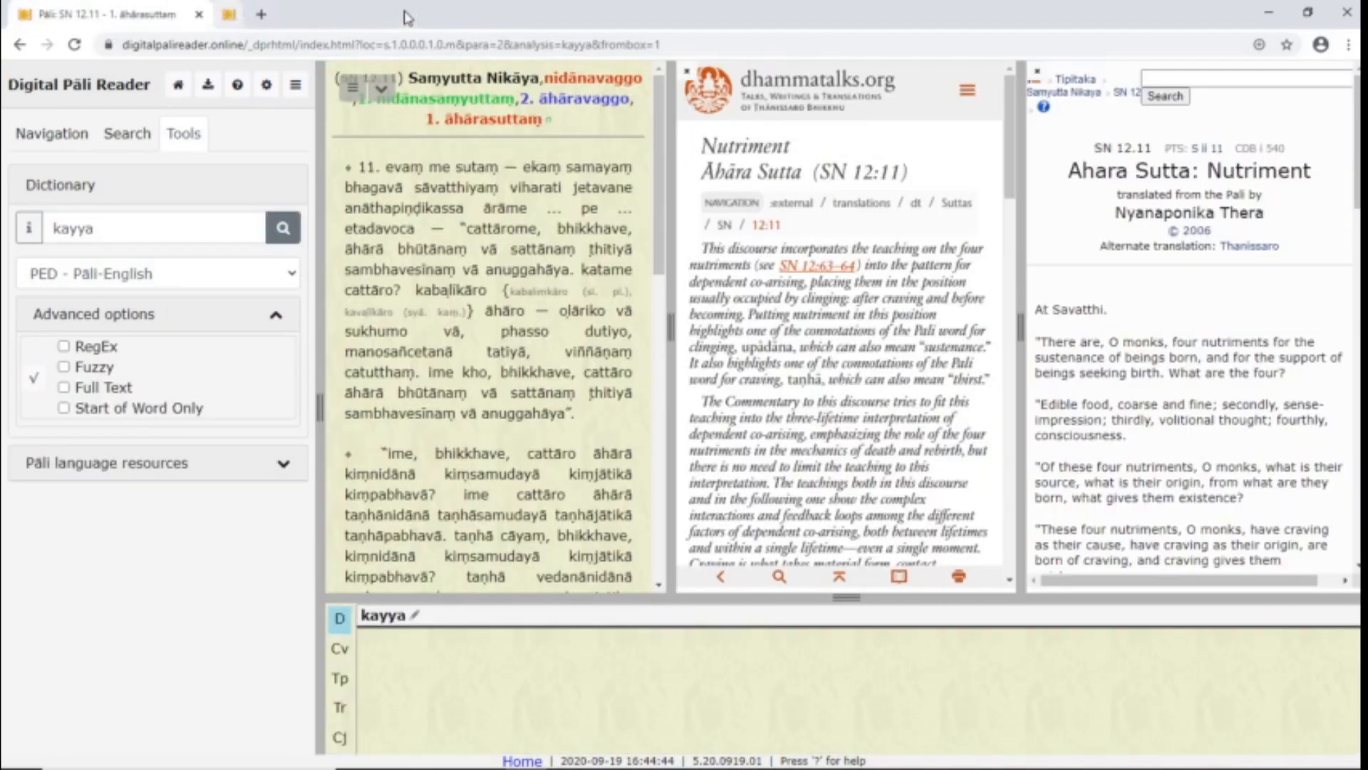
left_click(64, 366)
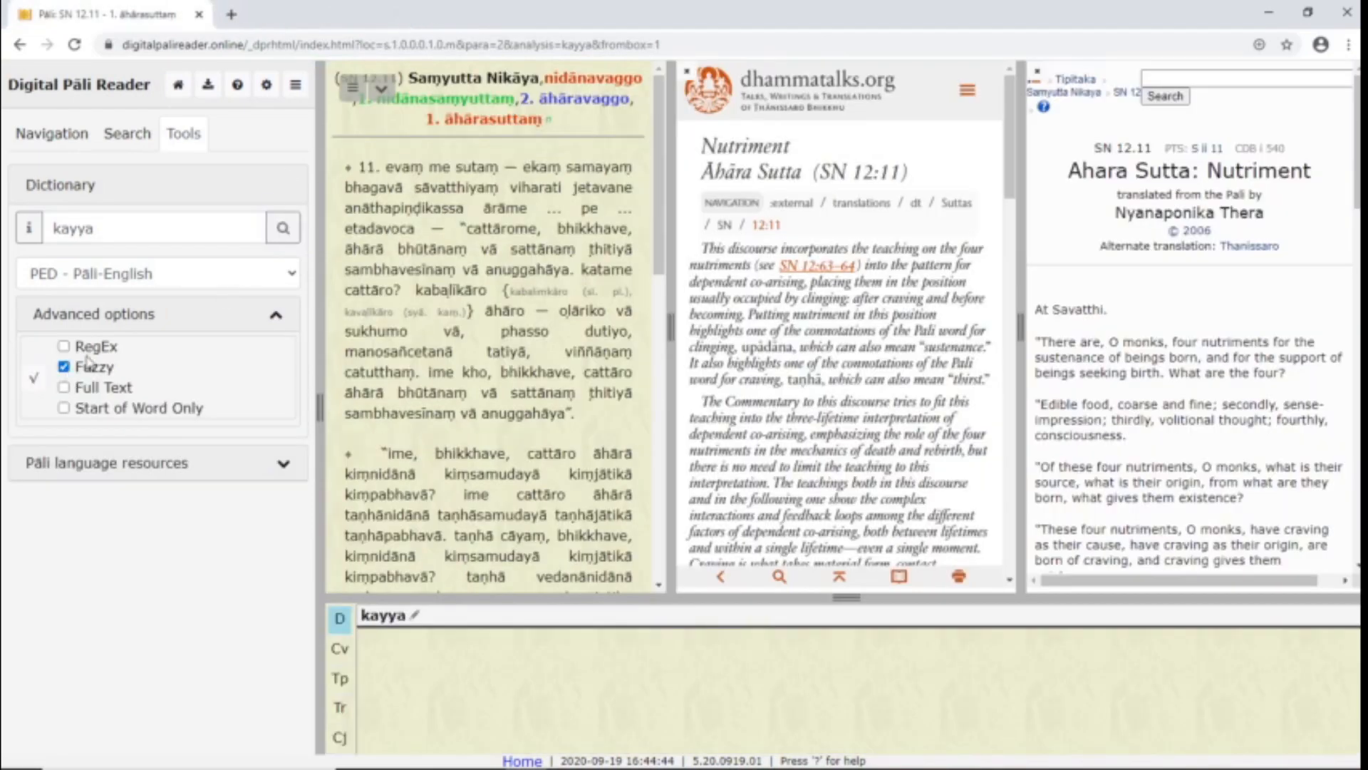
mouse_move(201, 274)
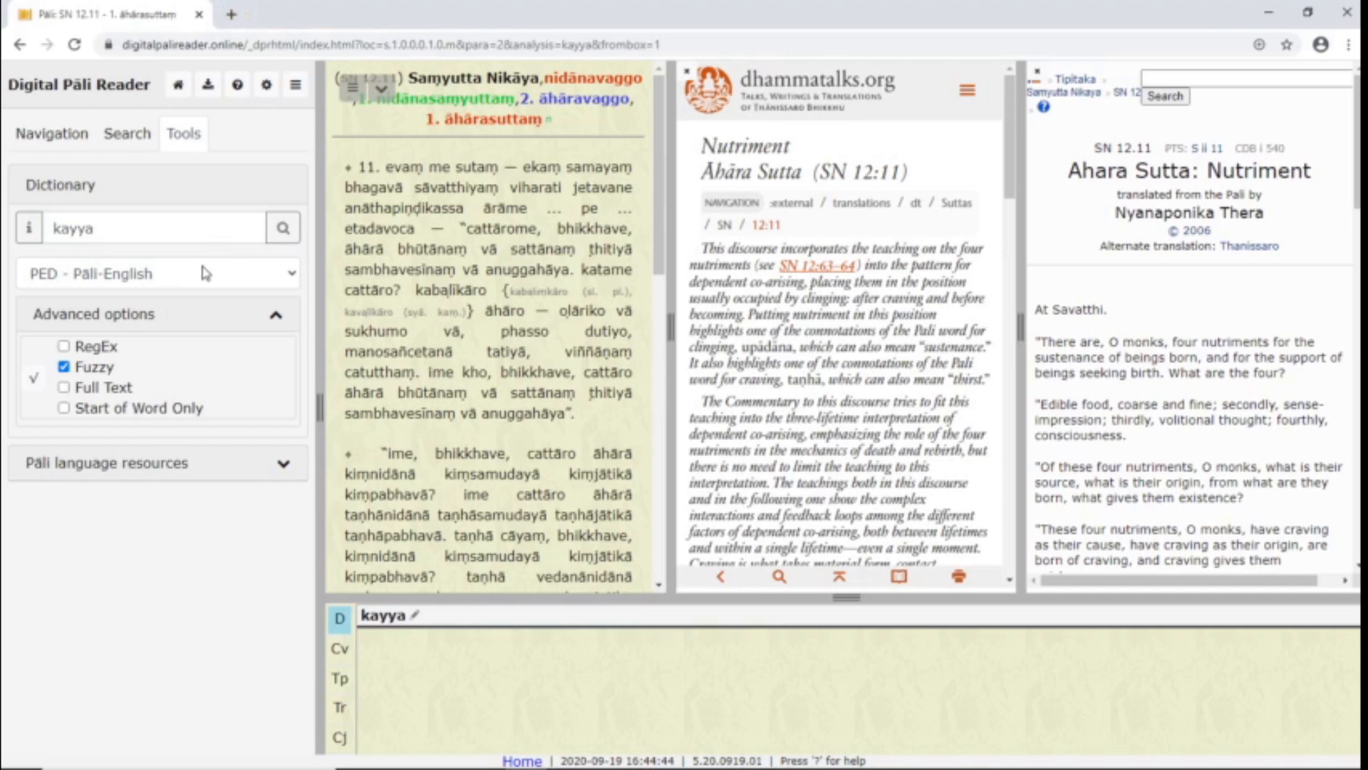
left_click(64, 386)
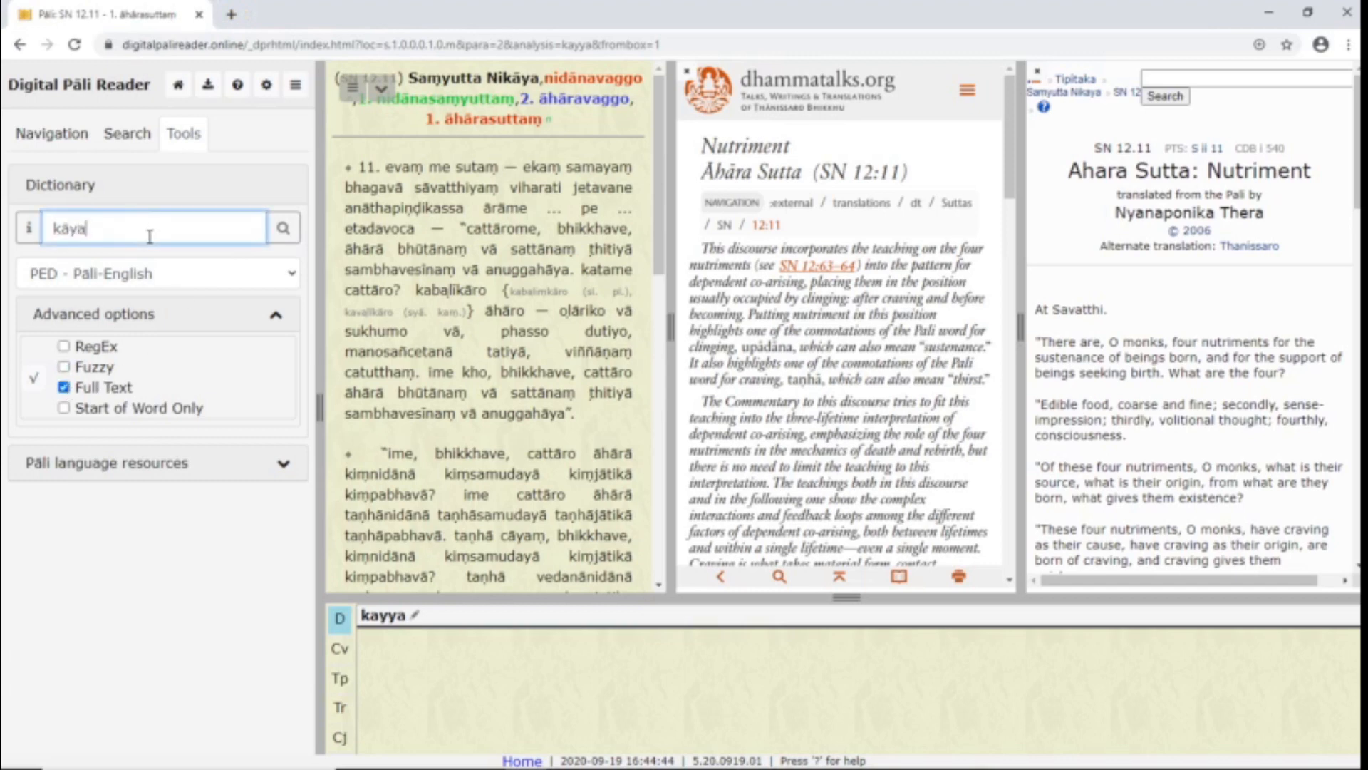
Step: Run the full-text PED search for kāya, set Start of Word Only for kāy, and go Home
left_click(282, 228)
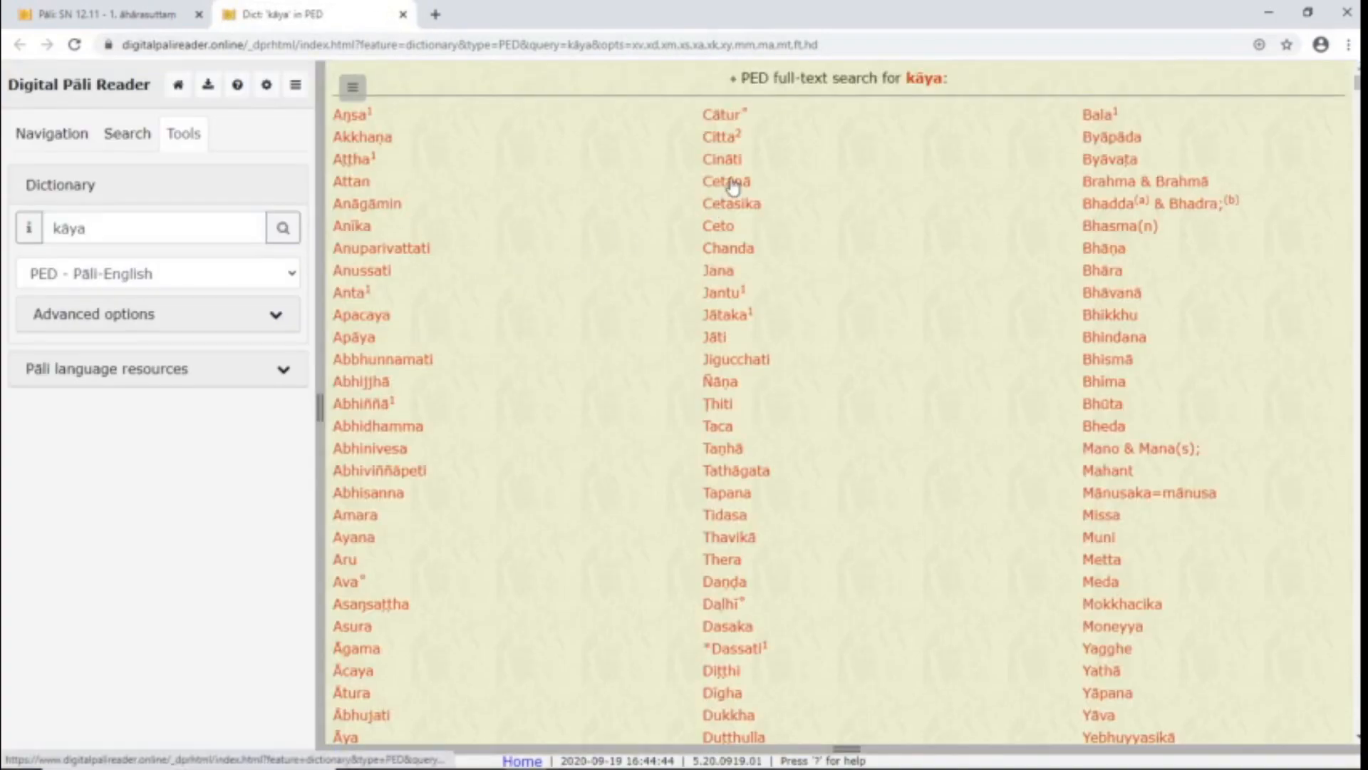
left_click(726, 181)
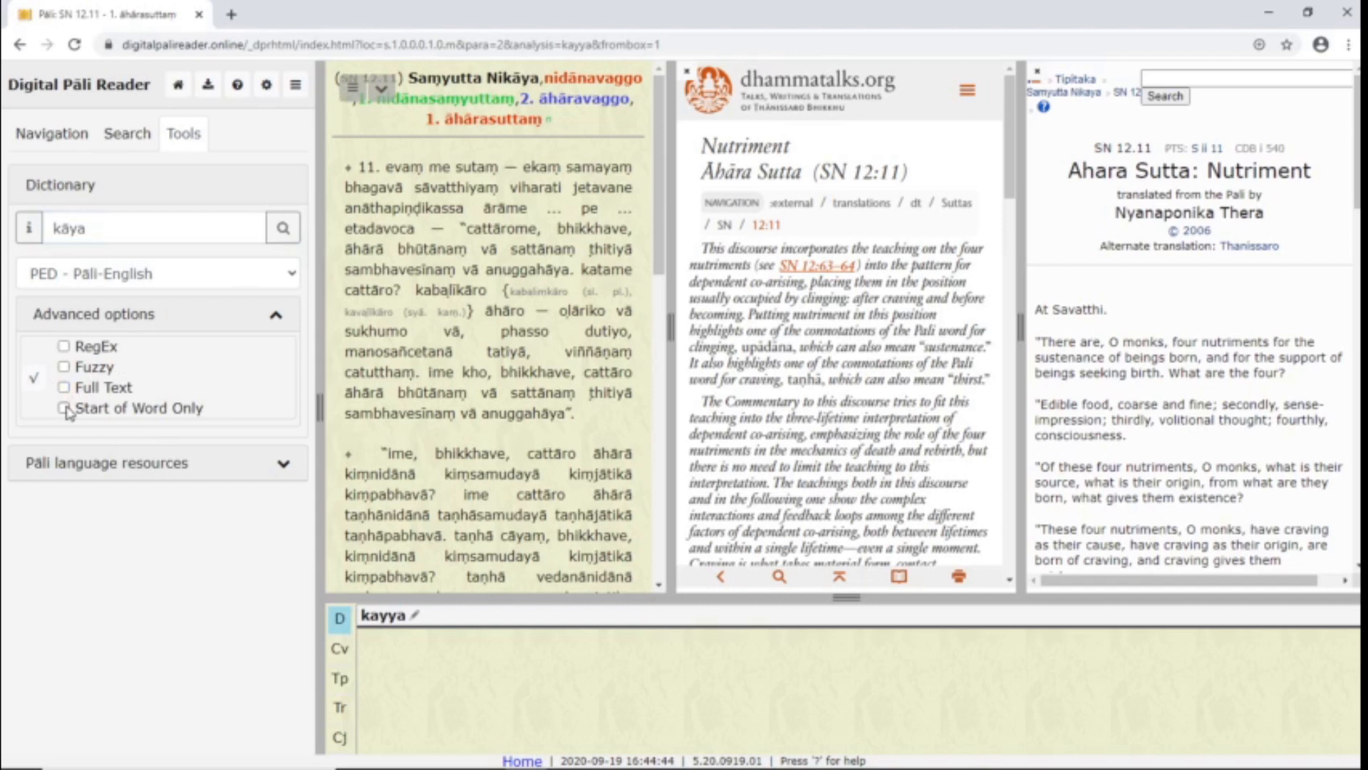
left_click(62, 407)
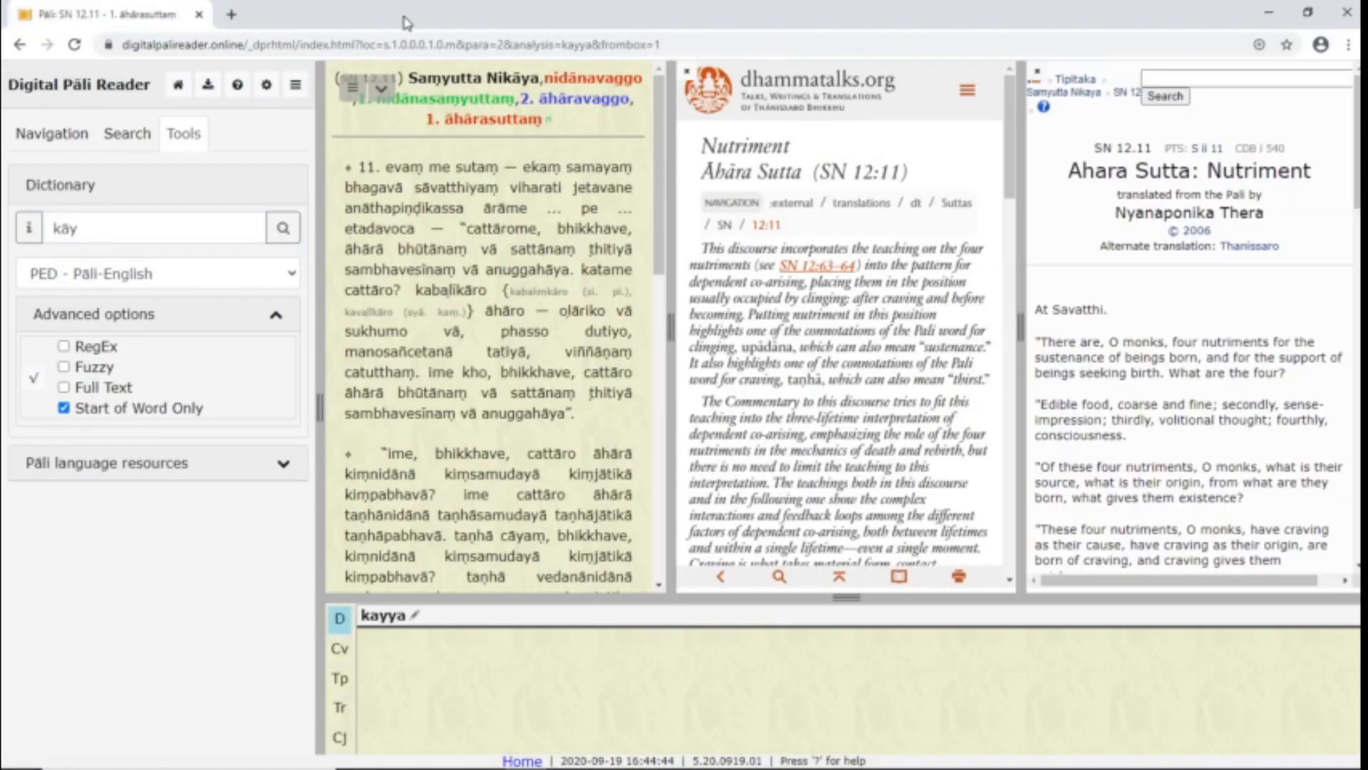
mouse_move(258, 477)
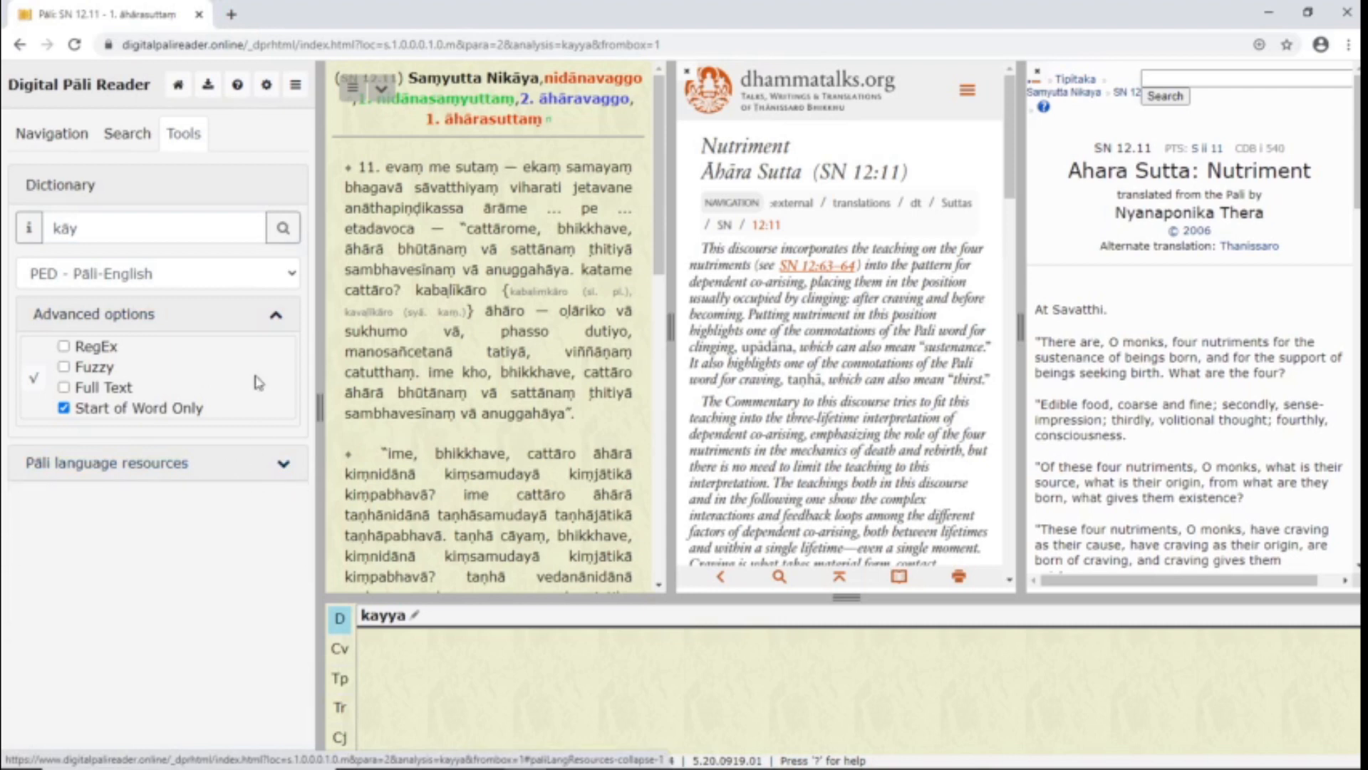
mouse_move(247, 111)
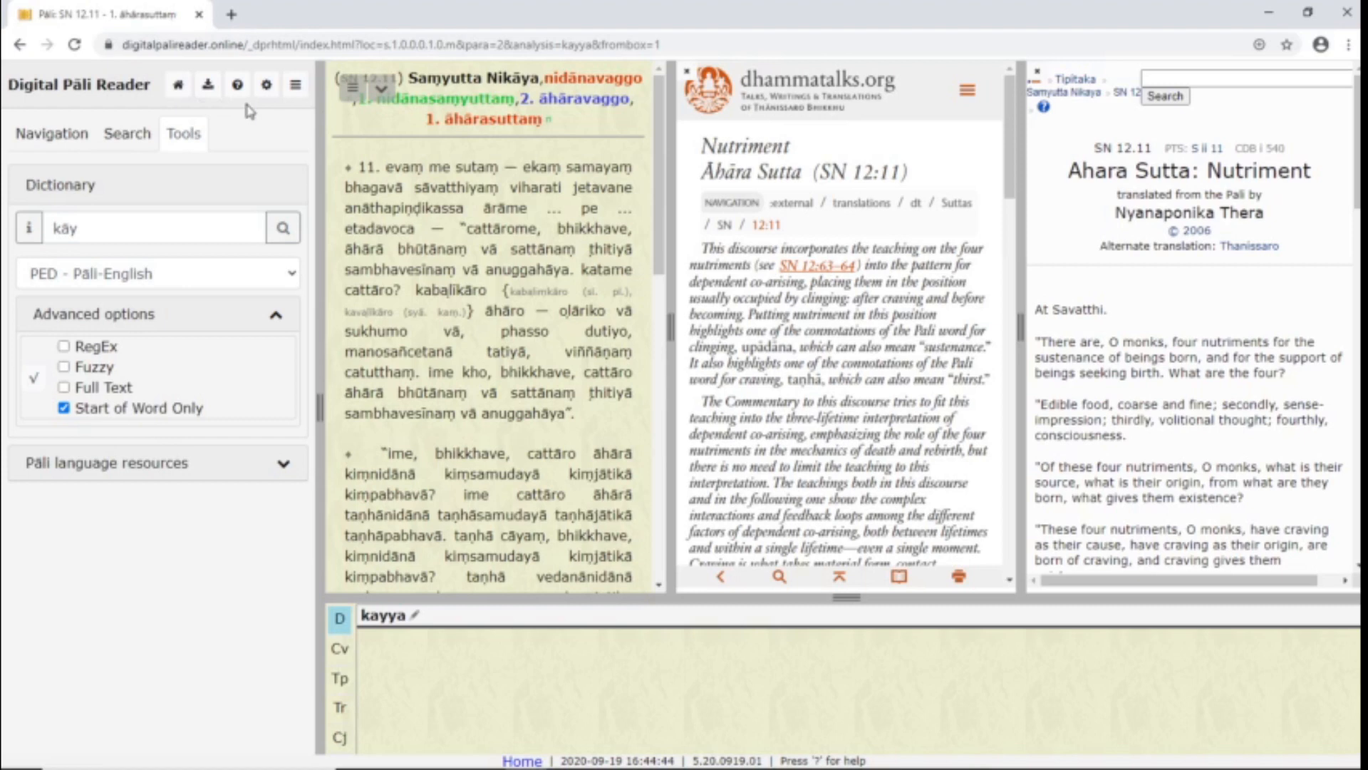
mouse_move(265, 114)
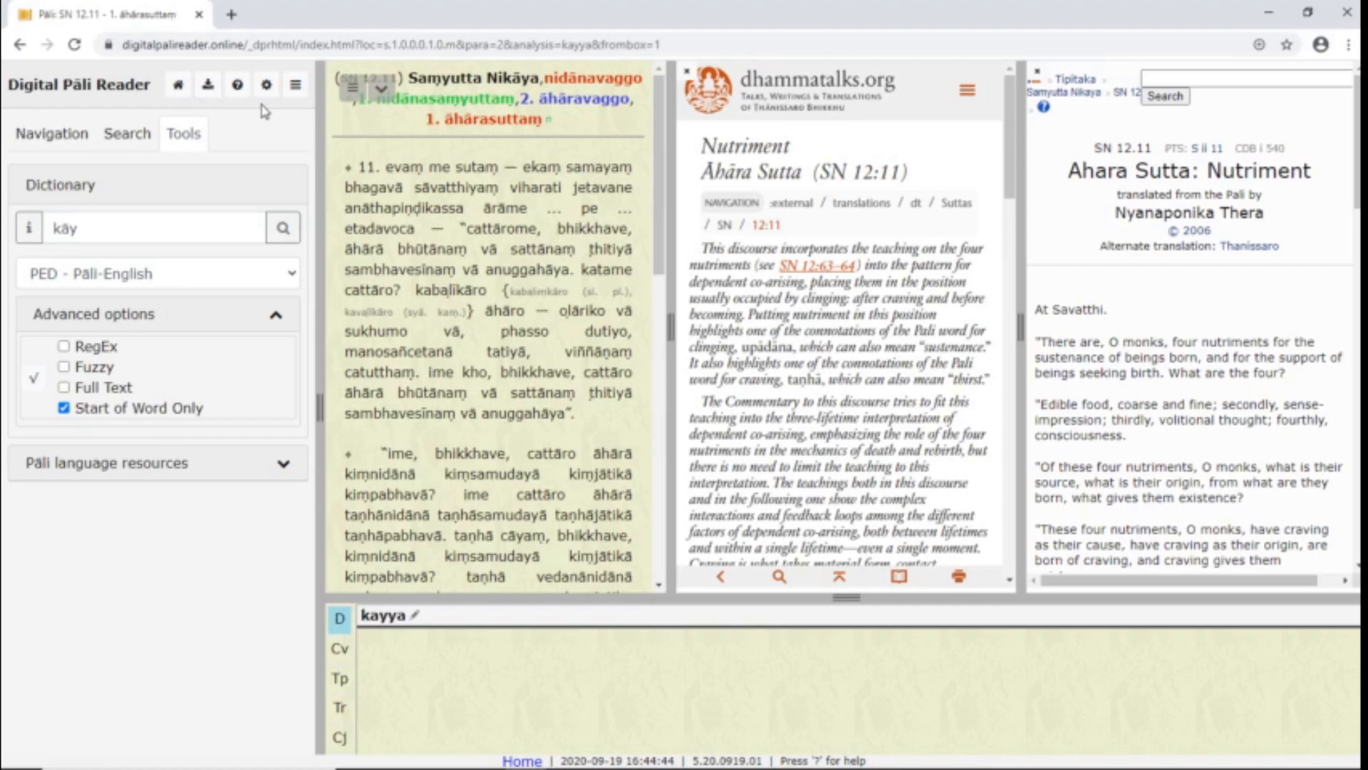
left_click(176, 86)
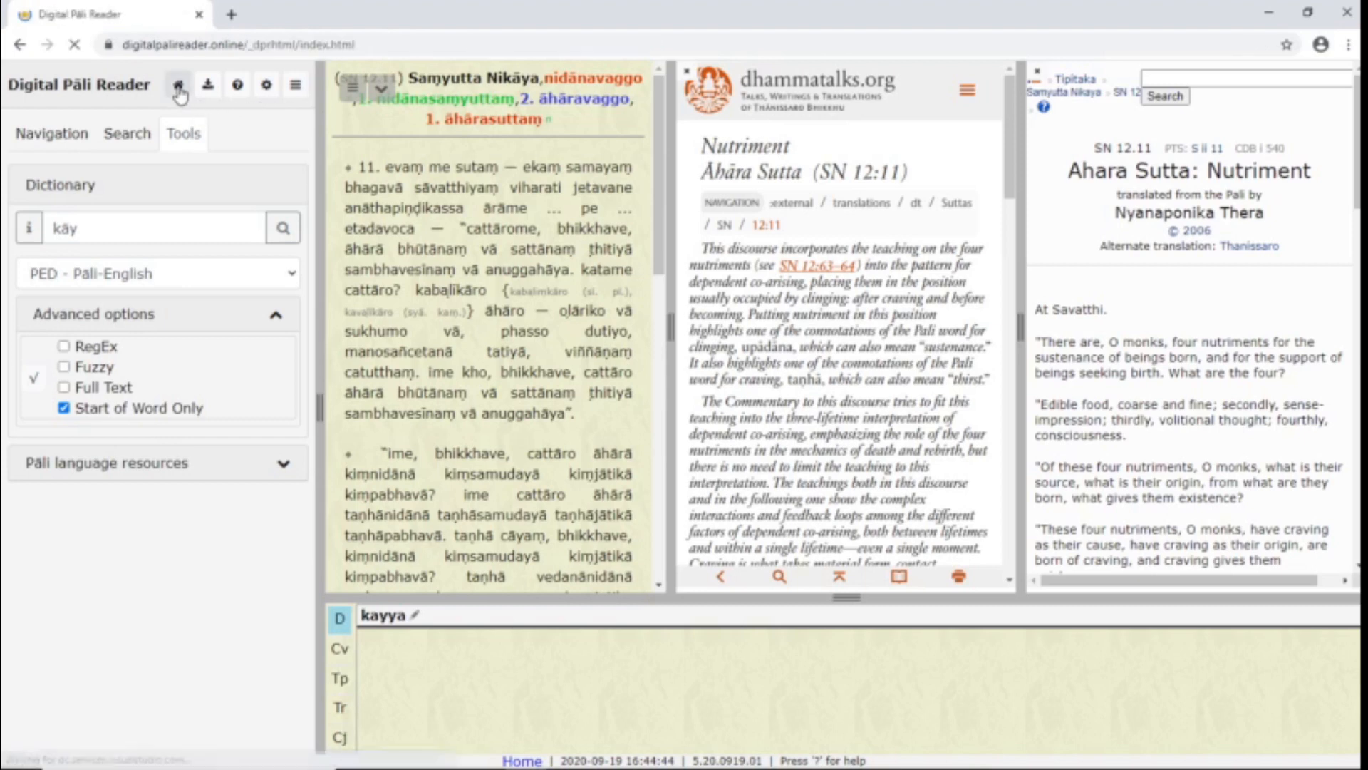
Step: Download the Myanmar and Thai tipitaka for offline use and bring up the install-as-app prompt
left_click(179, 85)
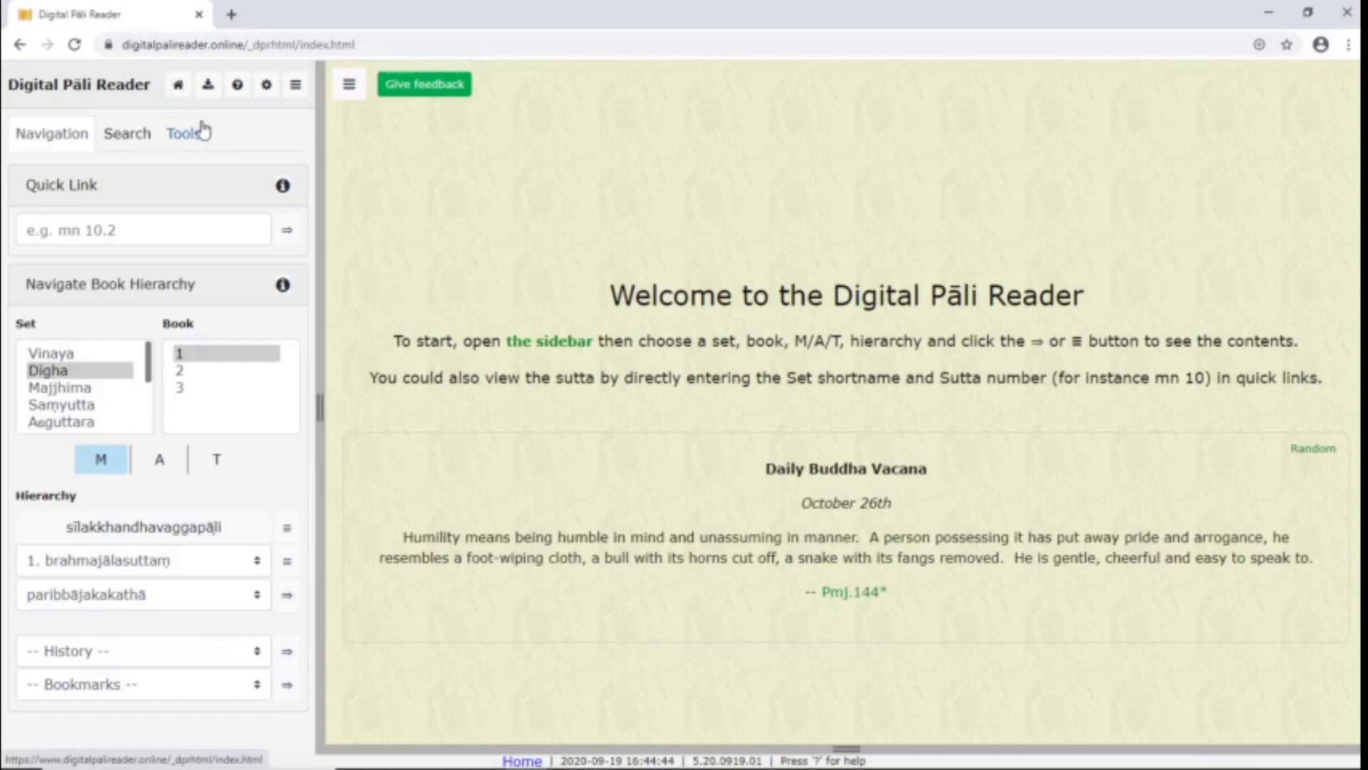
left_click(208, 84)
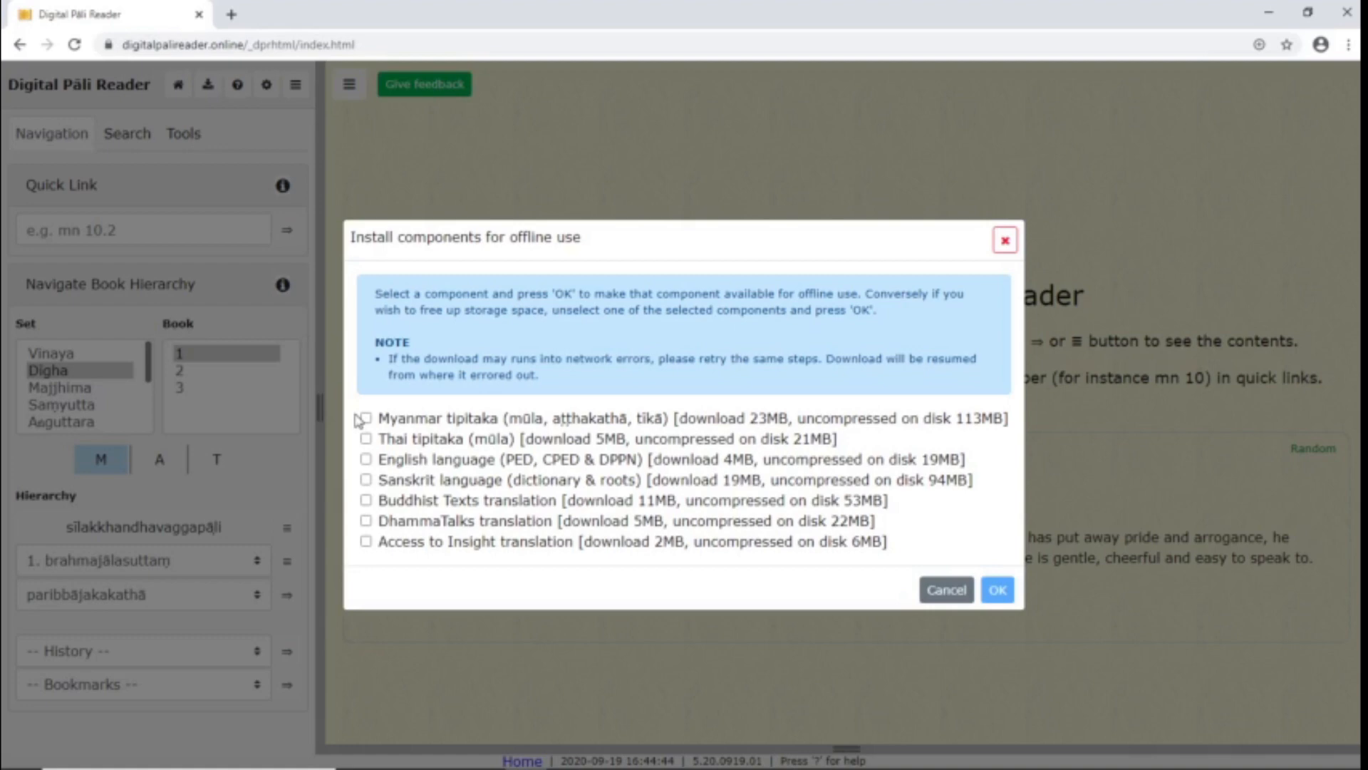
left_click(367, 419)
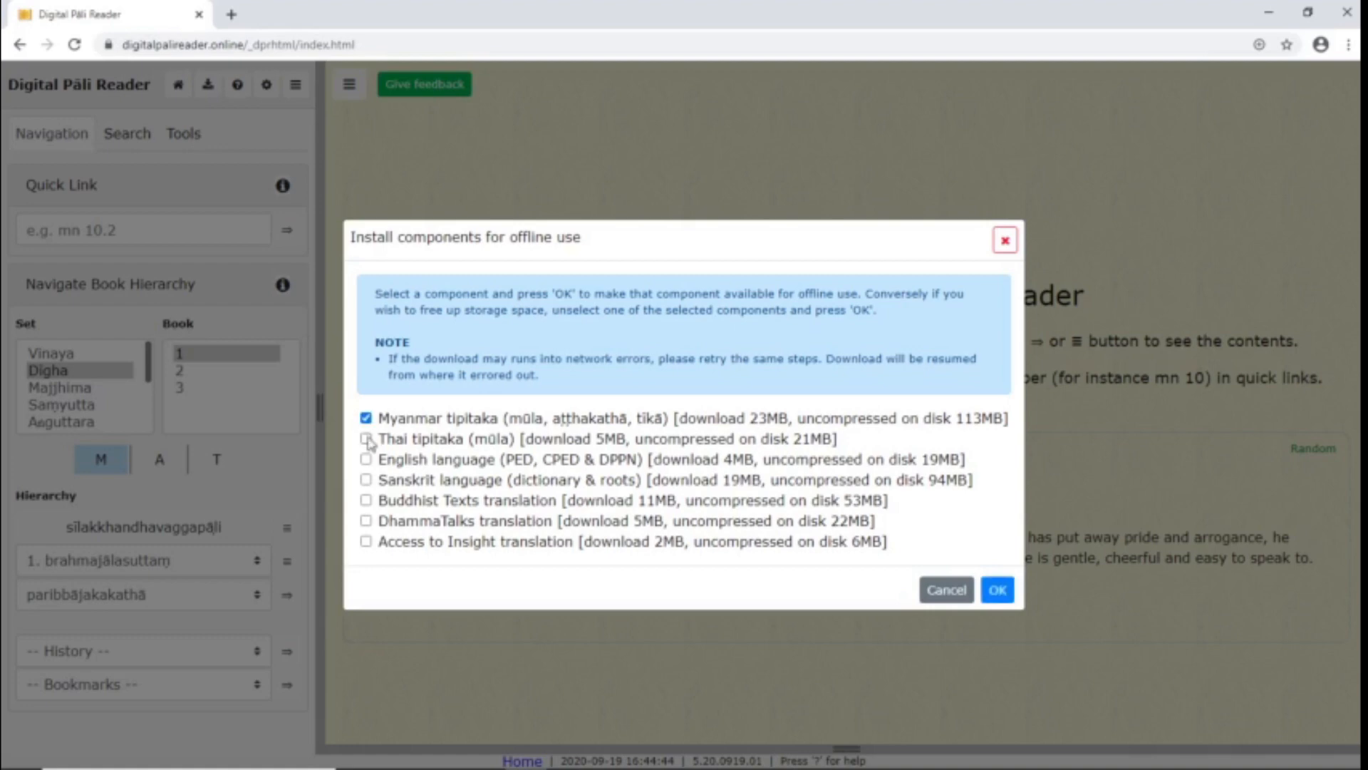
left_click(366, 439)
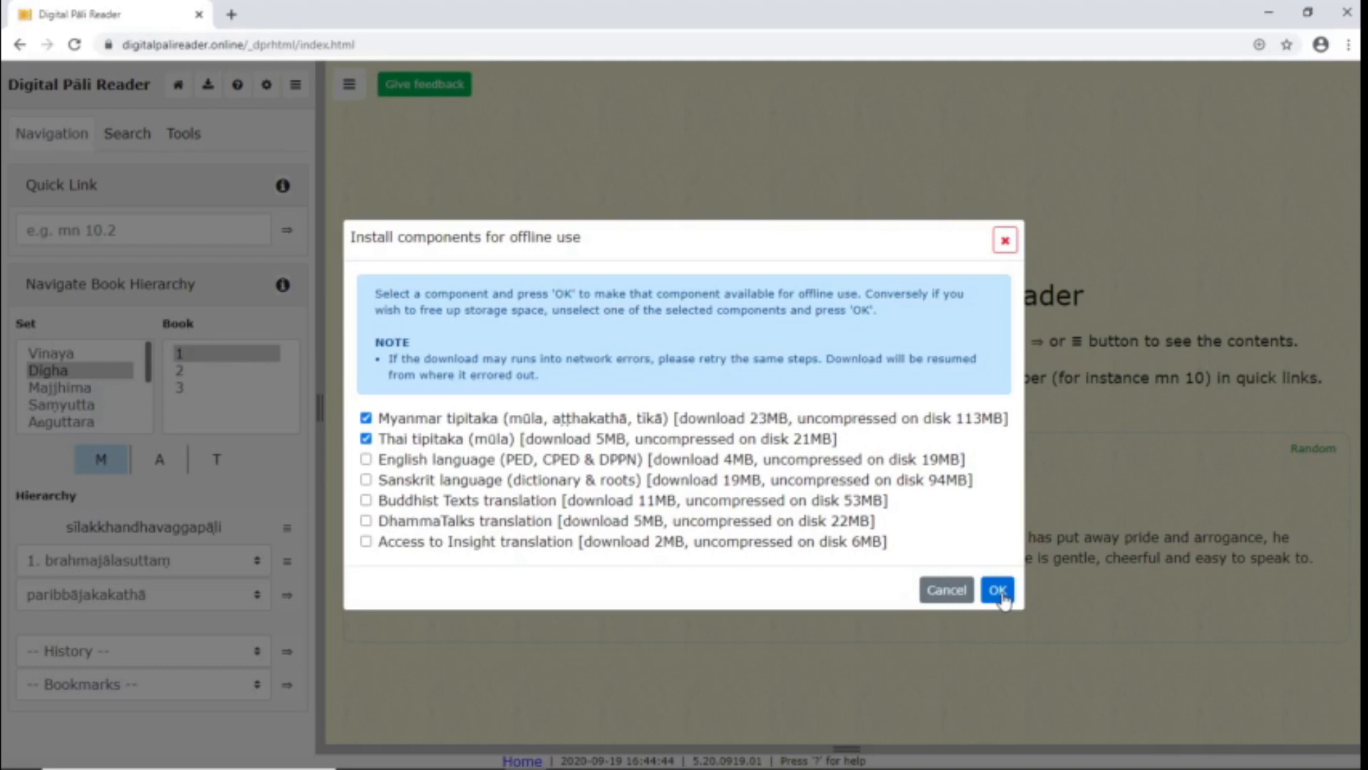
left_click(997, 590)
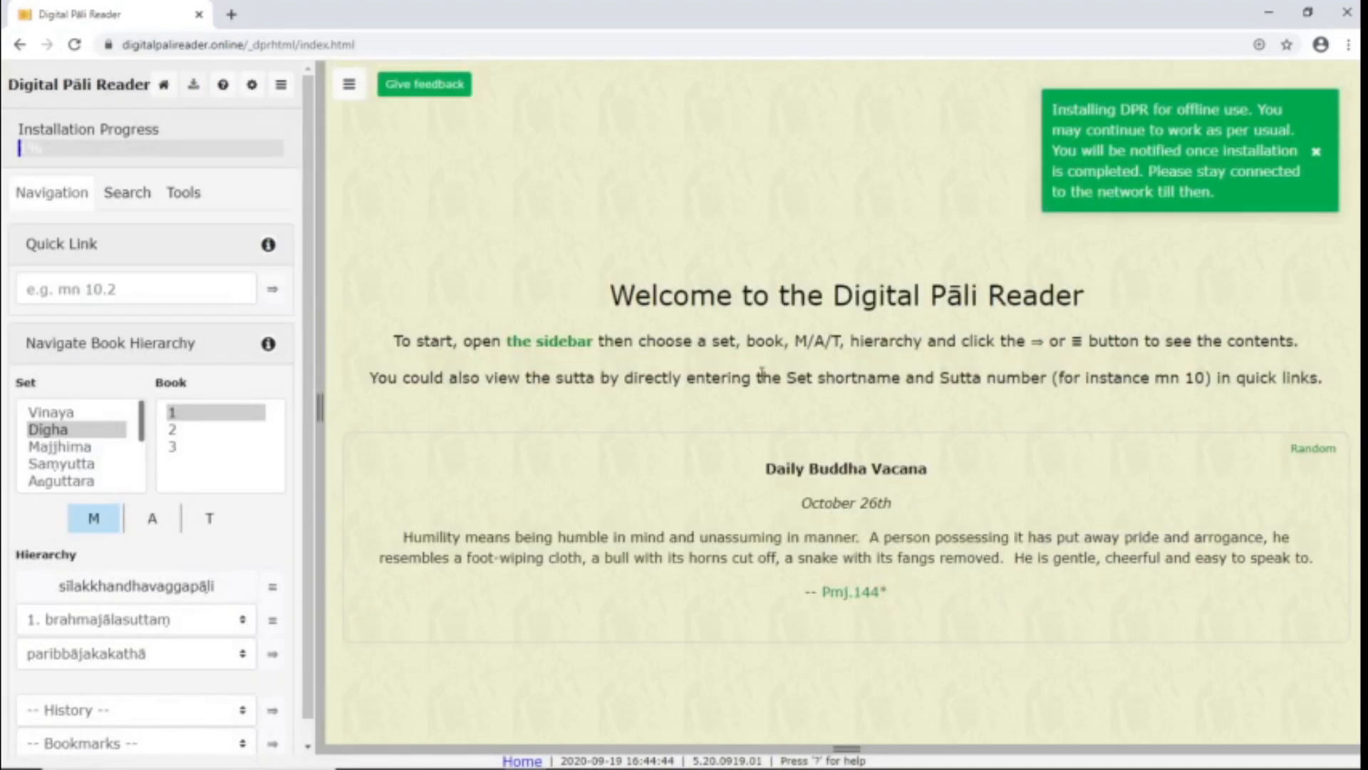
mouse_move(266, 137)
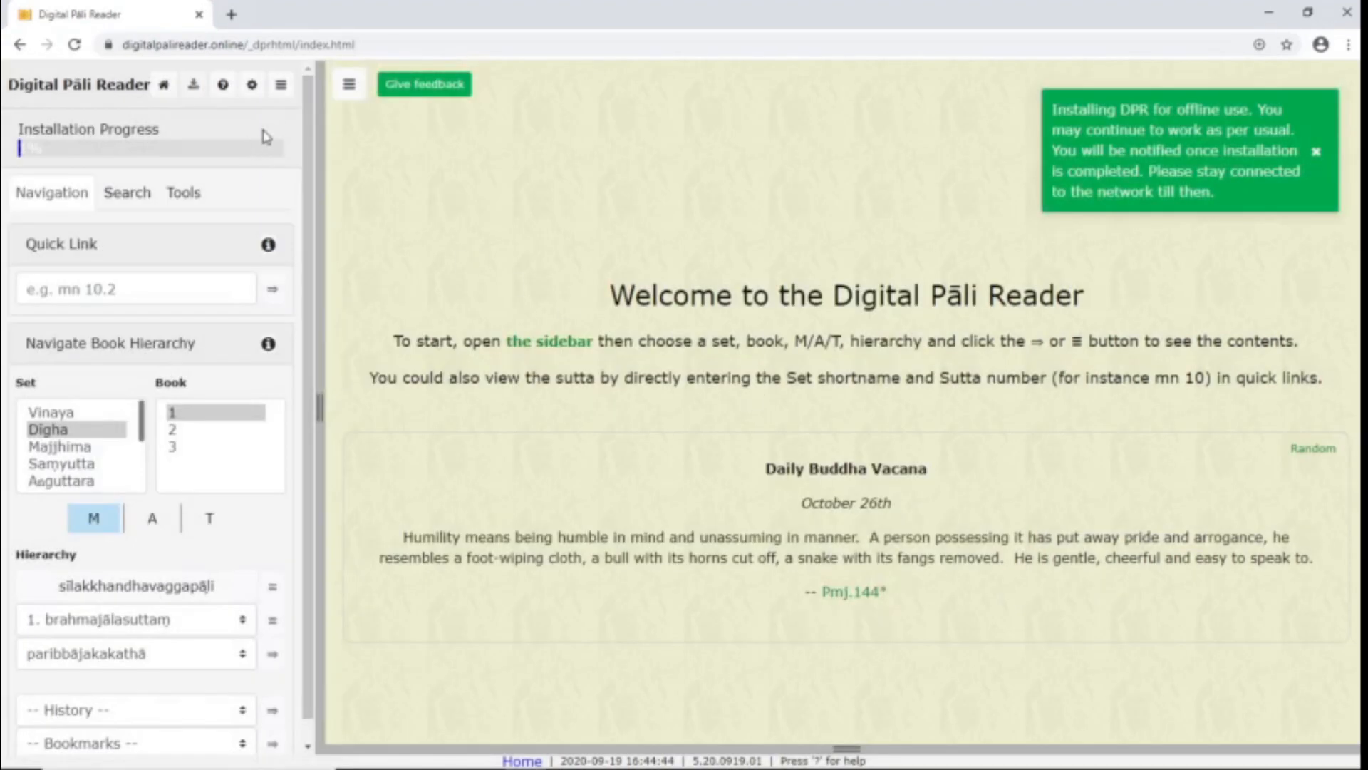
mouse_move(340, 164)
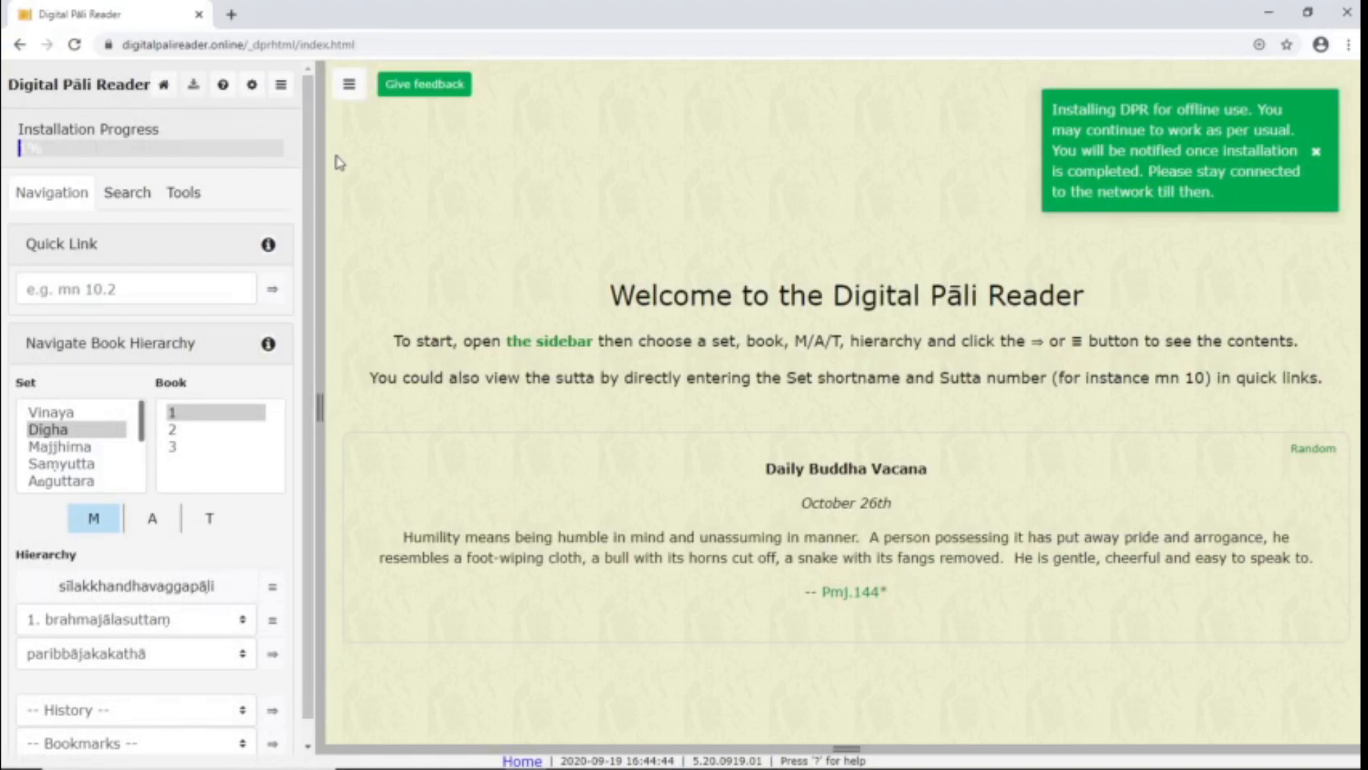
mouse_move(569, 127)
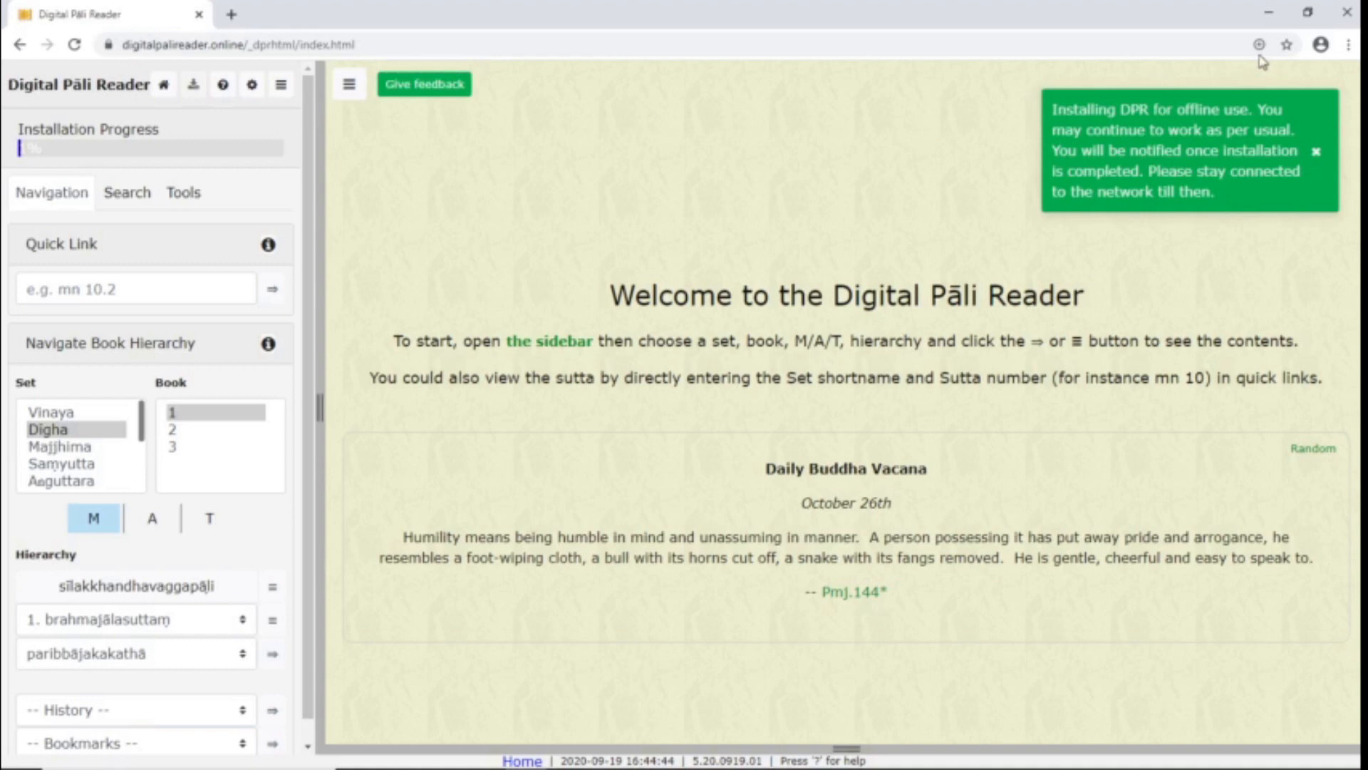
left_click(1259, 44)
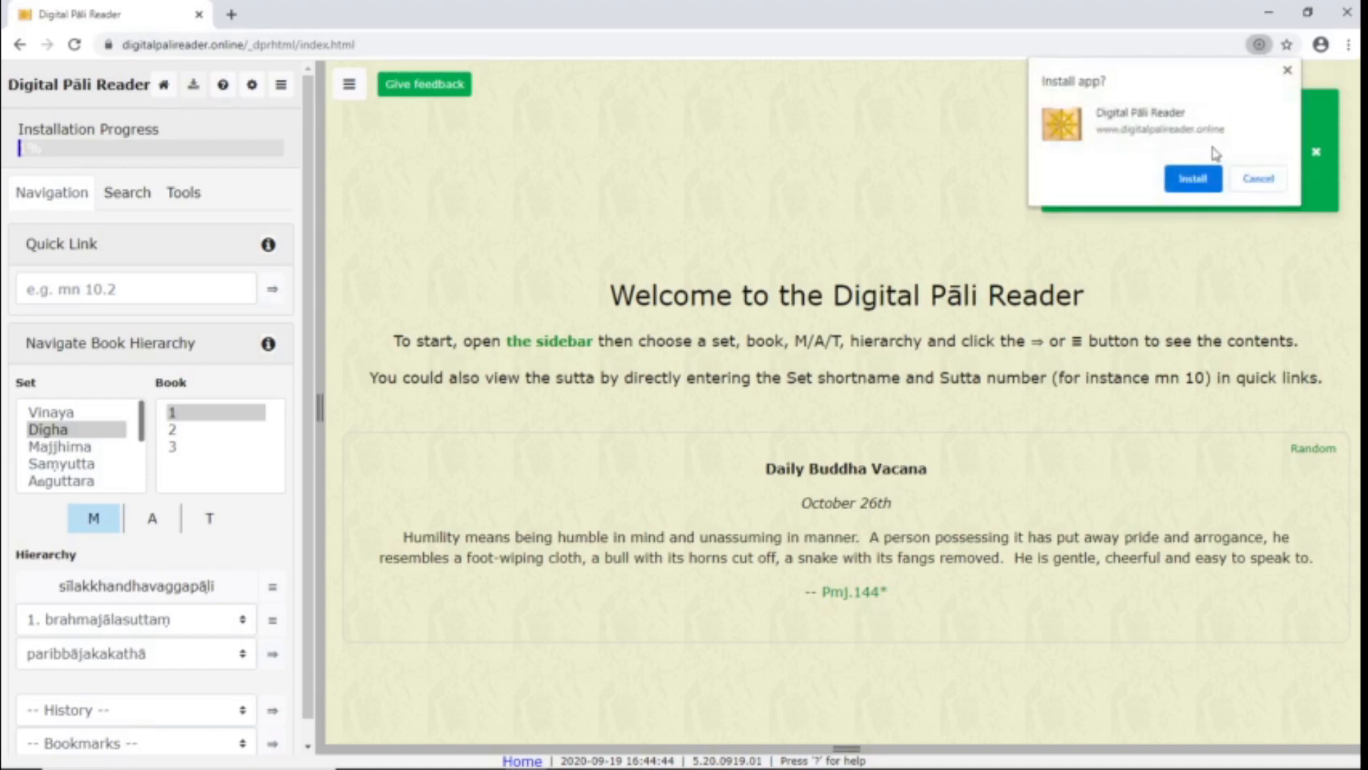
Step: Install the reader as a Chrome app and launch it from the desktop shortcut
left_click(1191, 179)
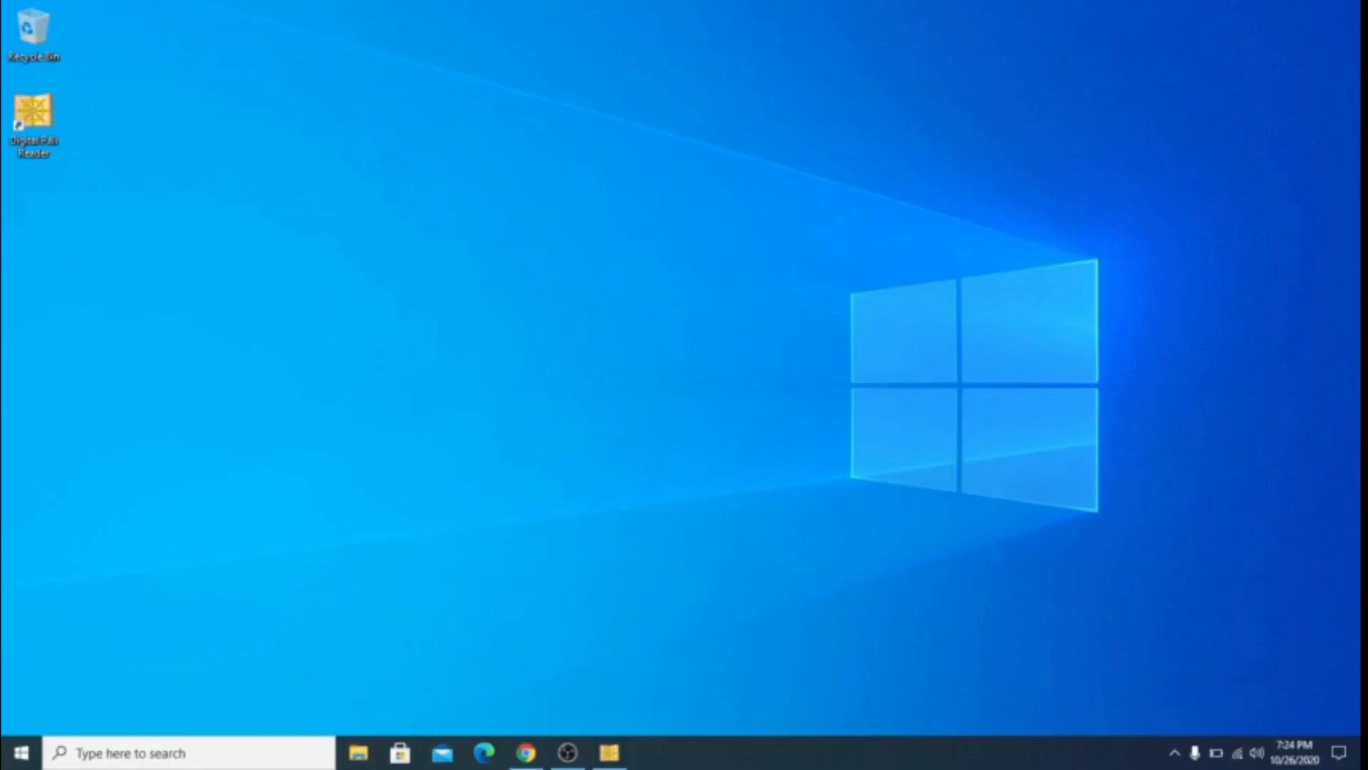
mouse_move(223, 302)
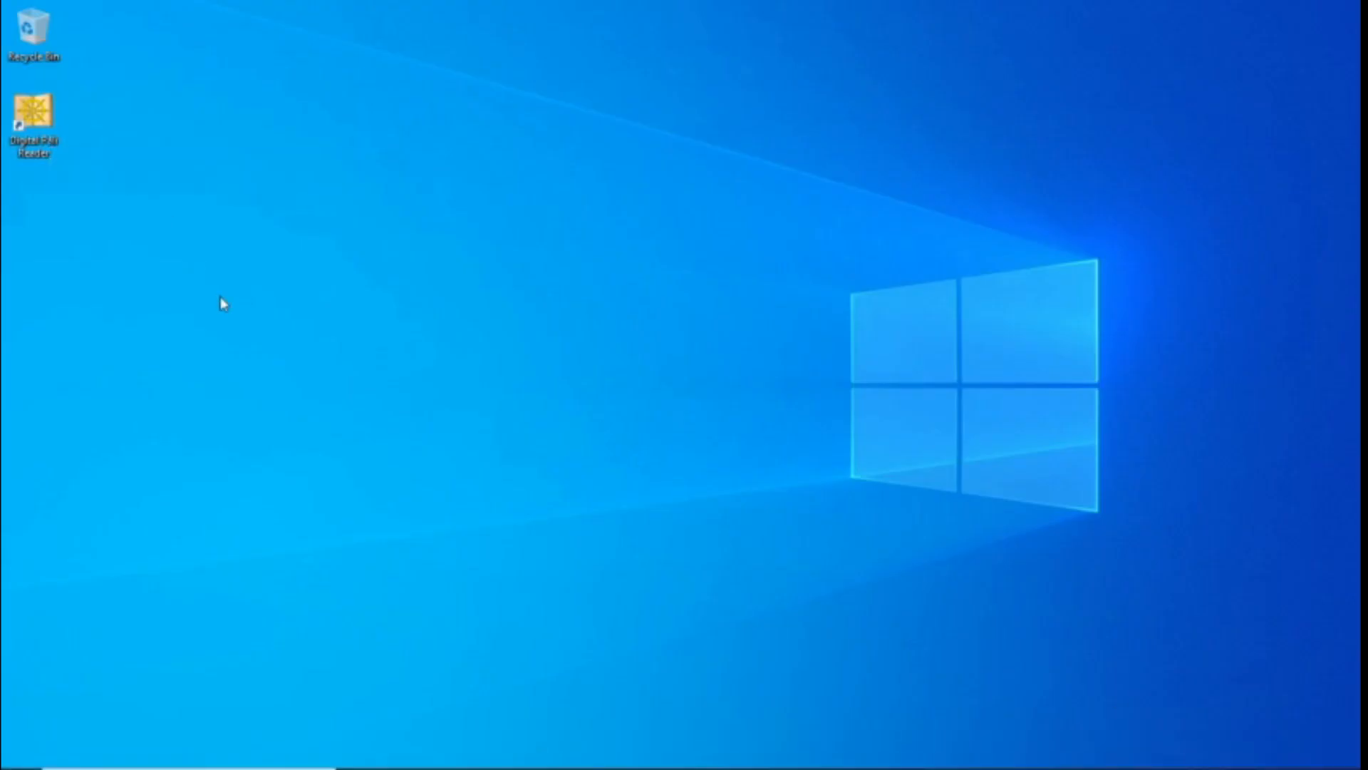
double_click(30, 119)
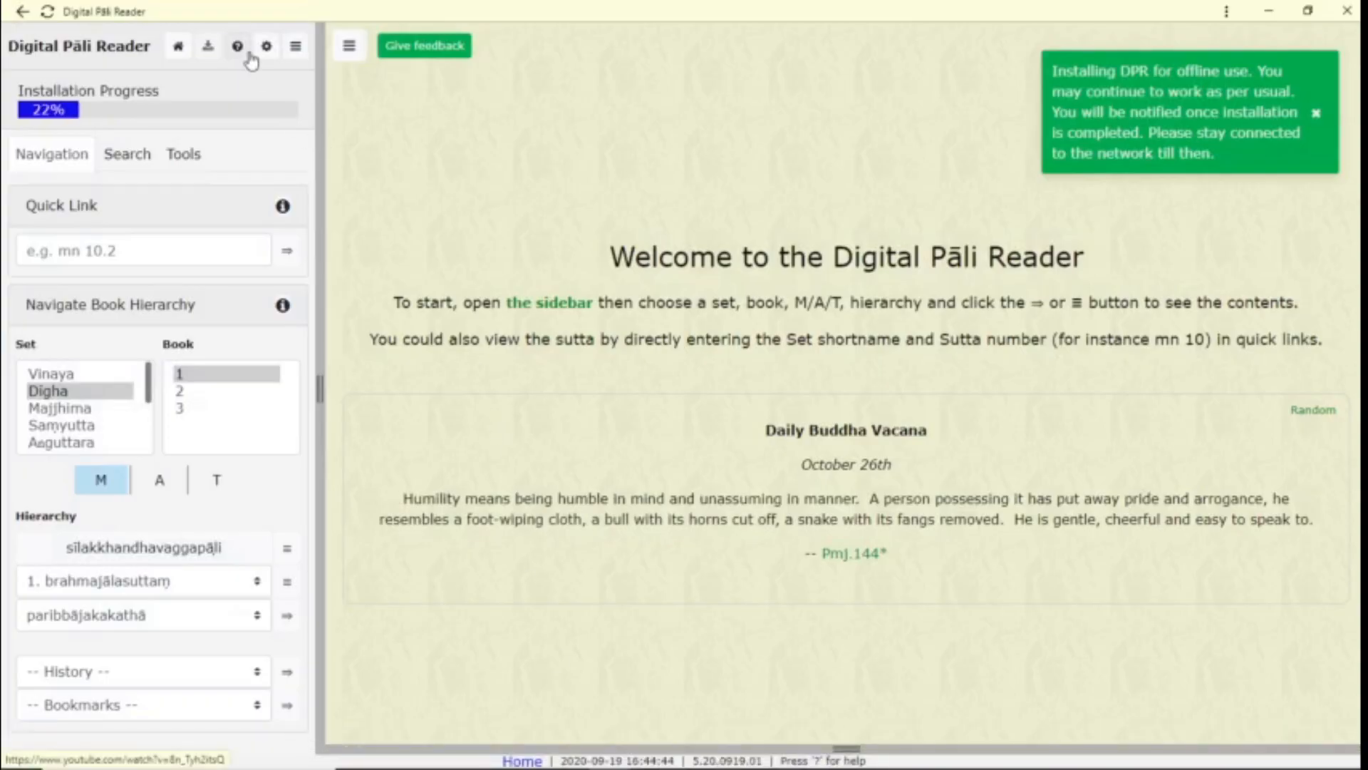
mouse_move(237, 46)
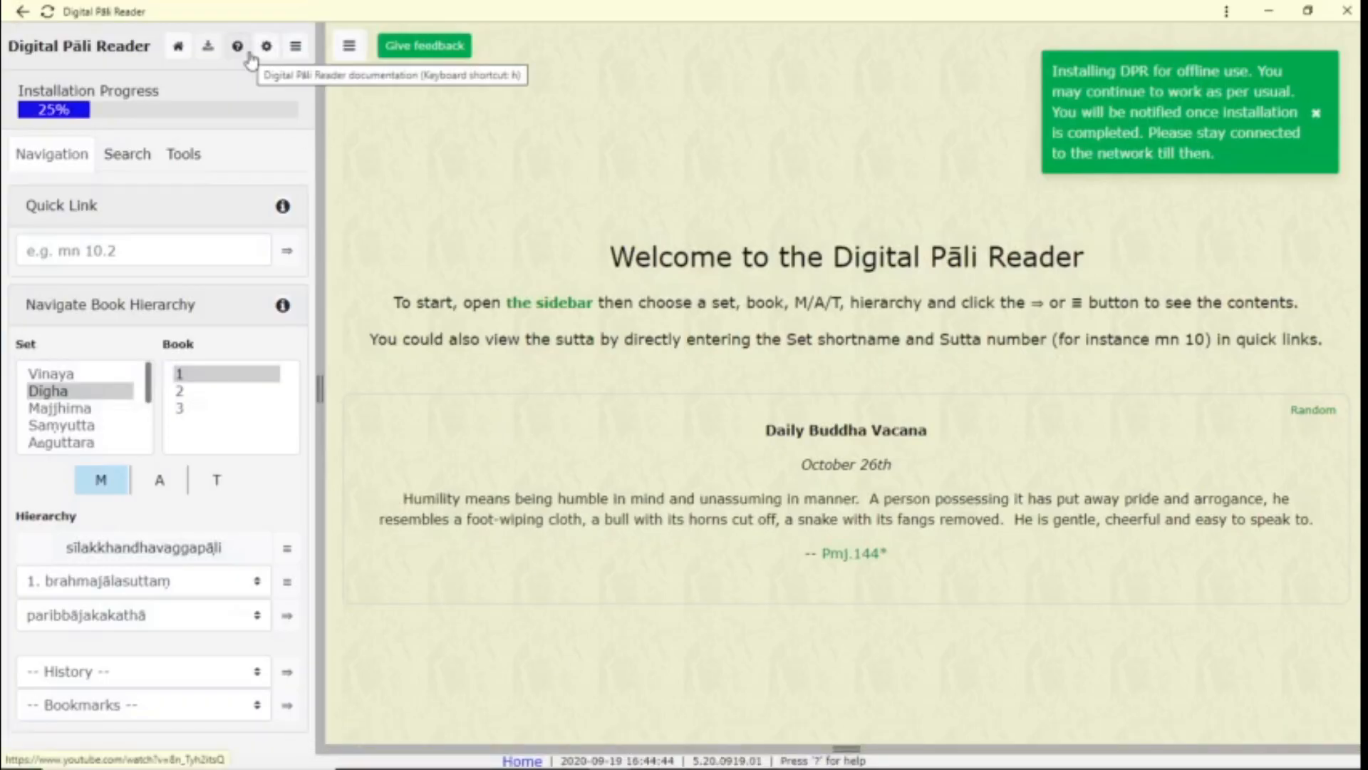
Step: Open Preferences and view the Text settings with the Text Script list
left_click(265, 46)
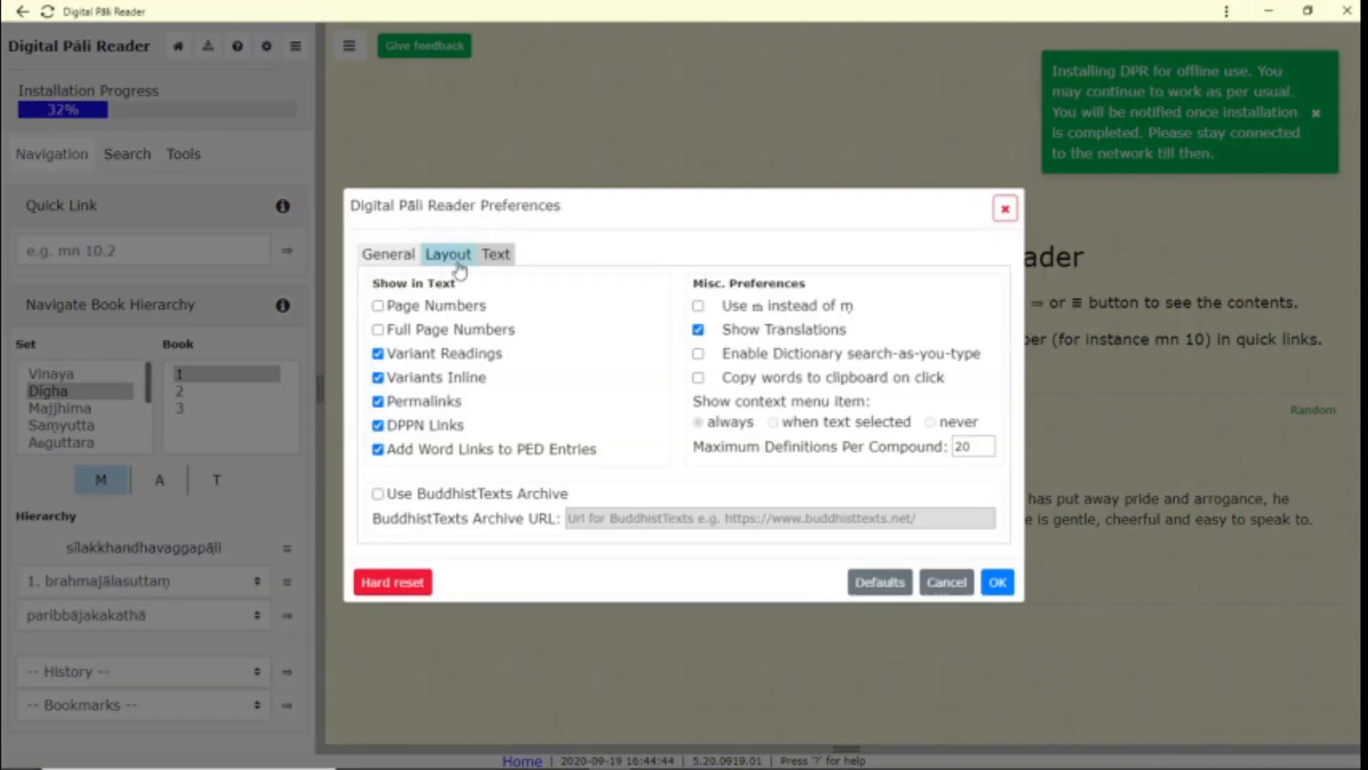
left_click(496, 254)
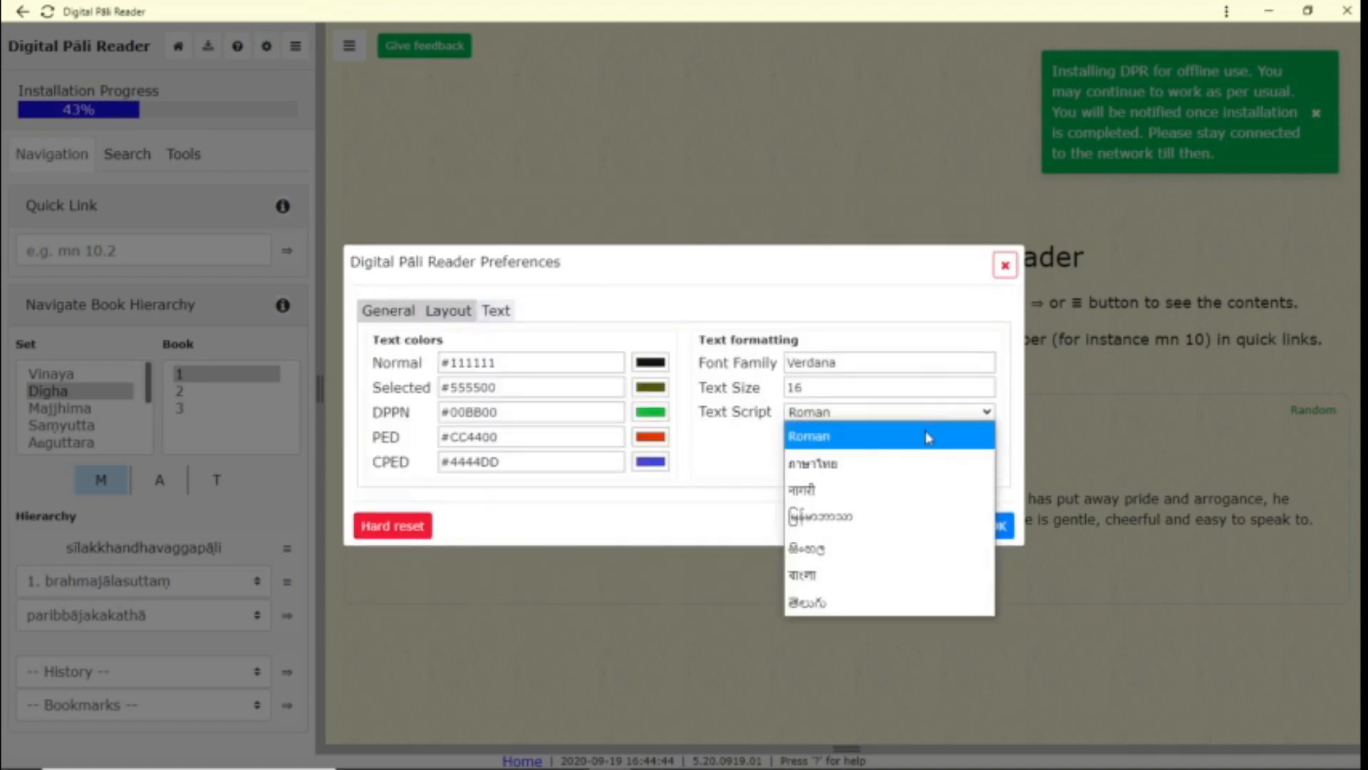
mouse_move(887, 489)
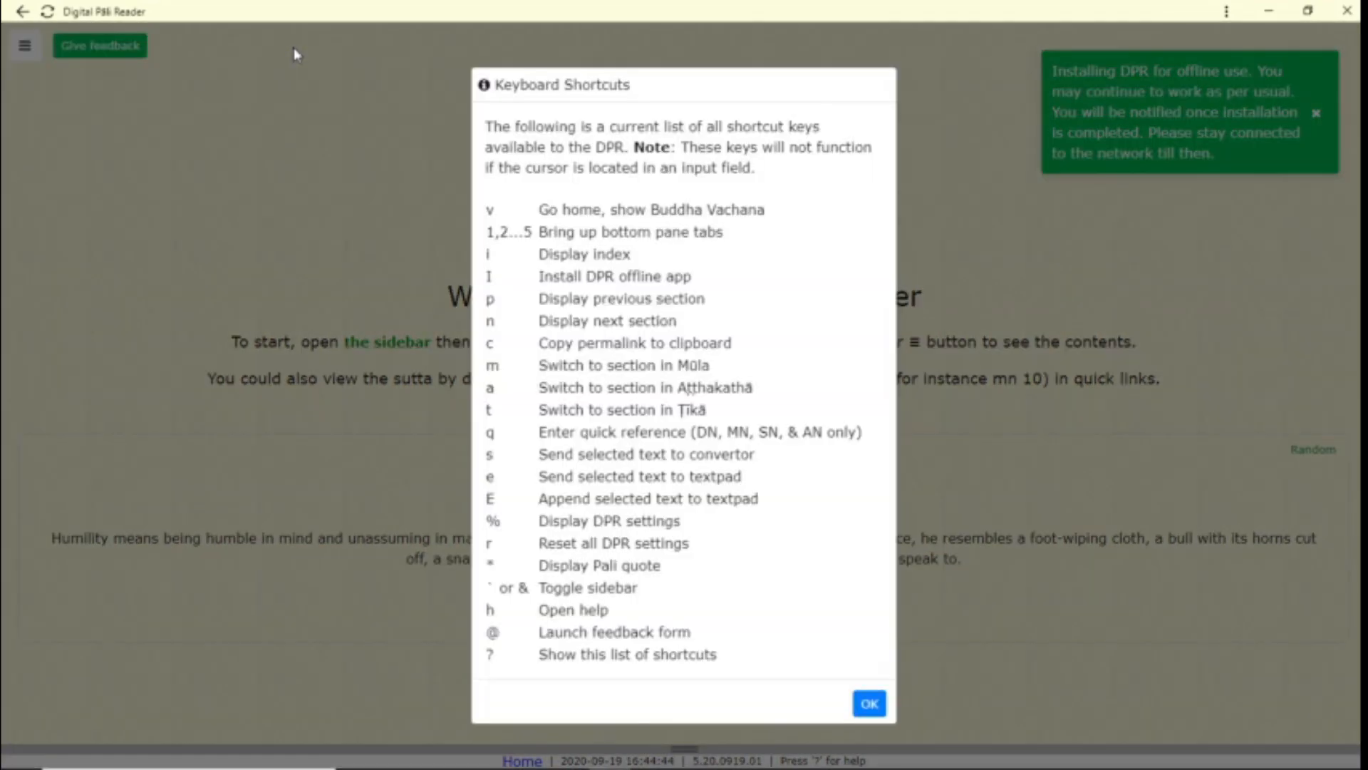
mouse_move(841, 674)
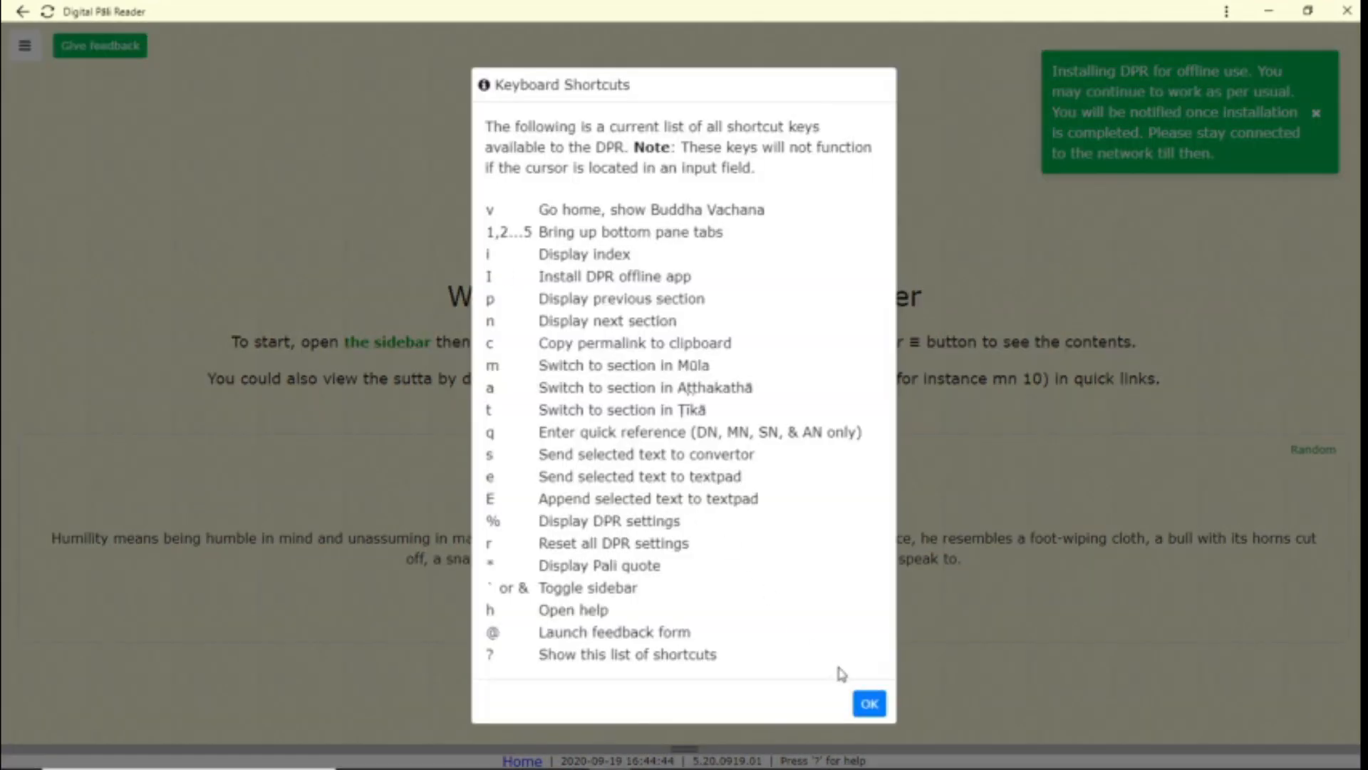
Step: Dismiss Keyboard Shortcuts, open the Give feedback form, and switch back to the reader window
left_click(868, 703)
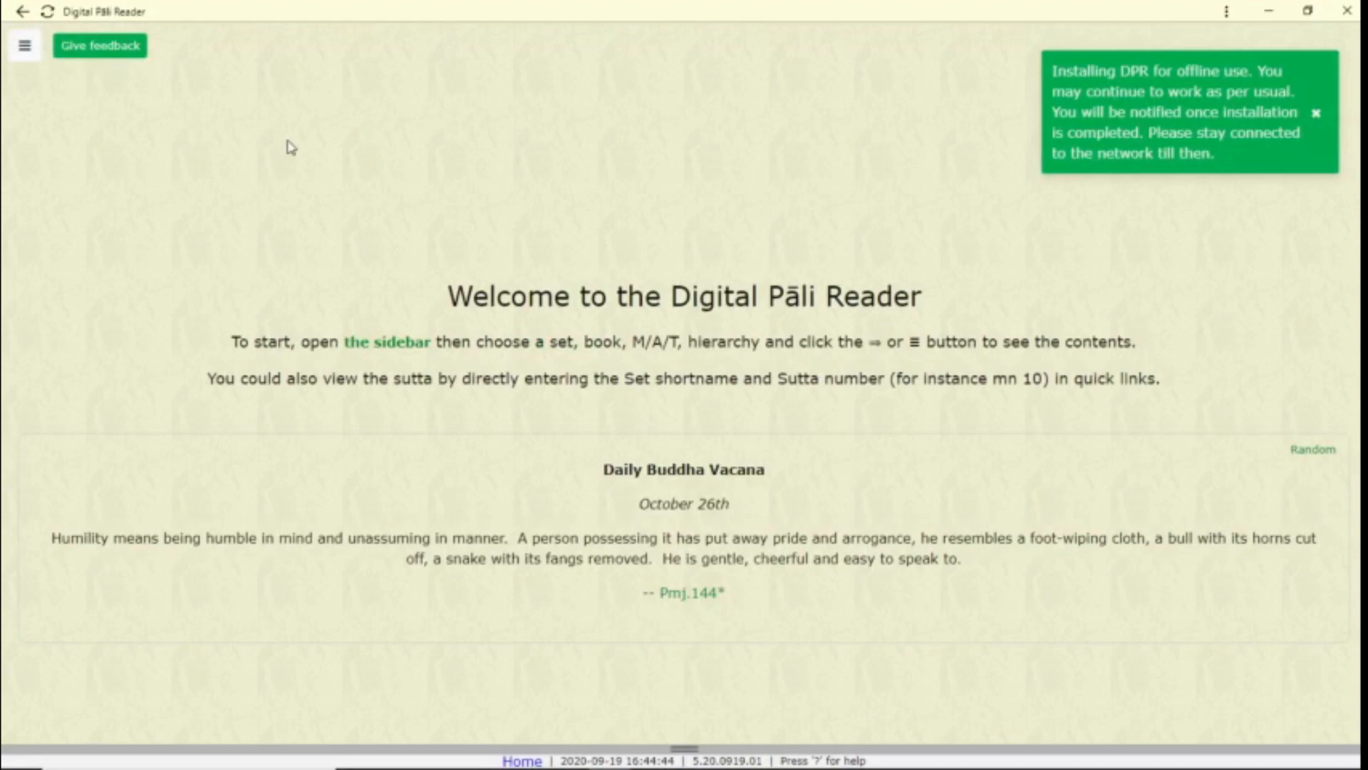
left_click(100, 45)
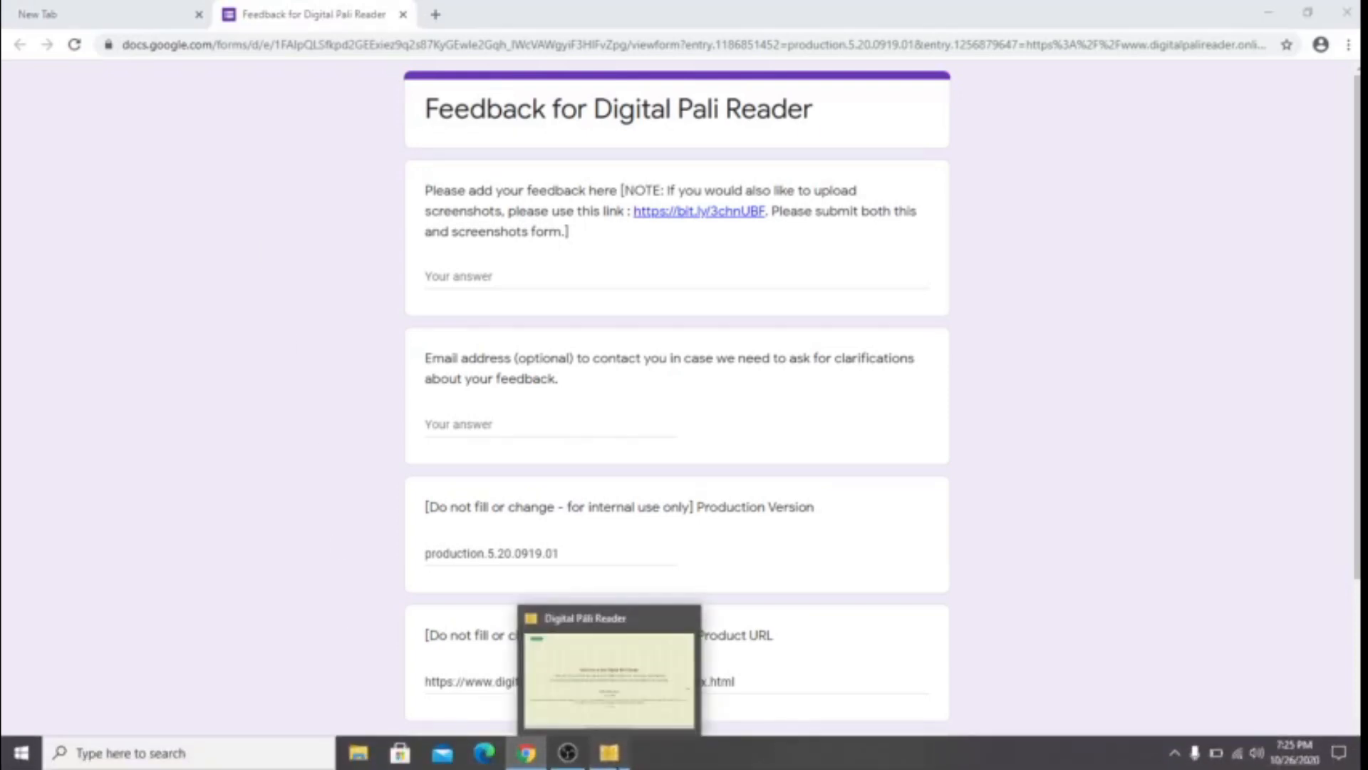
left_click(608, 658)
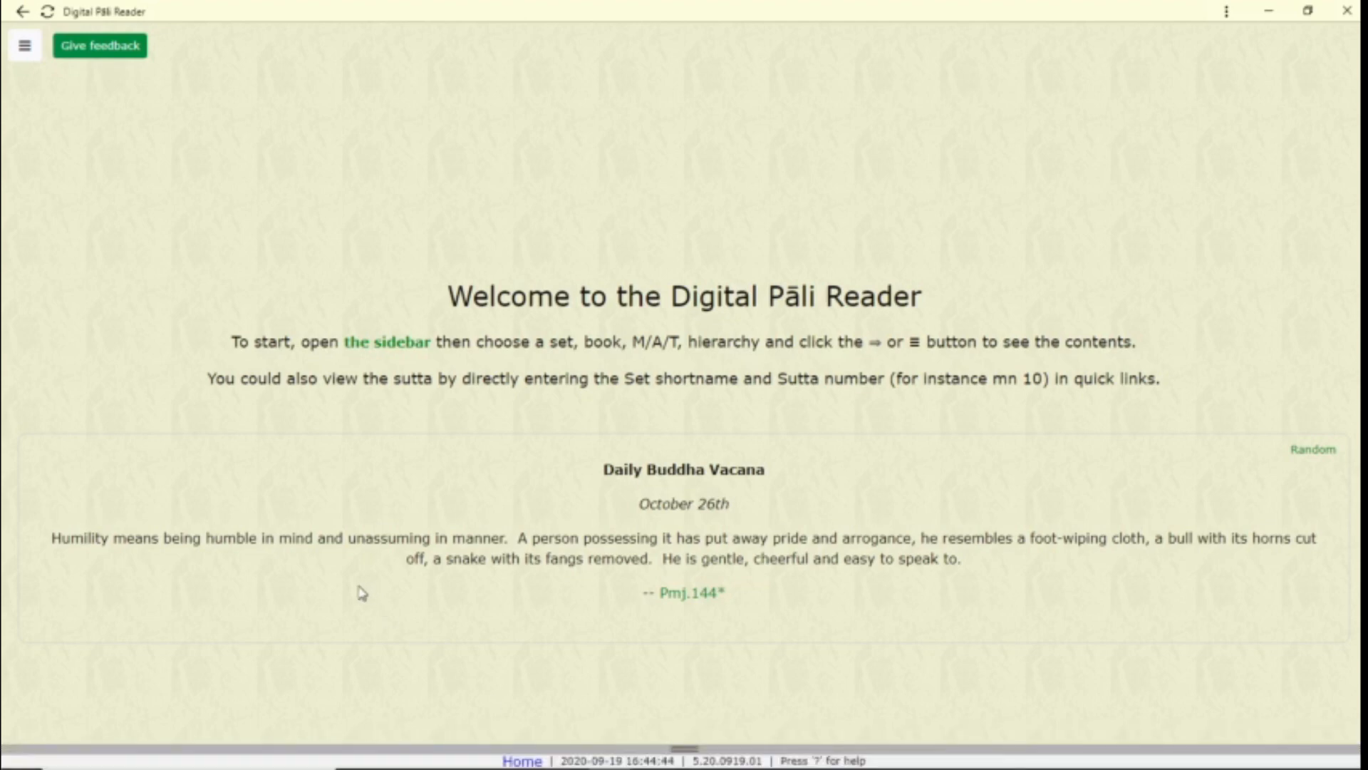